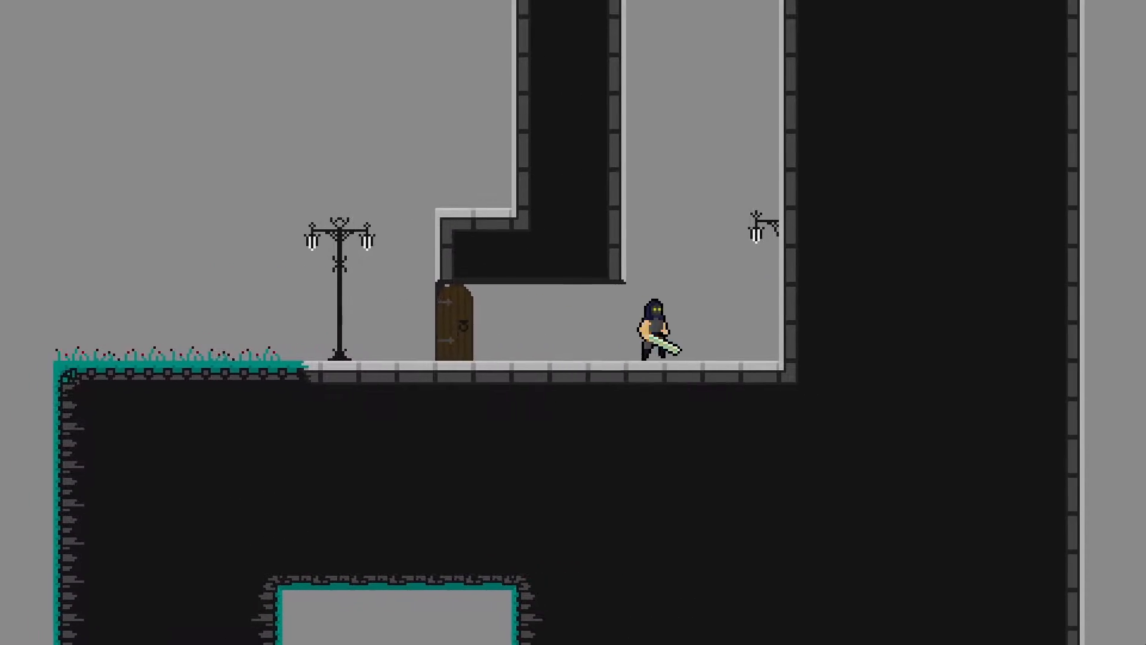
Stop the running game to get back to the Unity editor's level view.
left_click(93, 628)
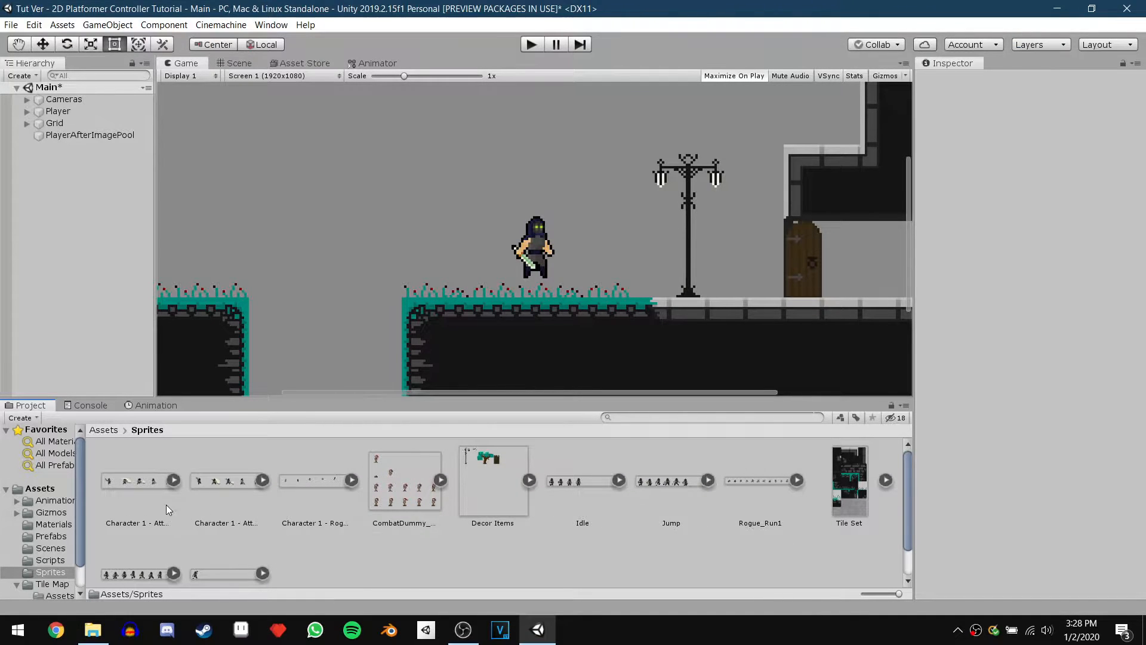
Set the attack sprite sheets to Multiple mode, 16 PPU, Point filtering and no compression.
left_click(136, 480)
type("1")
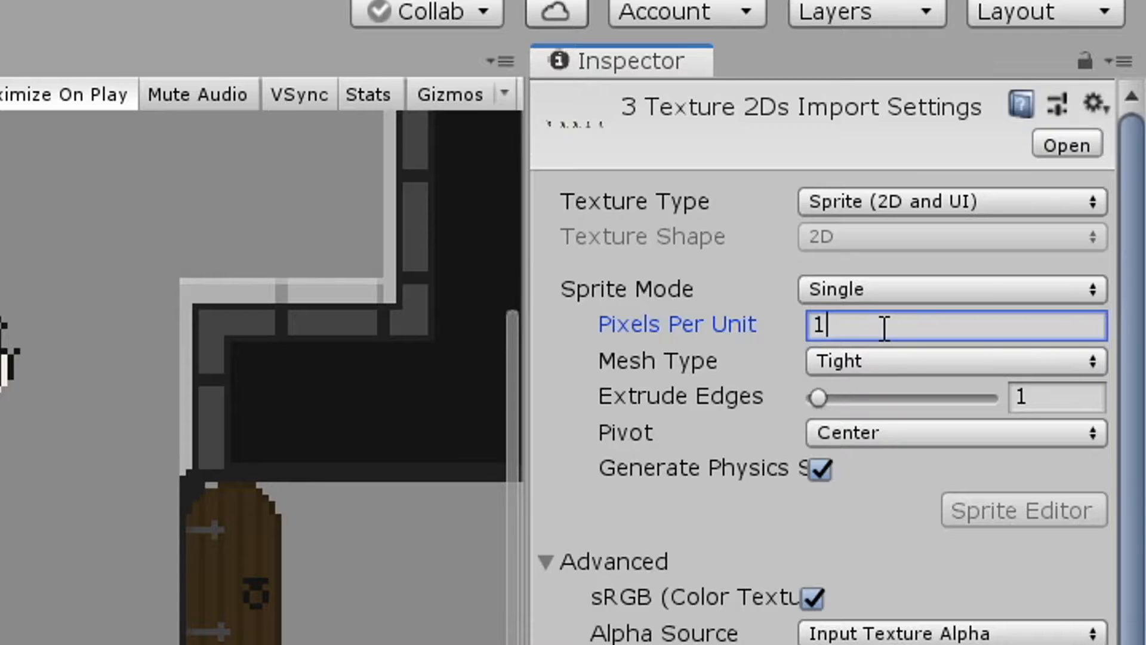
left_click(950, 288)
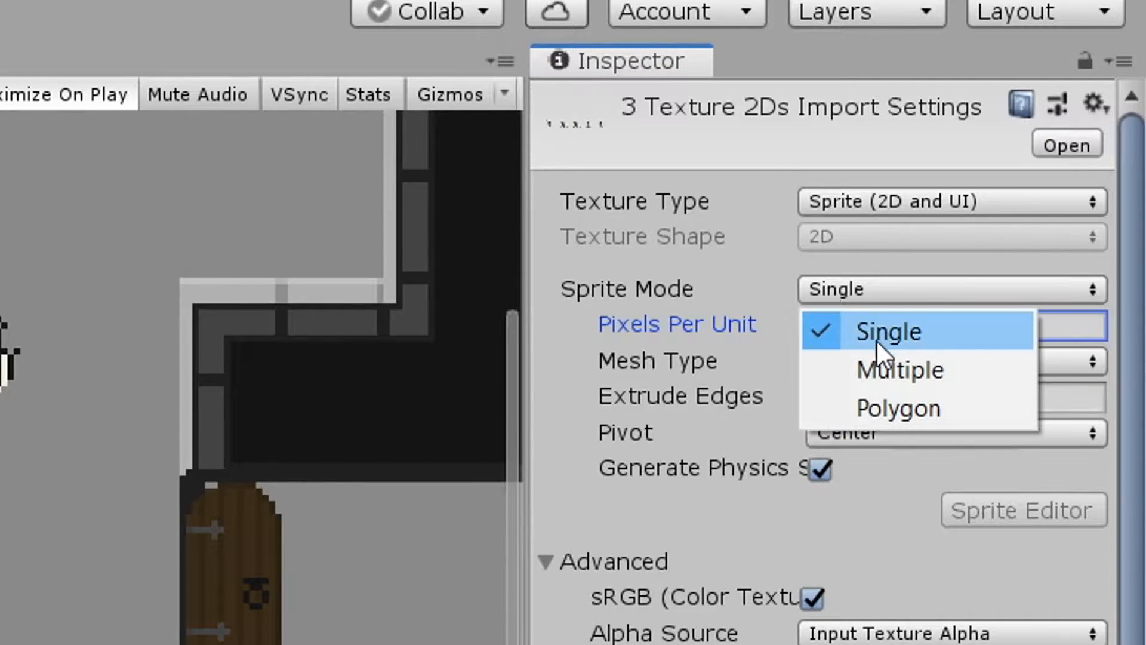
left_click(889, 331)
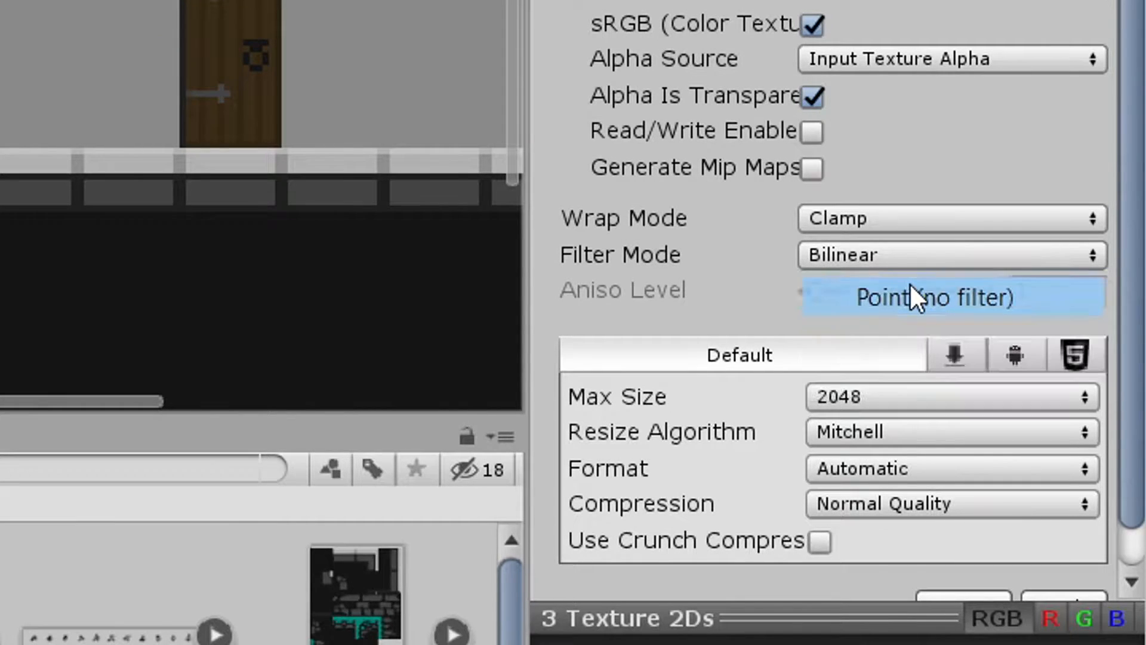
left_click(950, 503)
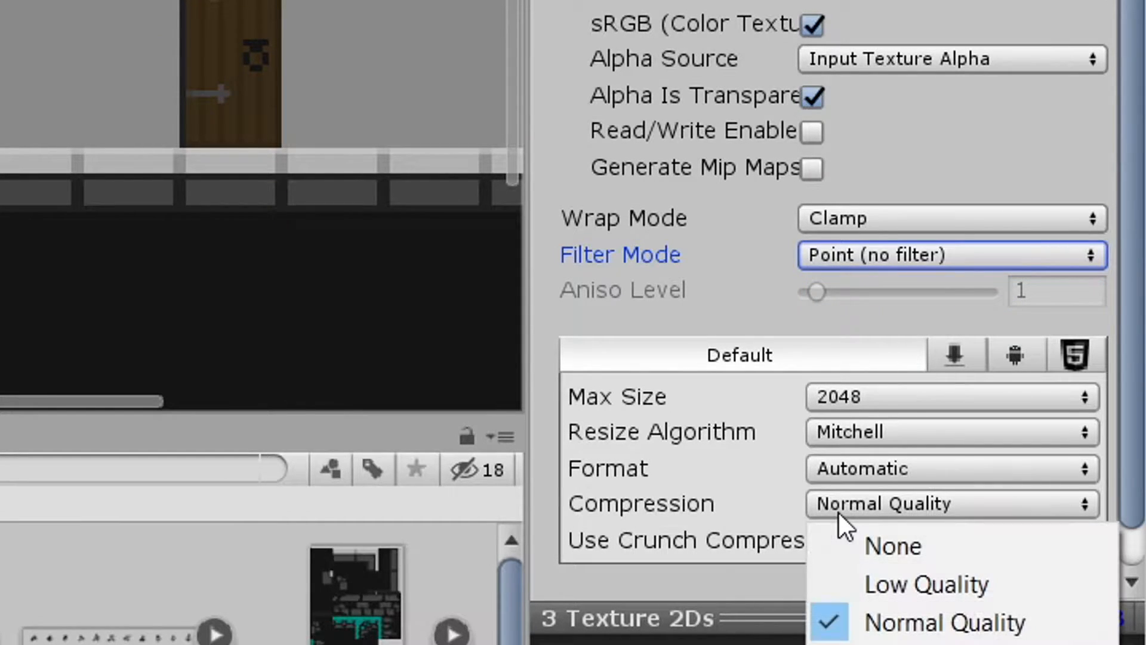
left_click(889, 545)
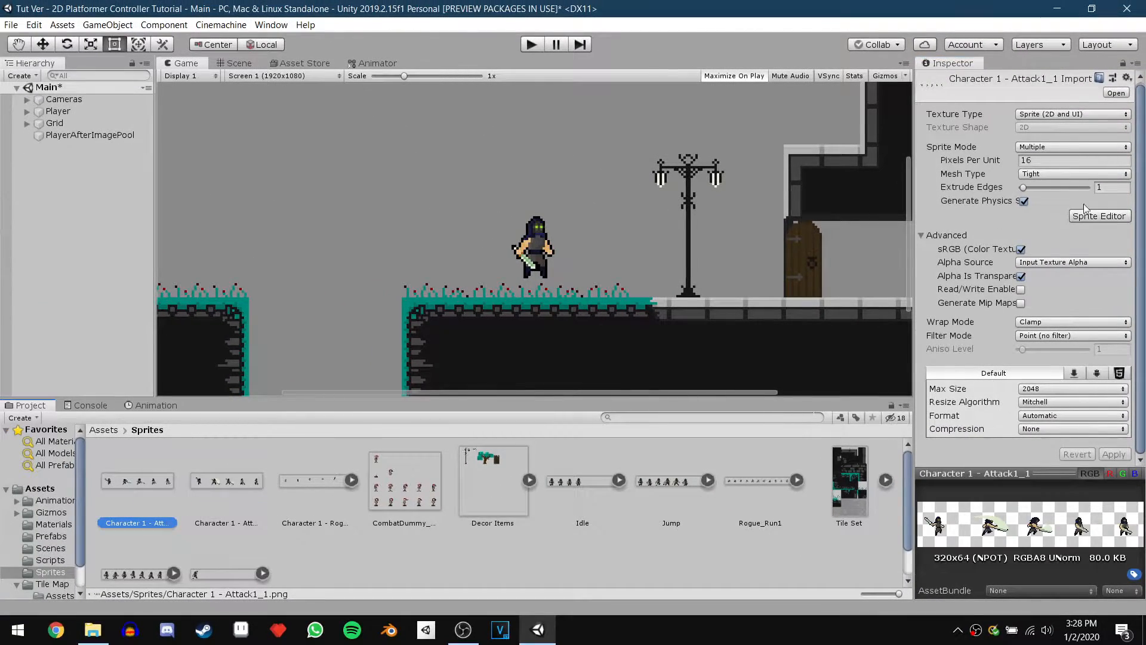
Slice the attack sheet in the Sprite Editor into a 64x64 cell grid.
left_click(1098, 215)
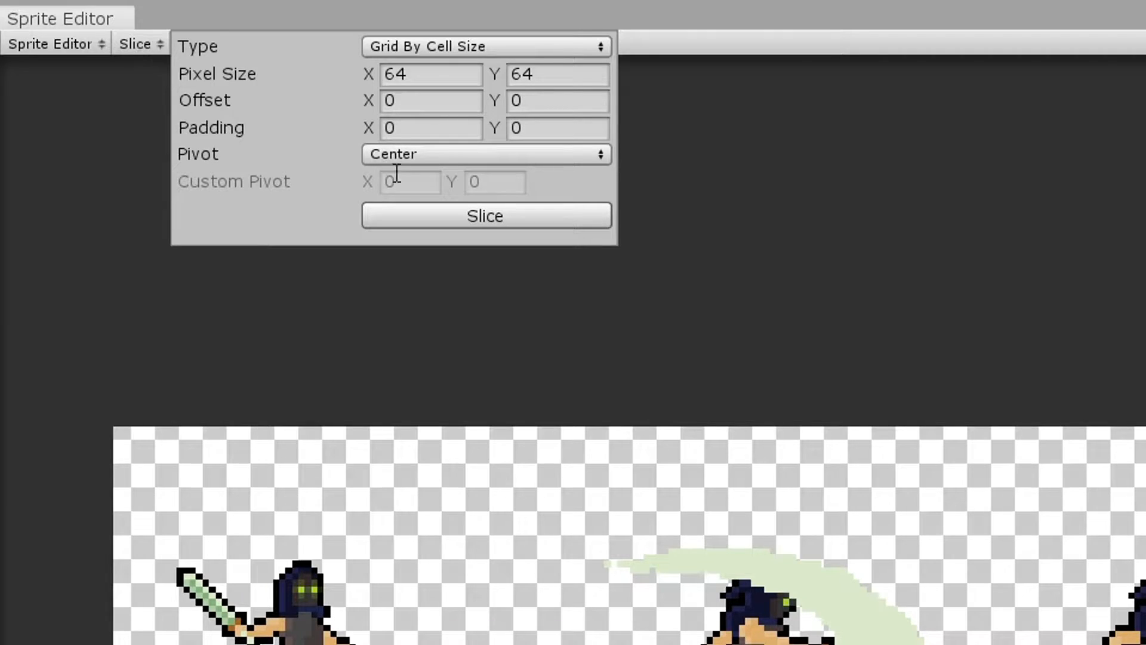
left_click(485, 215)
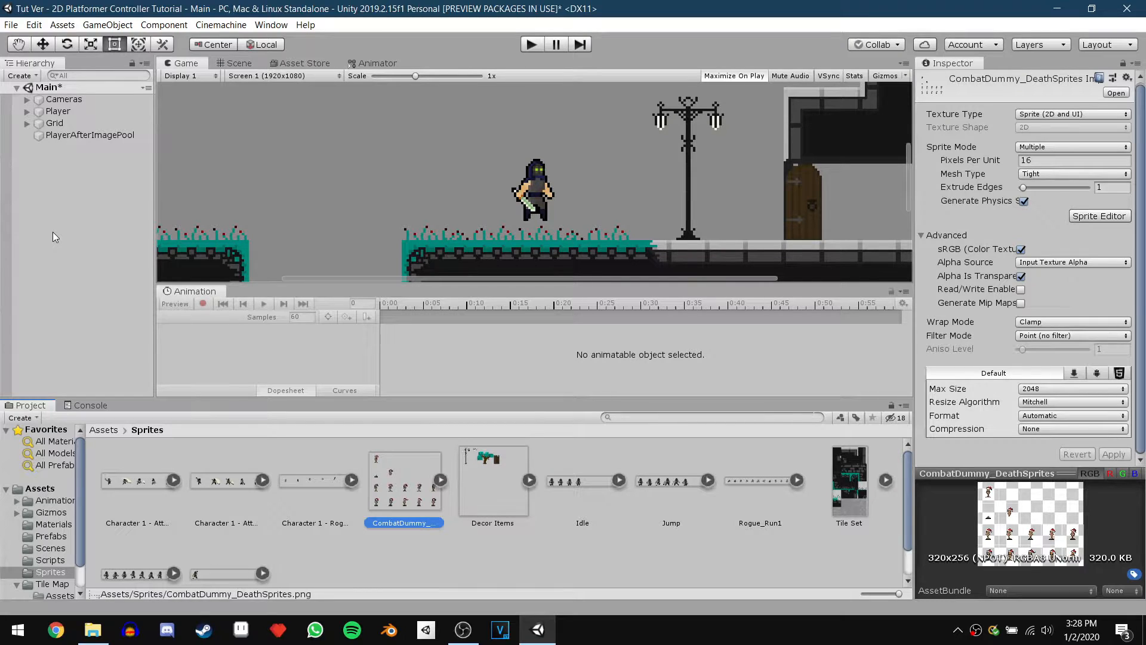
Create and save the Attack1_1 clip with 15 samples per second.
left_click(58, 111)
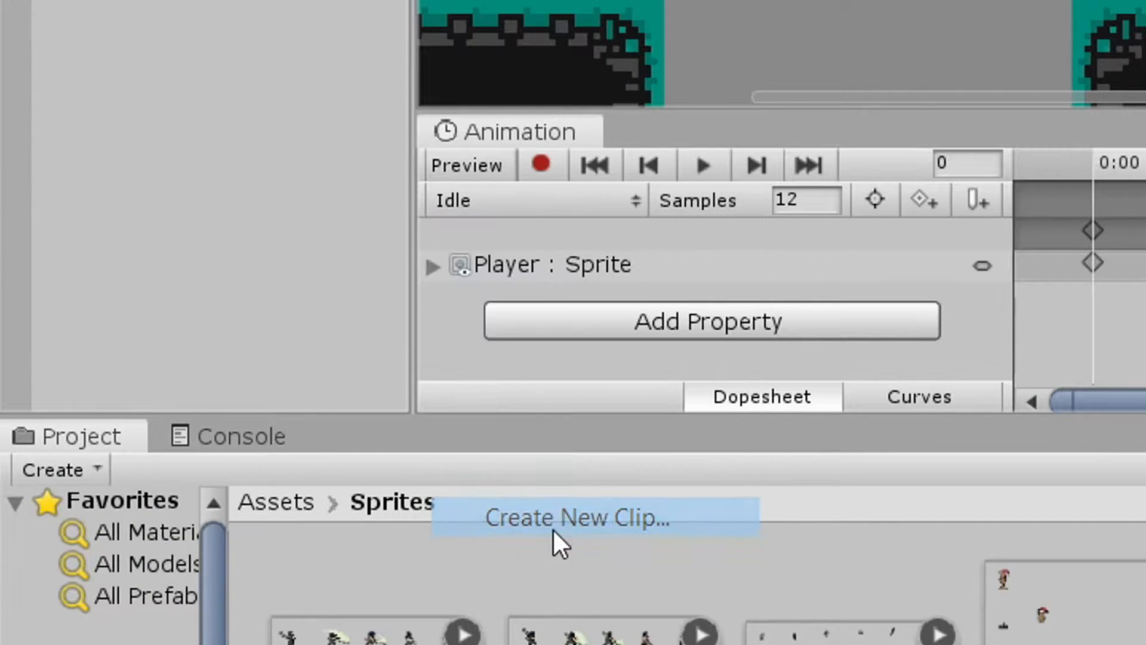
left_click(574, 517)
type("Attack1")
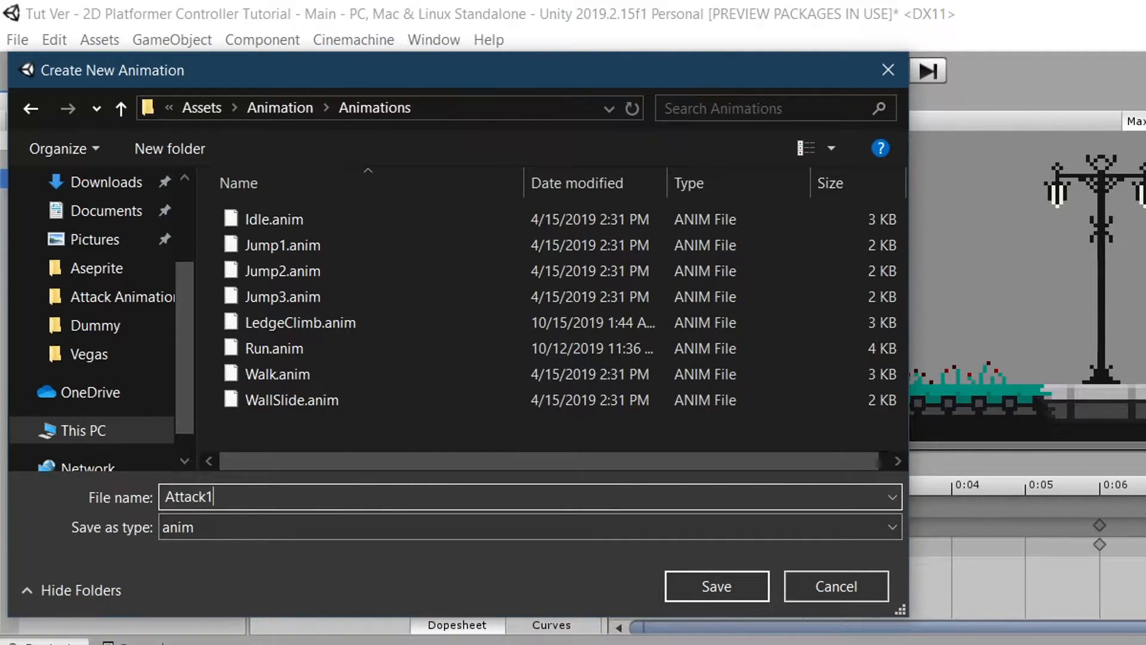
left_click(715, 585)
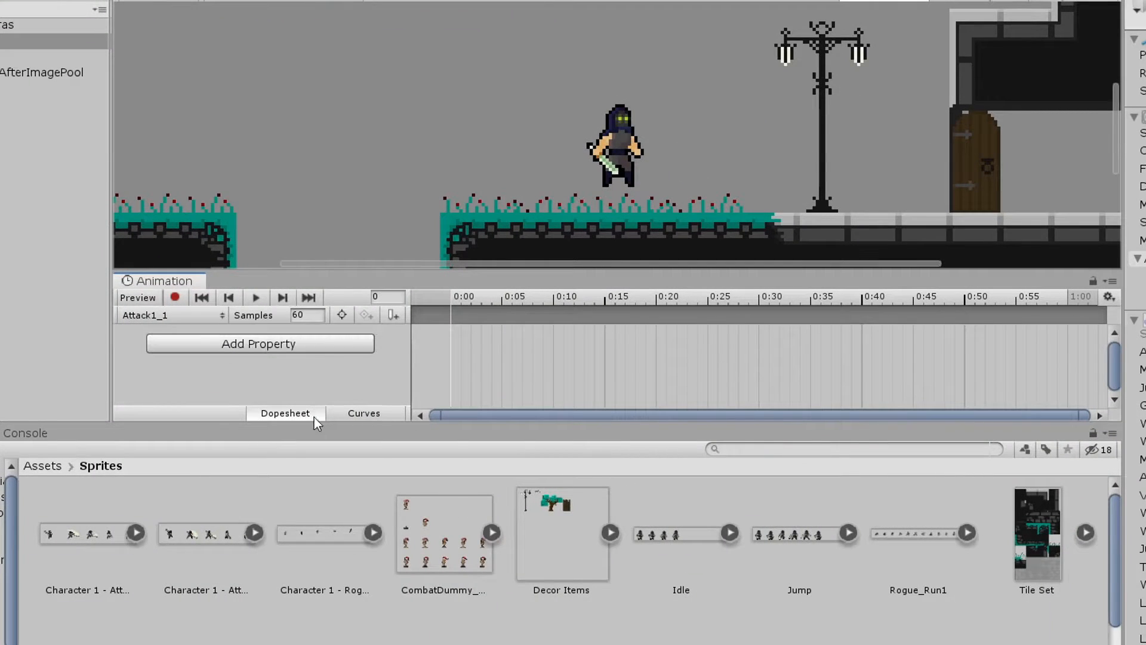
type("15")
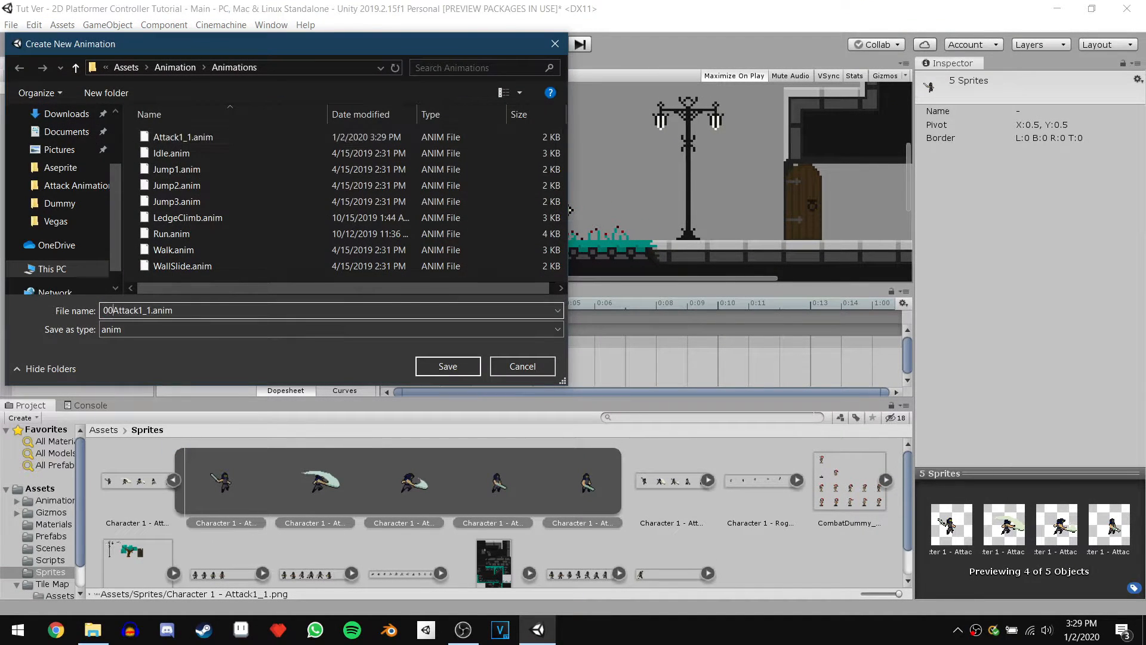
Save the Attack1_2 clip and preview its attack frames.
left_click(446, 365)
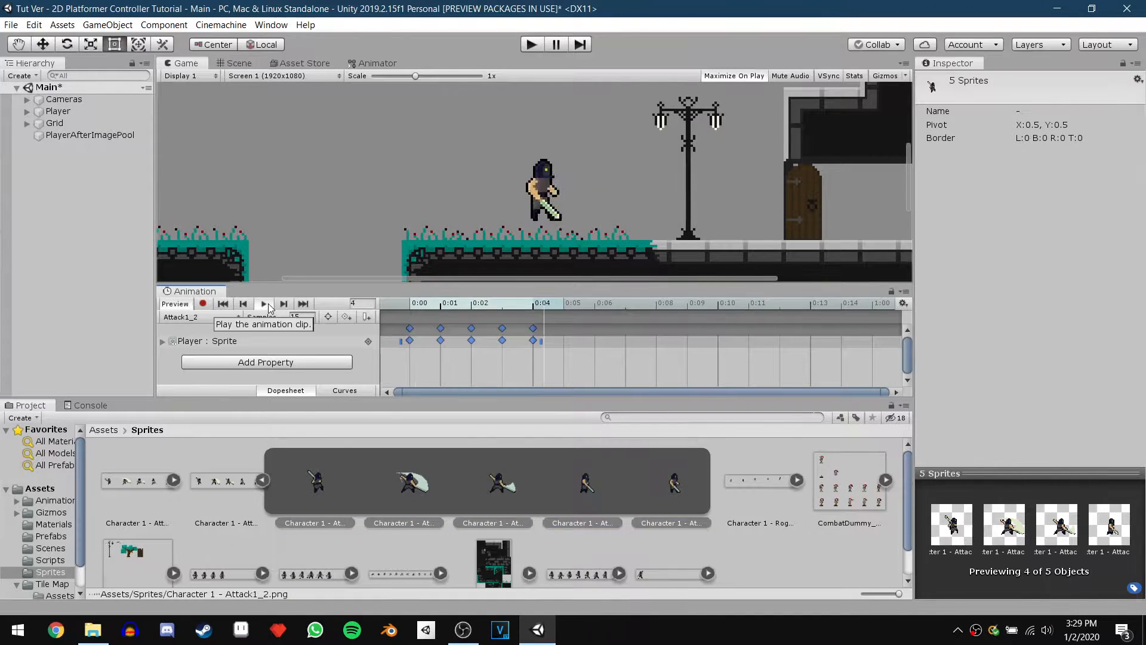
left_click(197, 316)
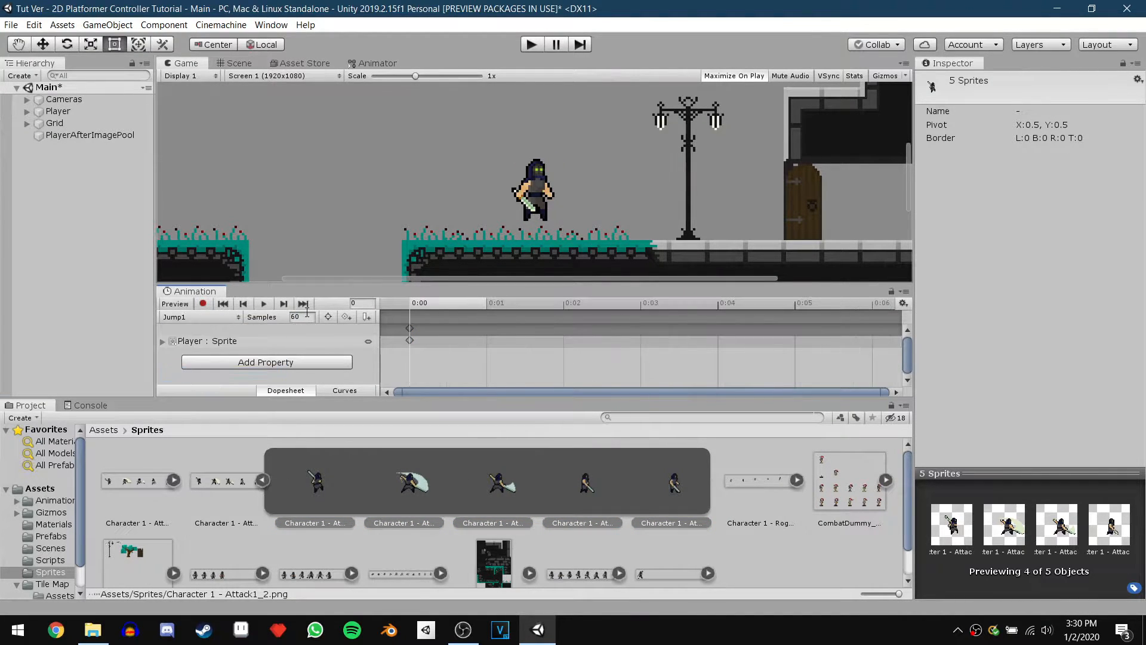
left_click(199, 317)
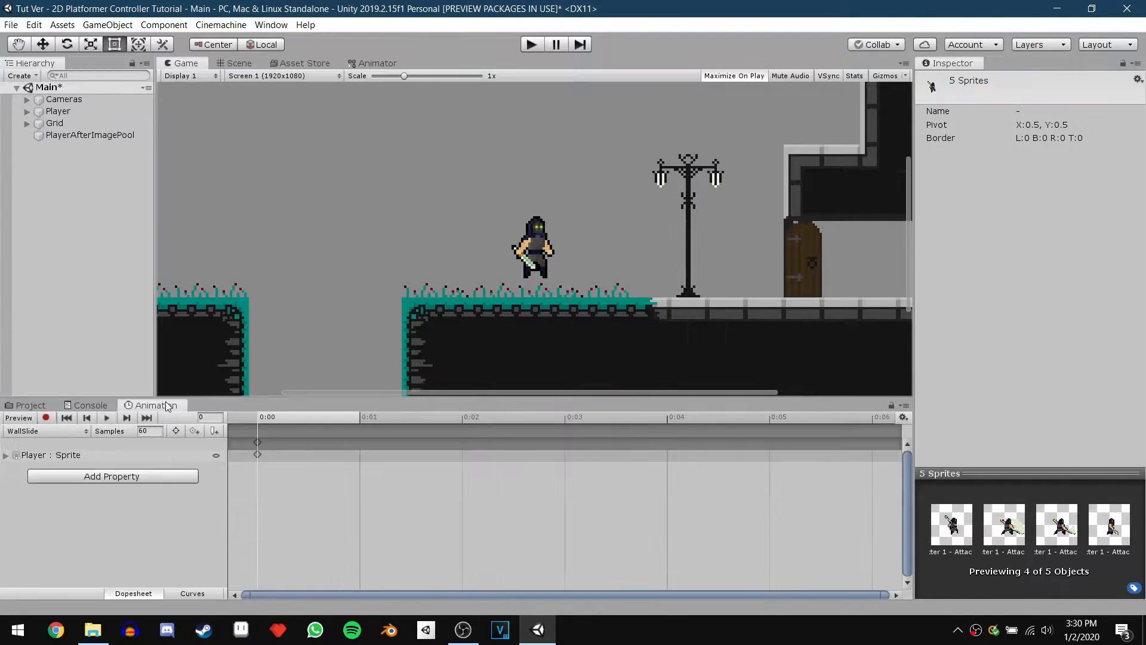
Open the Animator showing Player AC's Base Layer states, deselecting Run.
left_click(29, 405)
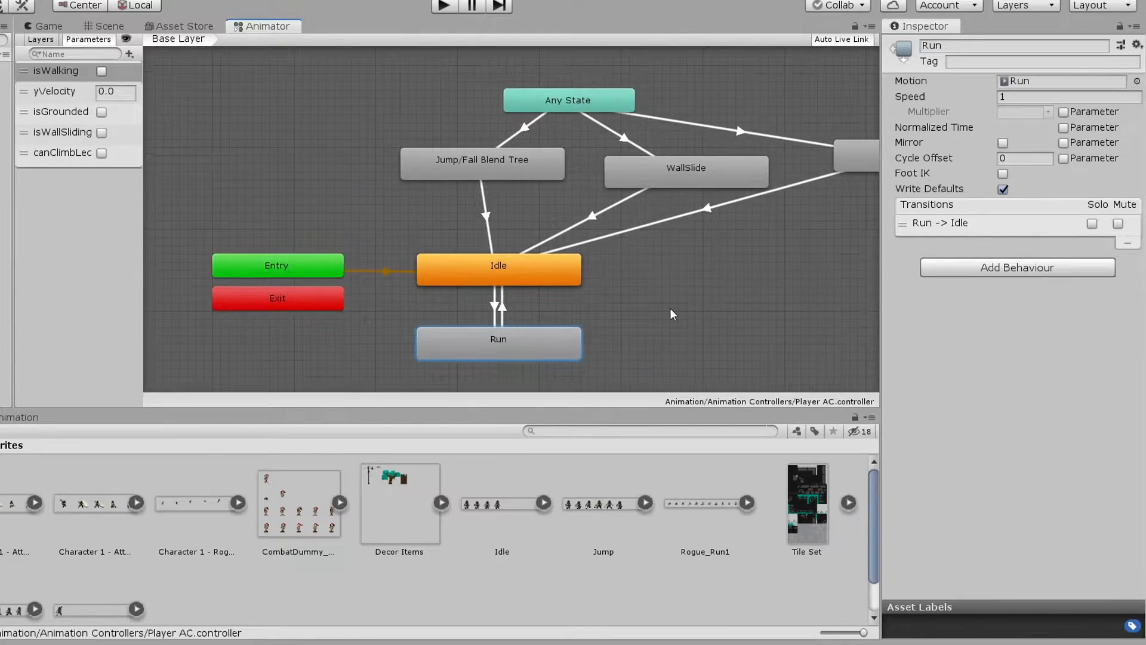
left_click(528, 212)
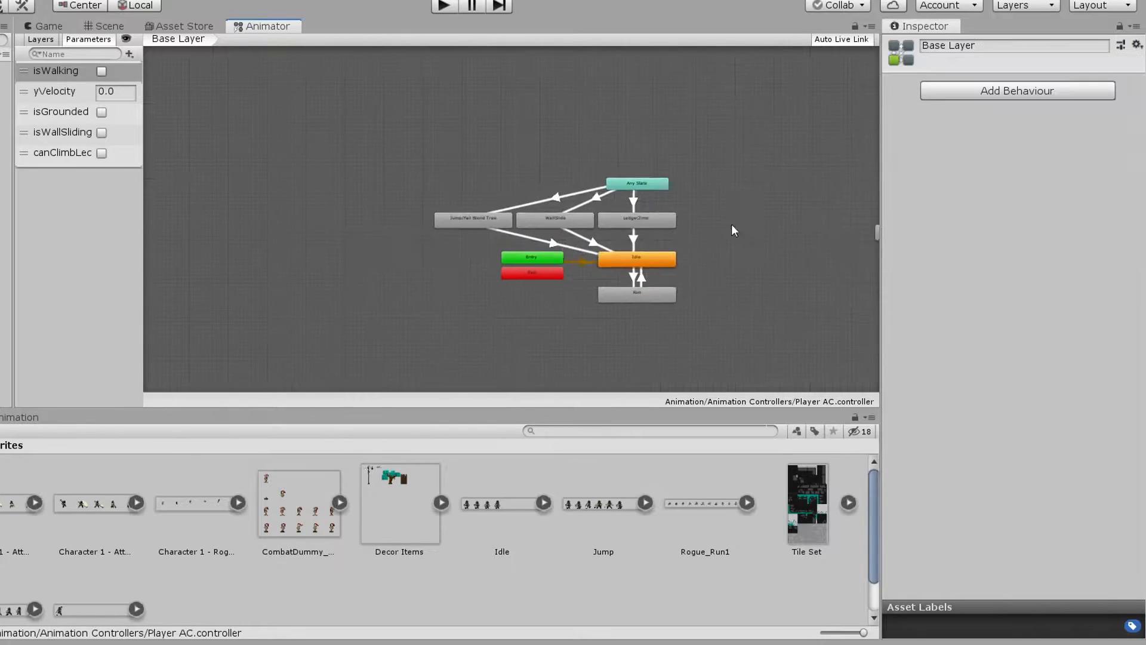
left_click(817, 211)
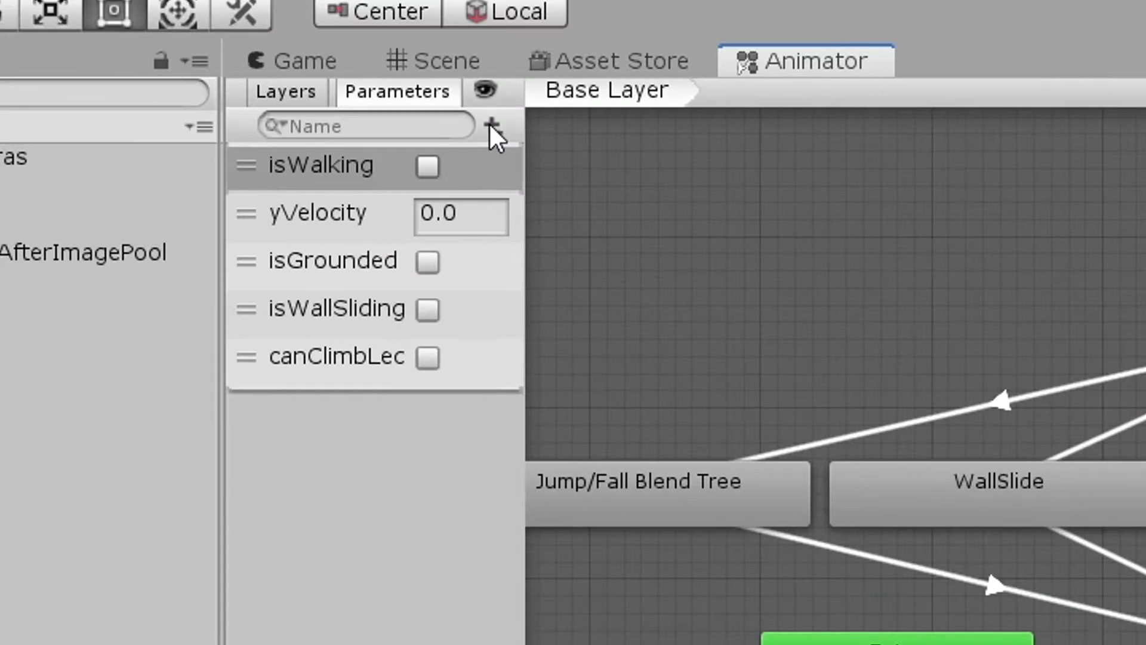
Add bool parameters isAttacking and firstAttack to the player animator.
left_click(492, 126)
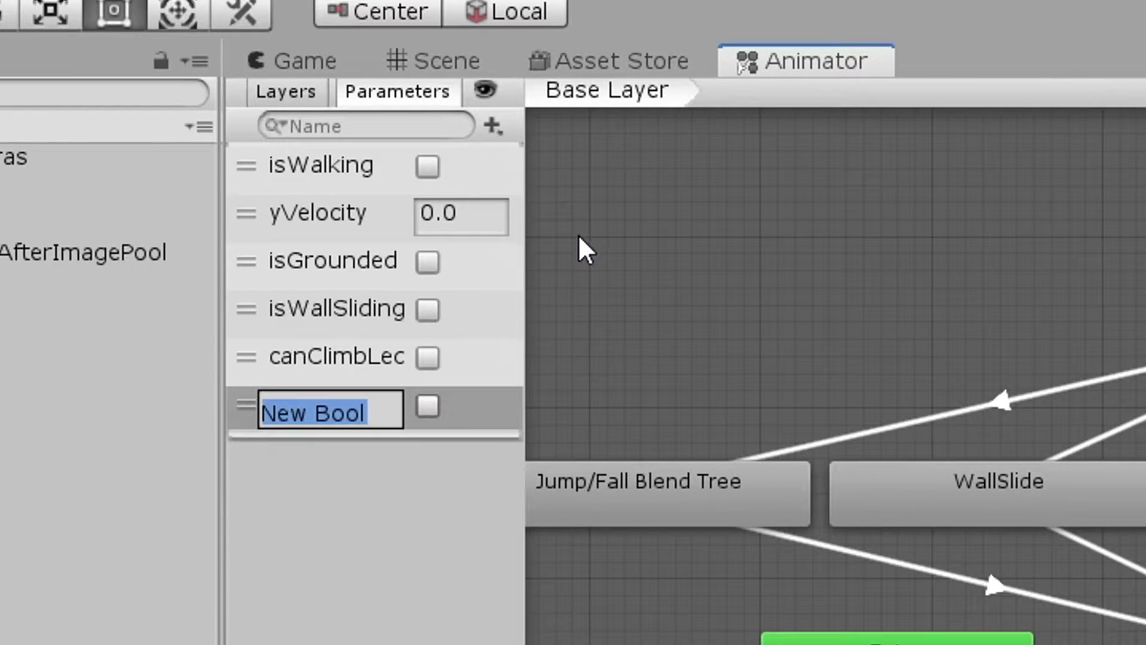
type("isAttacking")
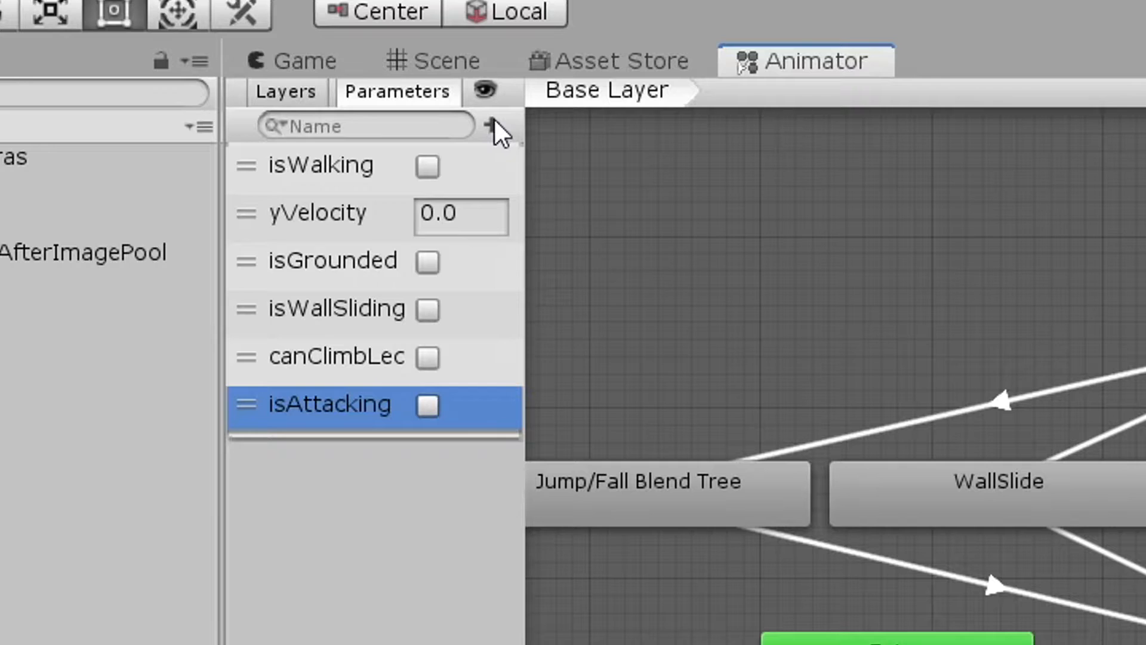
left_click(494, 125)
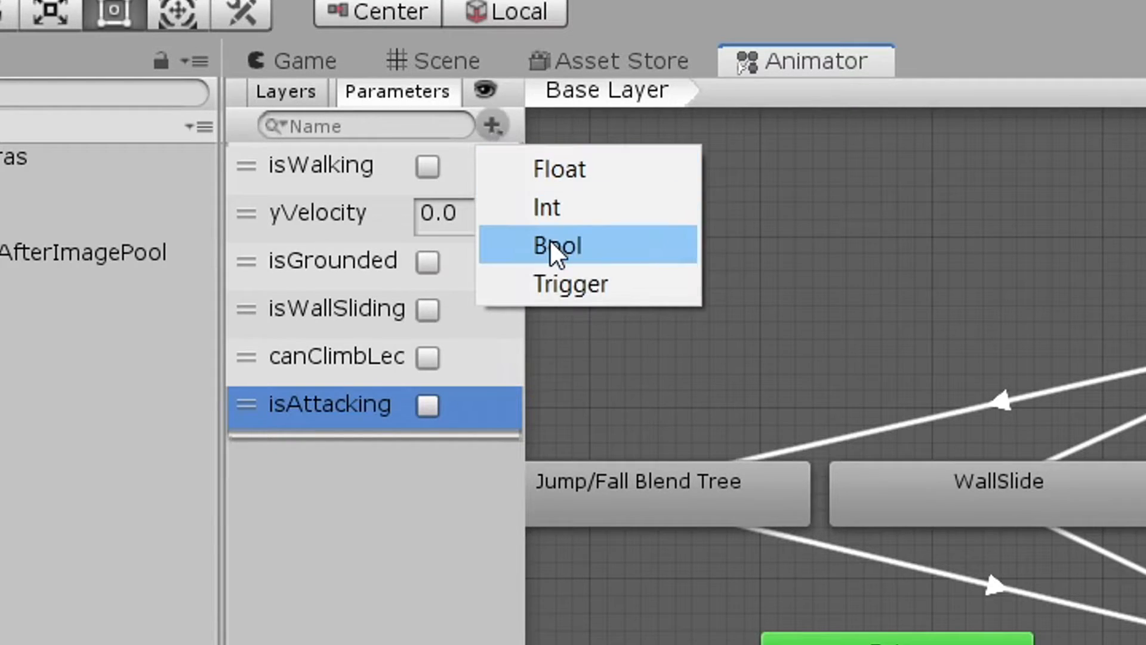
left_click(557, 244)
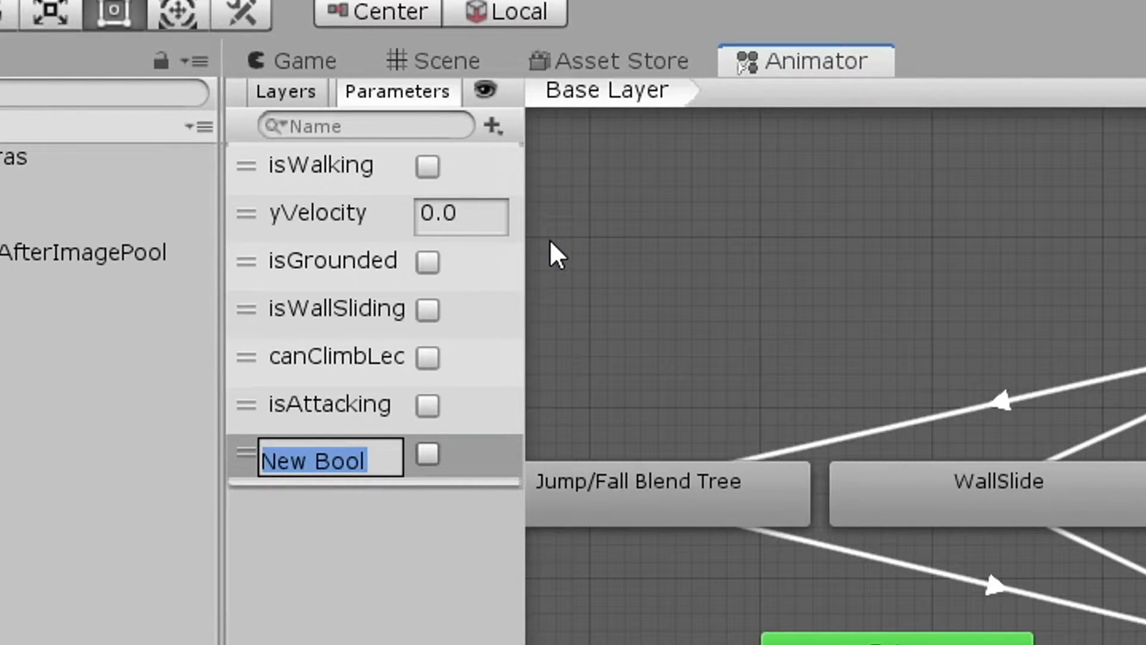
type("firstAttack")
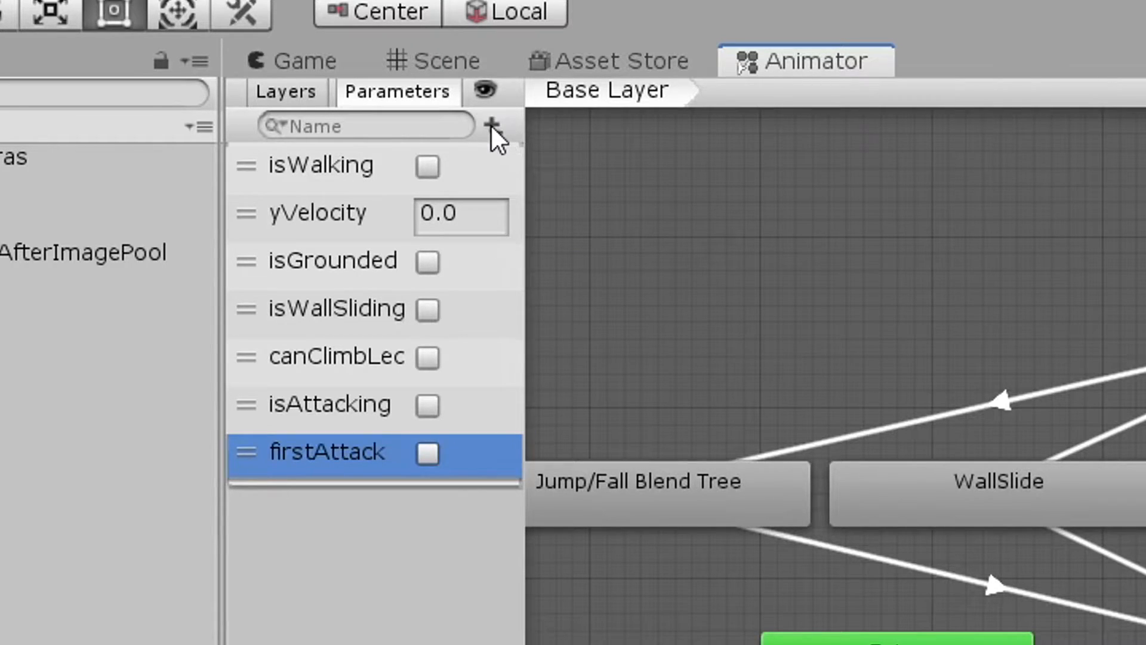
Add the canAttack bool parameter.
left_click(492, 125)
type("attack1")
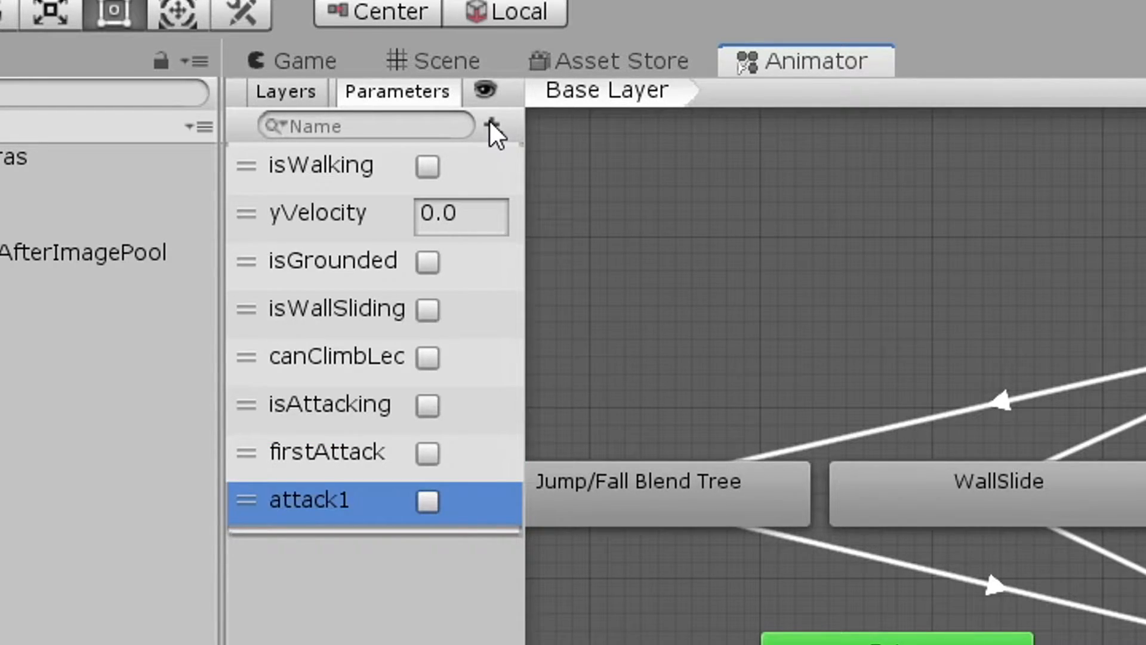
left_click(494, 124)
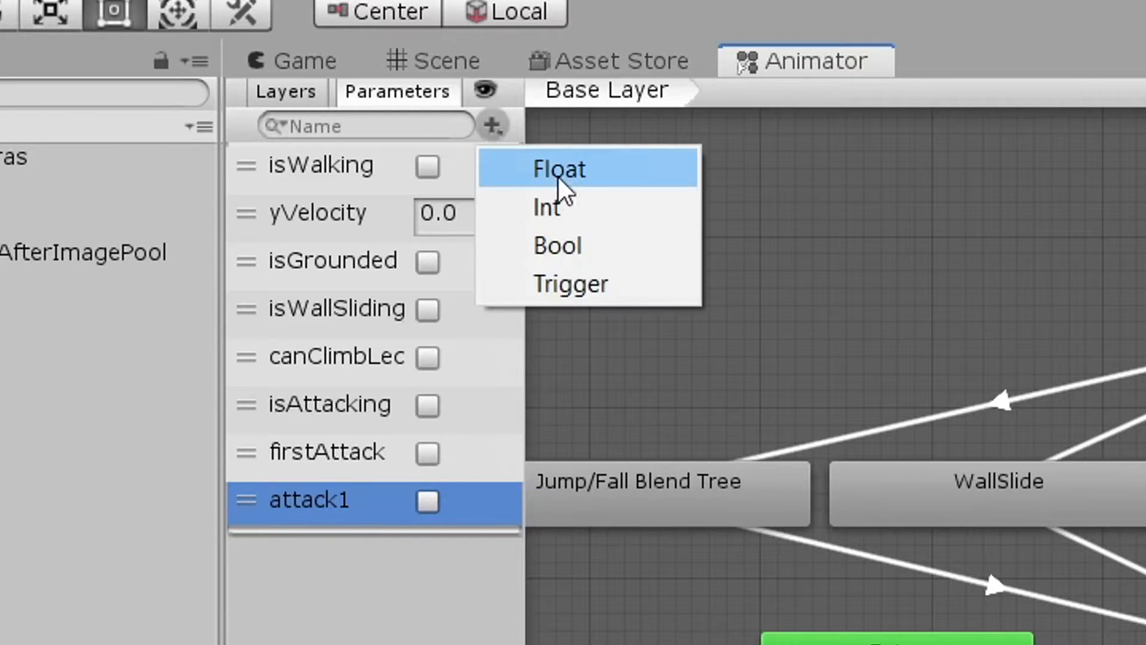
left_click(557, 245)
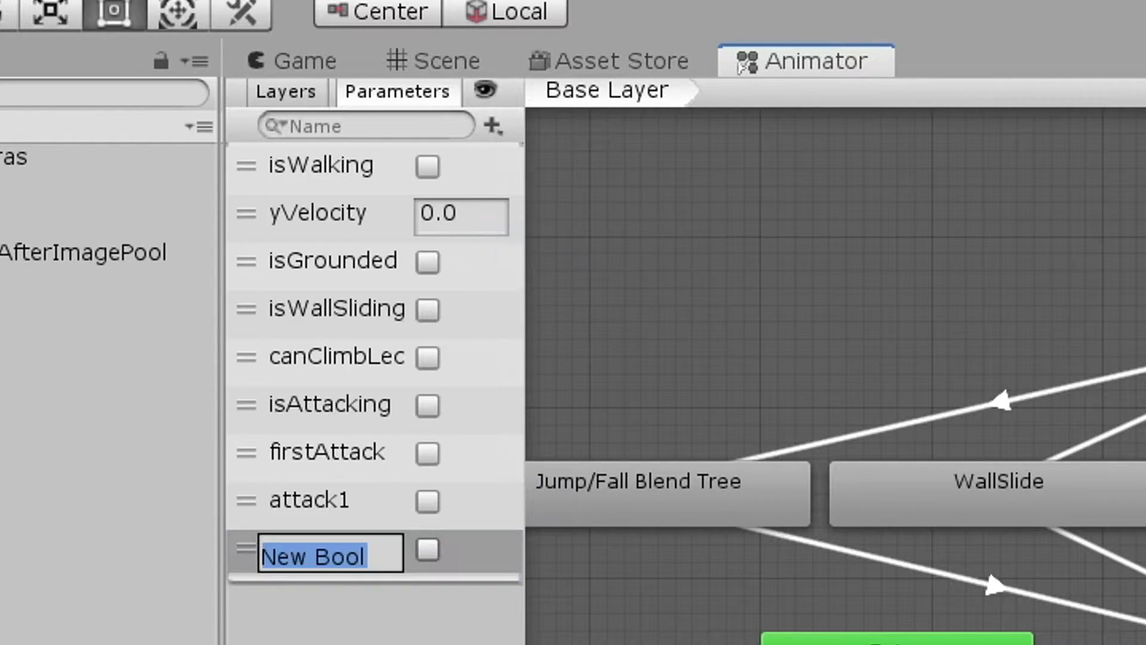
type("canAttack")
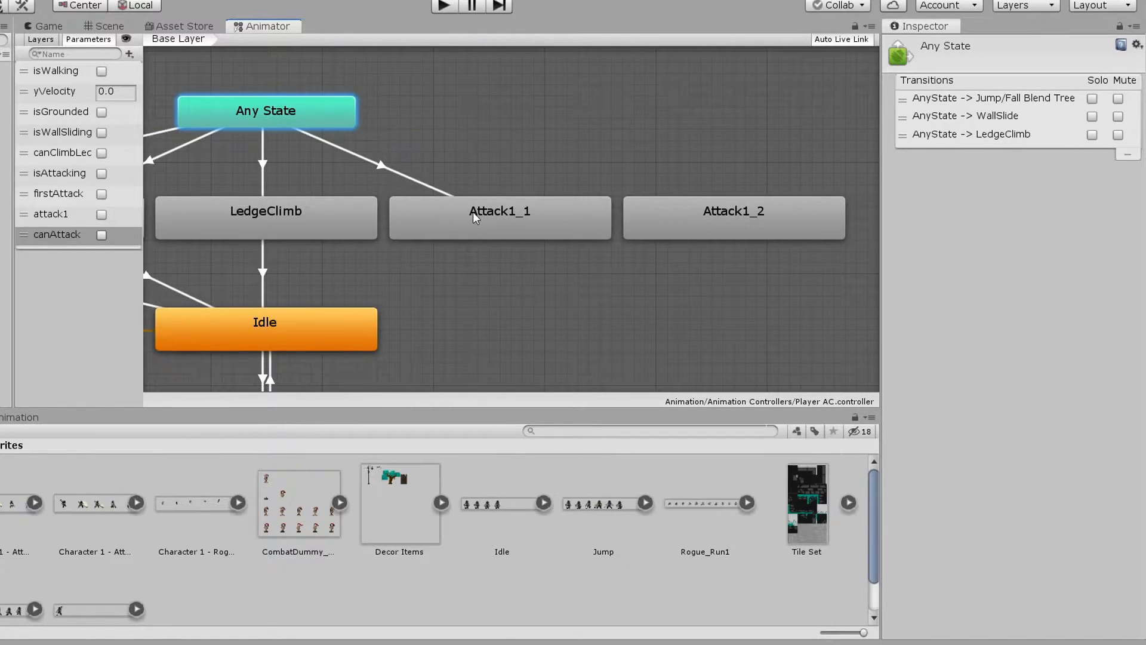
Select the Any State to Attack1_1 transition and enter 0 in its settings.
left_click(380, 166)
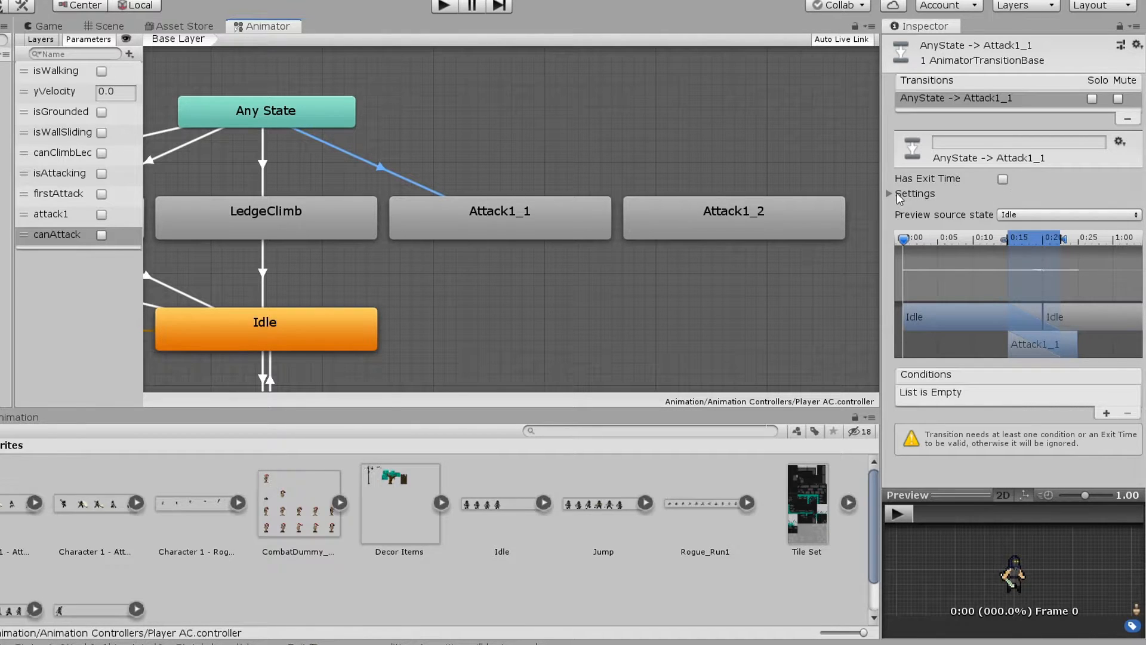
left_click(914, 193)
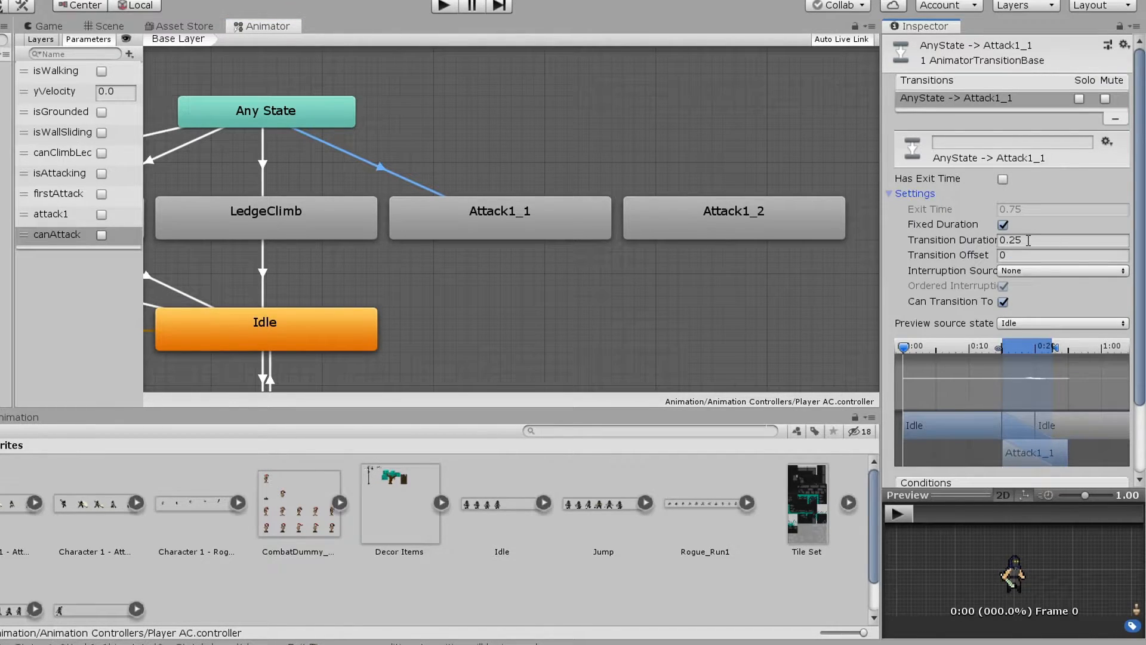
type("0")
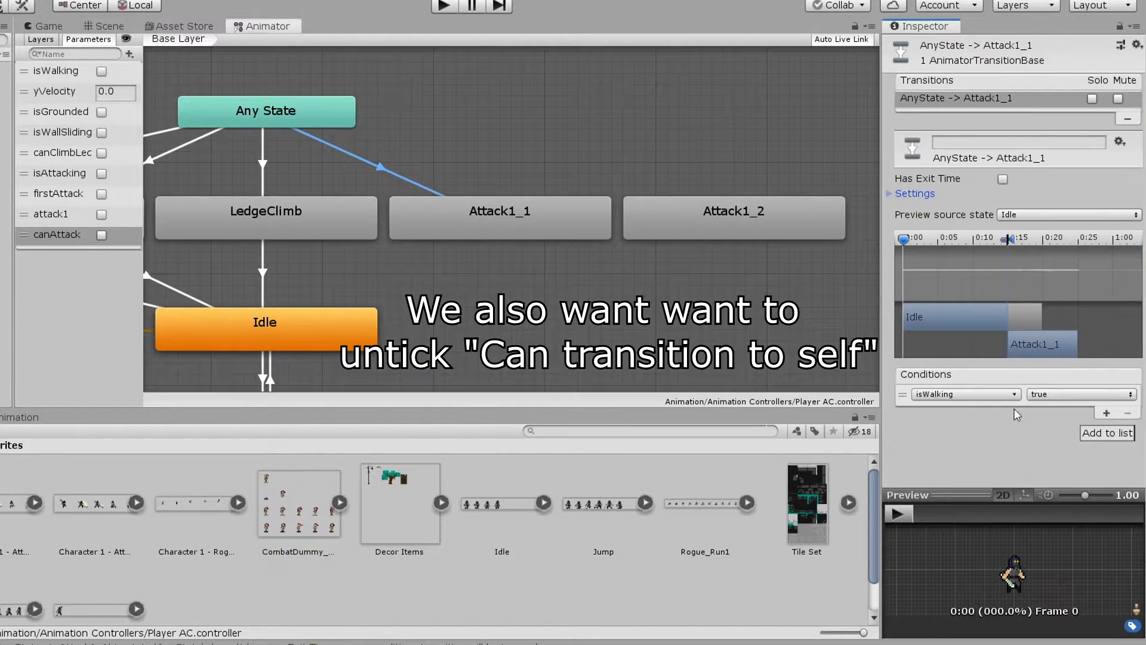
Add conditions attack1, firstAttack and canAttack true, and canClimbLedge false.
left_click(965, 393)
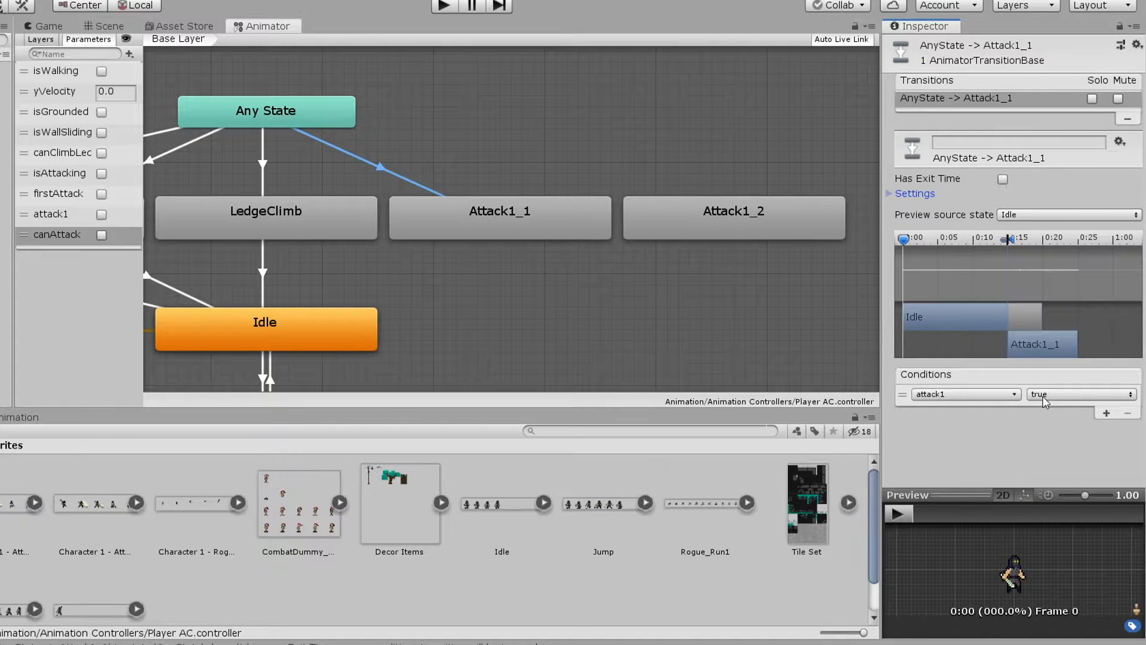
left_click(1106, 411)
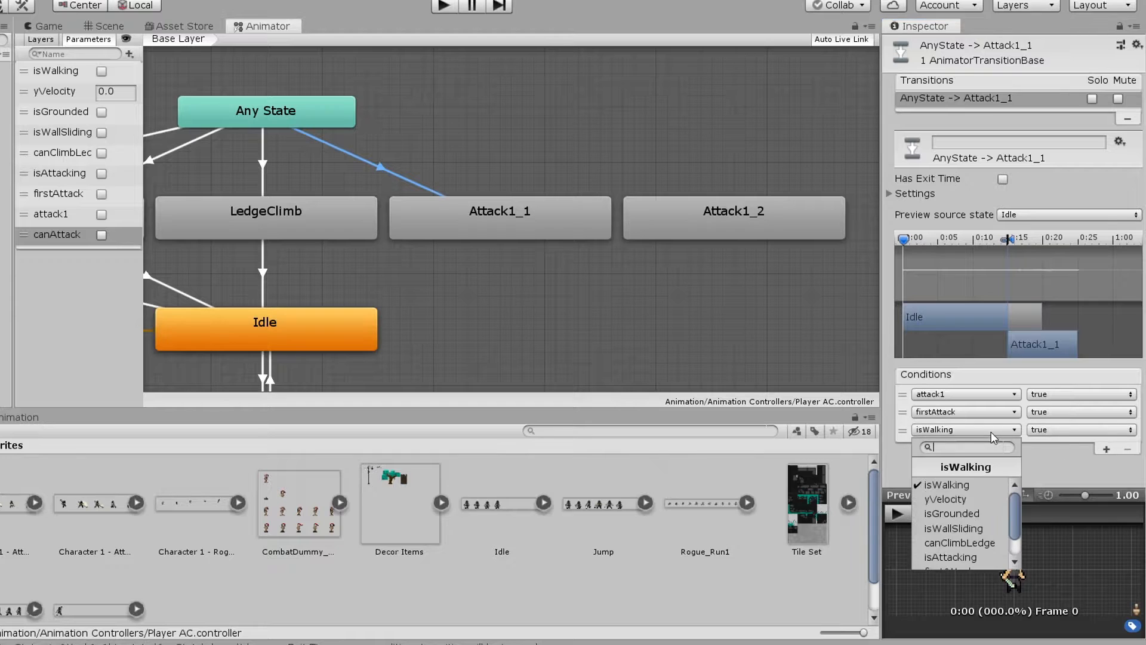
left_click(960, 542)
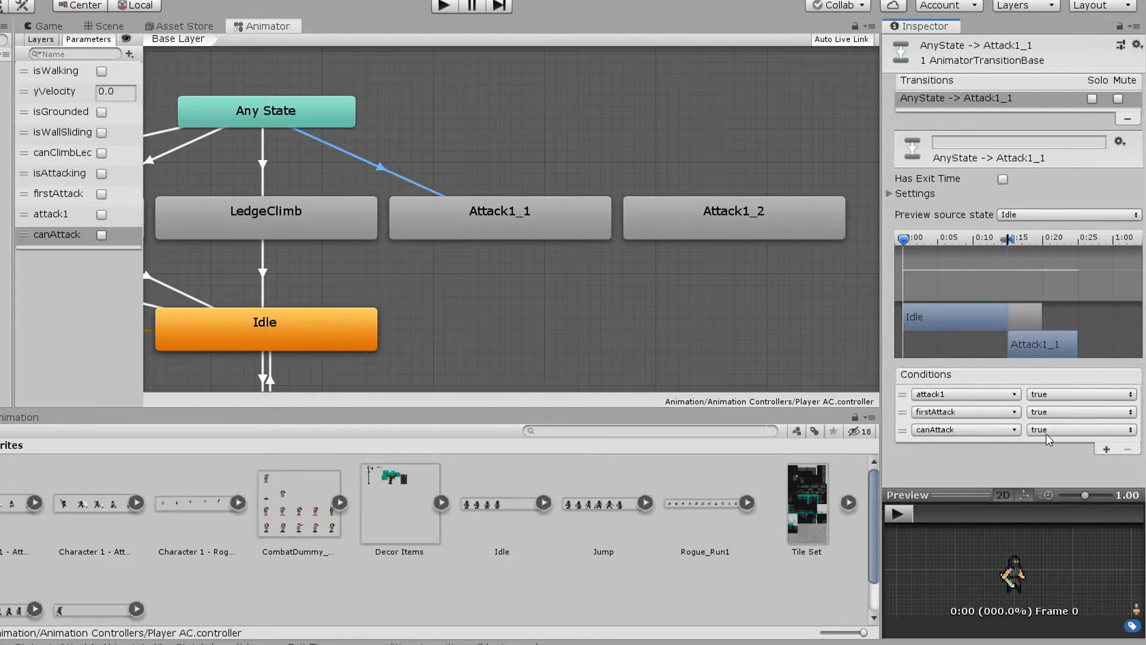
left_click(1106, 446)
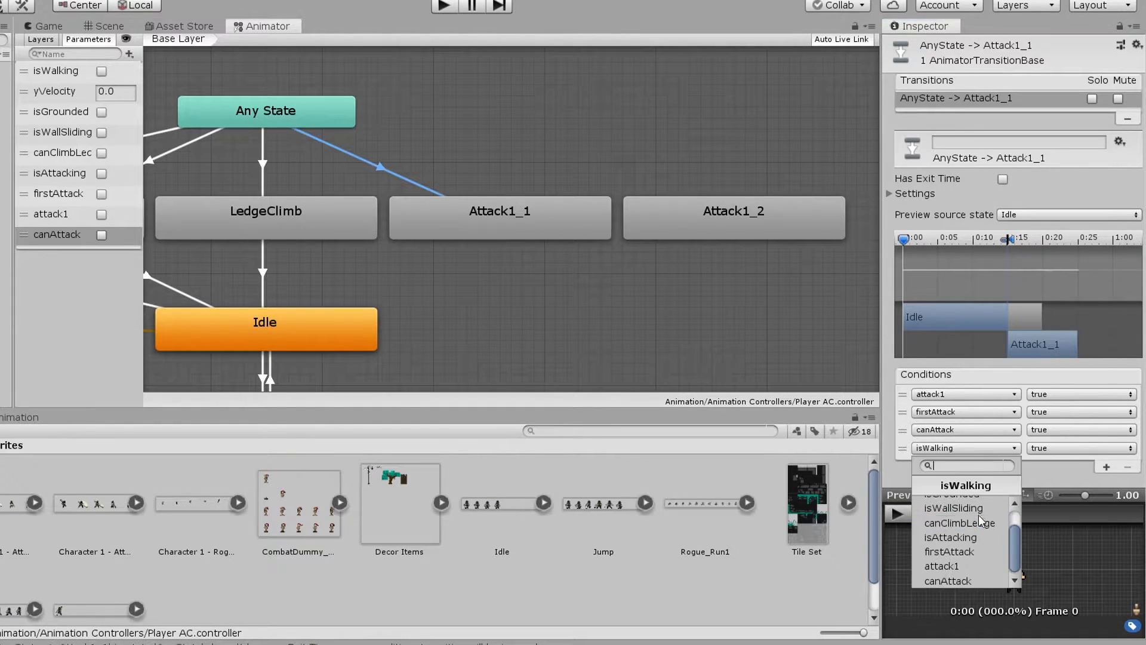
left_click(959, 522)
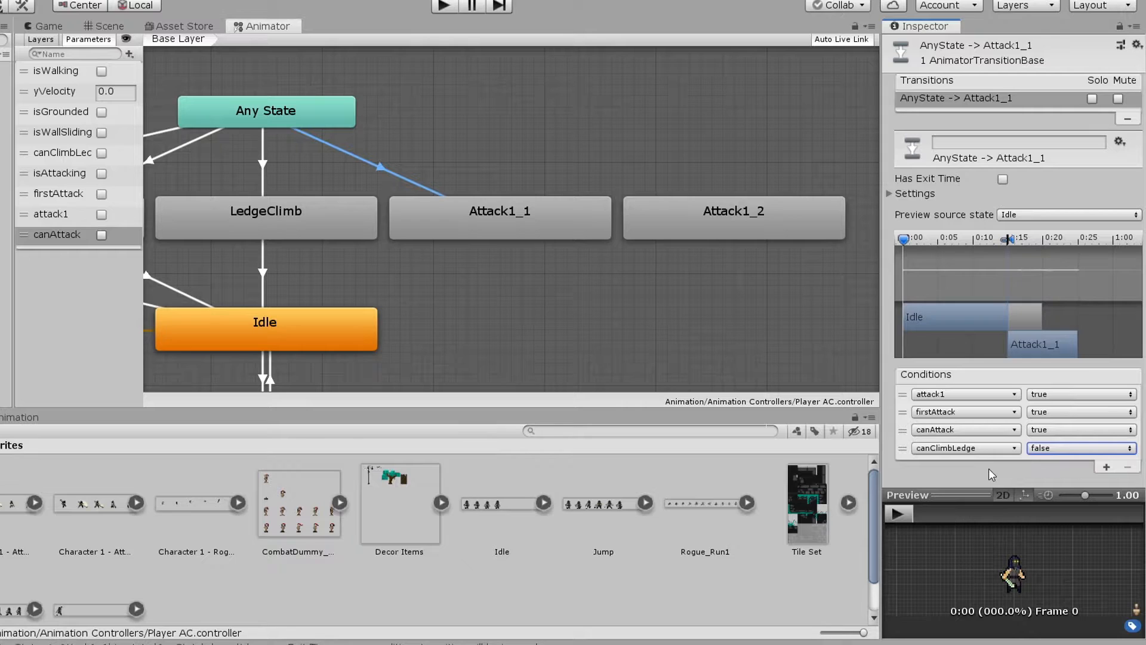
Create an Attack1_1 to Idle transition with duration 0 and exit time 1.
right_click(499, 211)
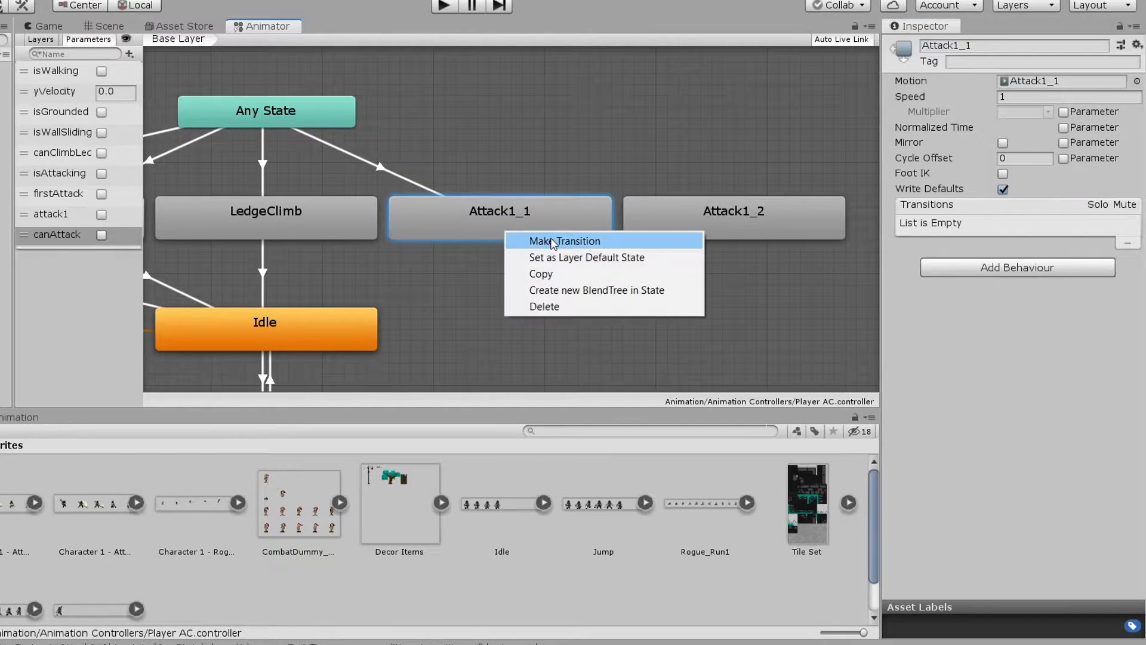
left_click(563, 240)
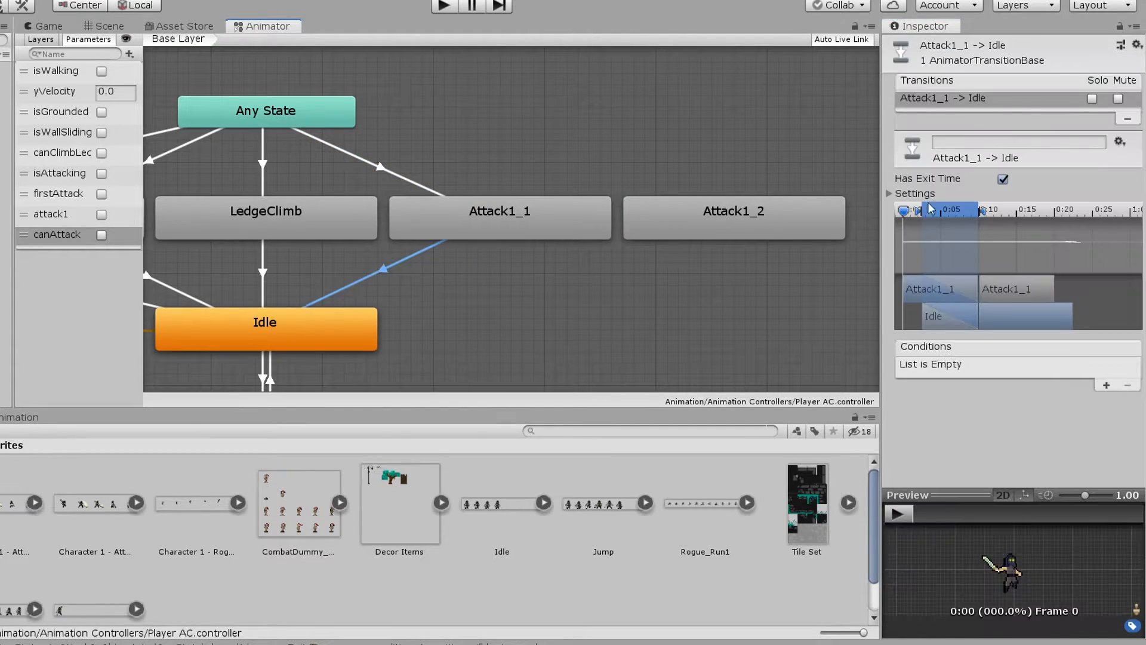
left_click(915, 193)
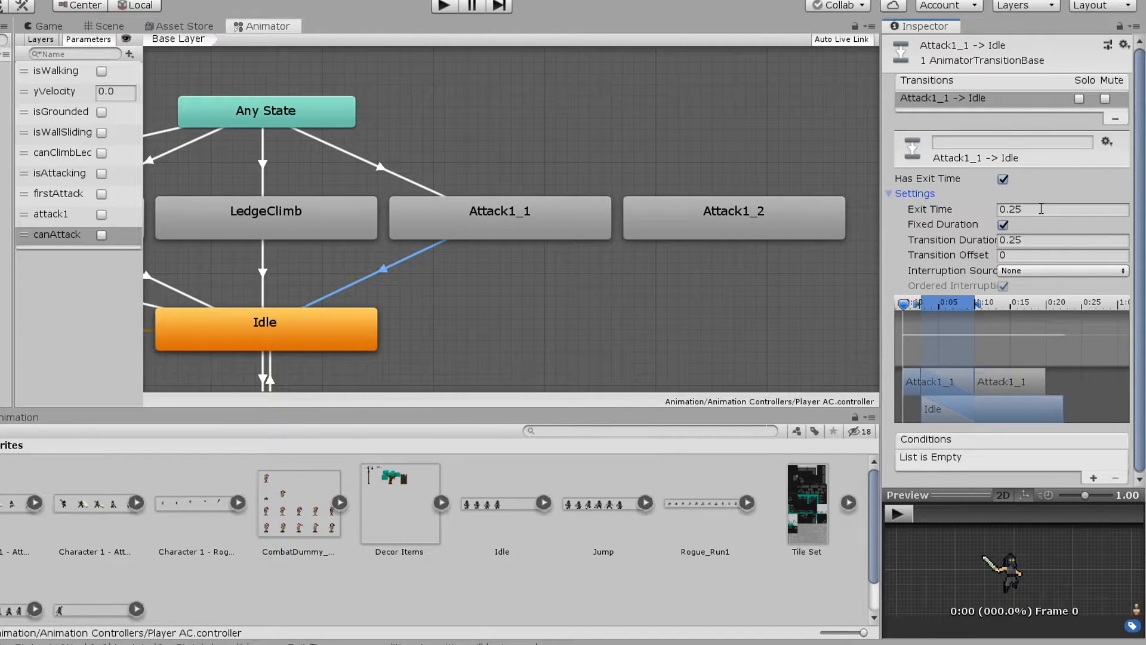
left_click(1060, 240)
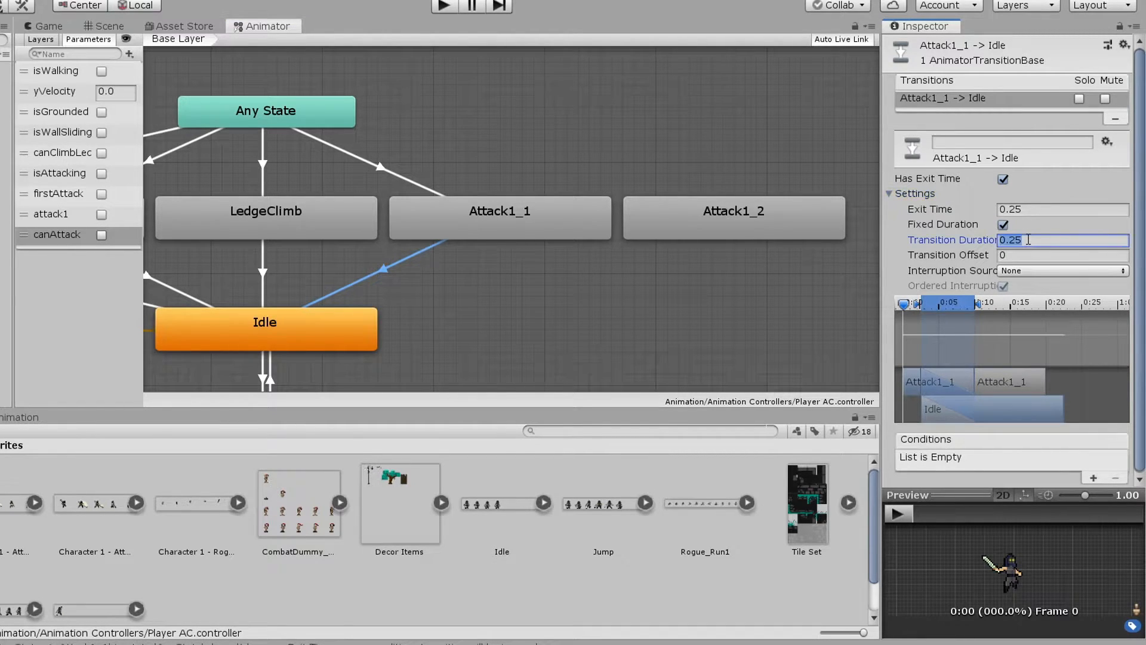
left_click(1060, 210)
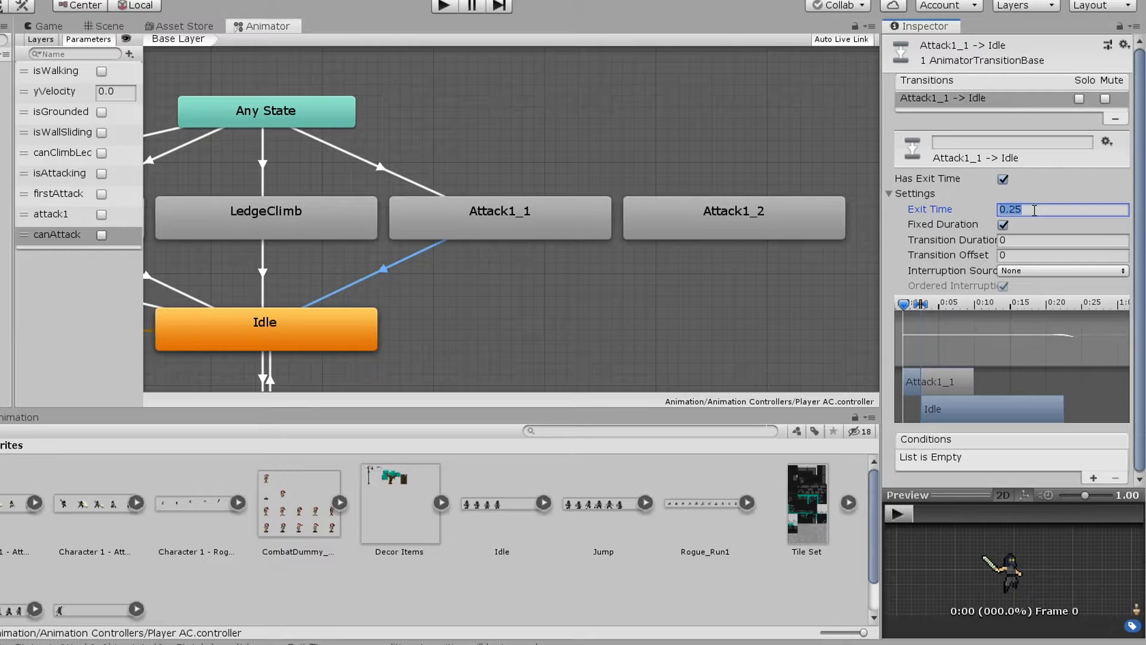
type("1")
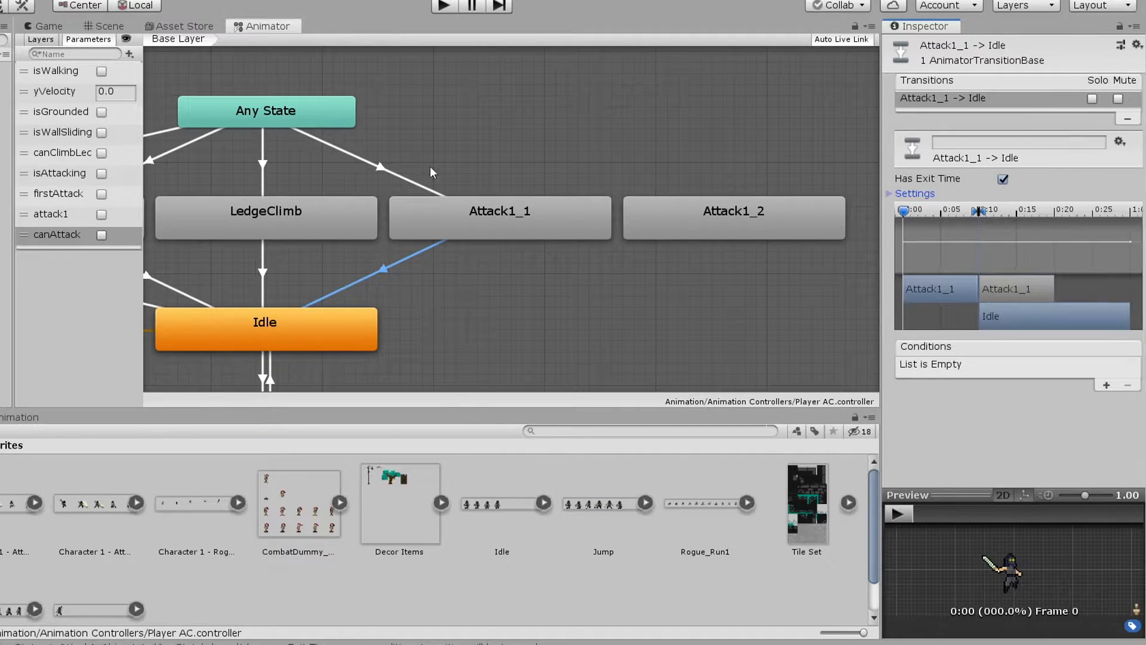
left_click(265, 110)
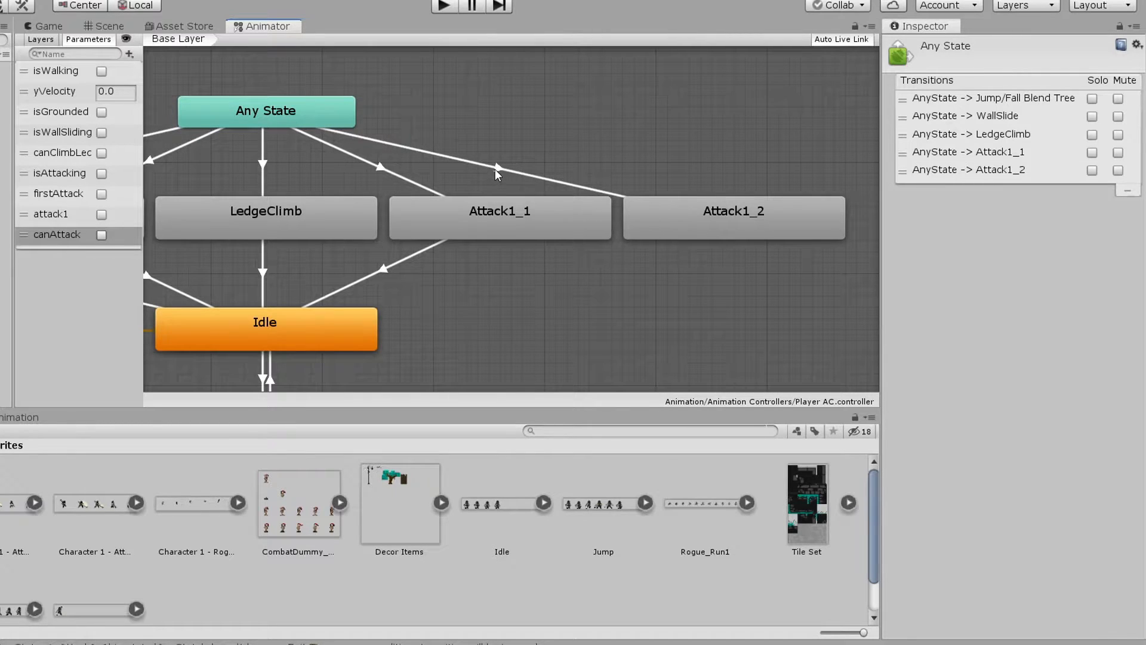
On the Any State to Attack1_2 transition, set conditions attack1 true and firstAttack false.
left_click(497, 168)
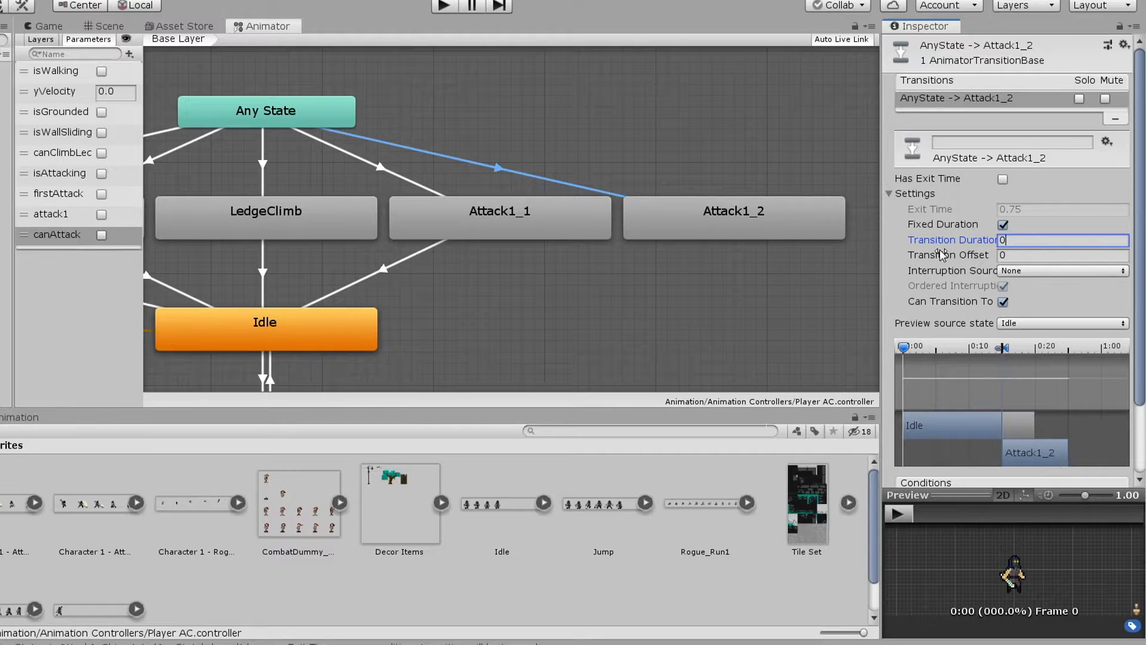
left_click(963, 393)
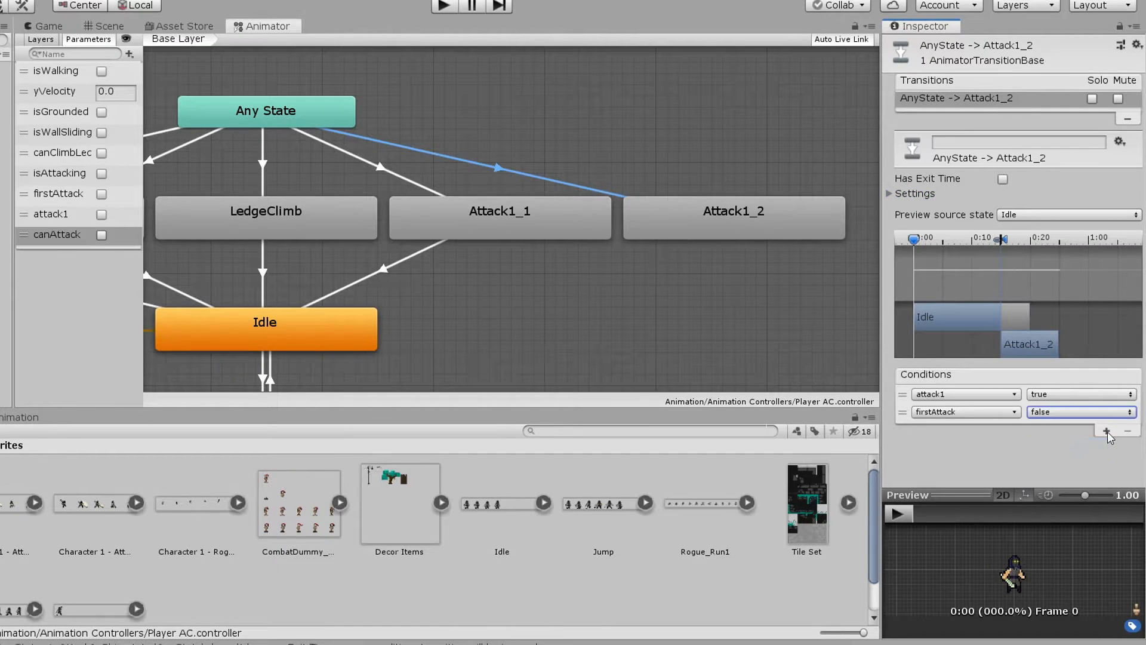
left_click(1106, 430)
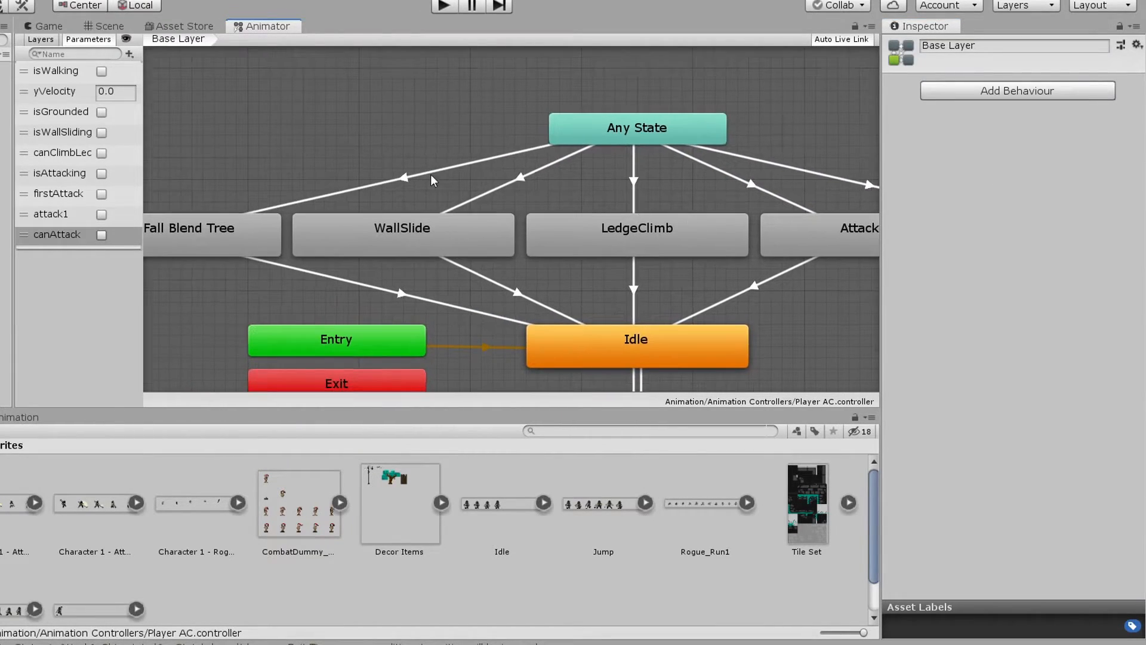
left_click(431, 179)
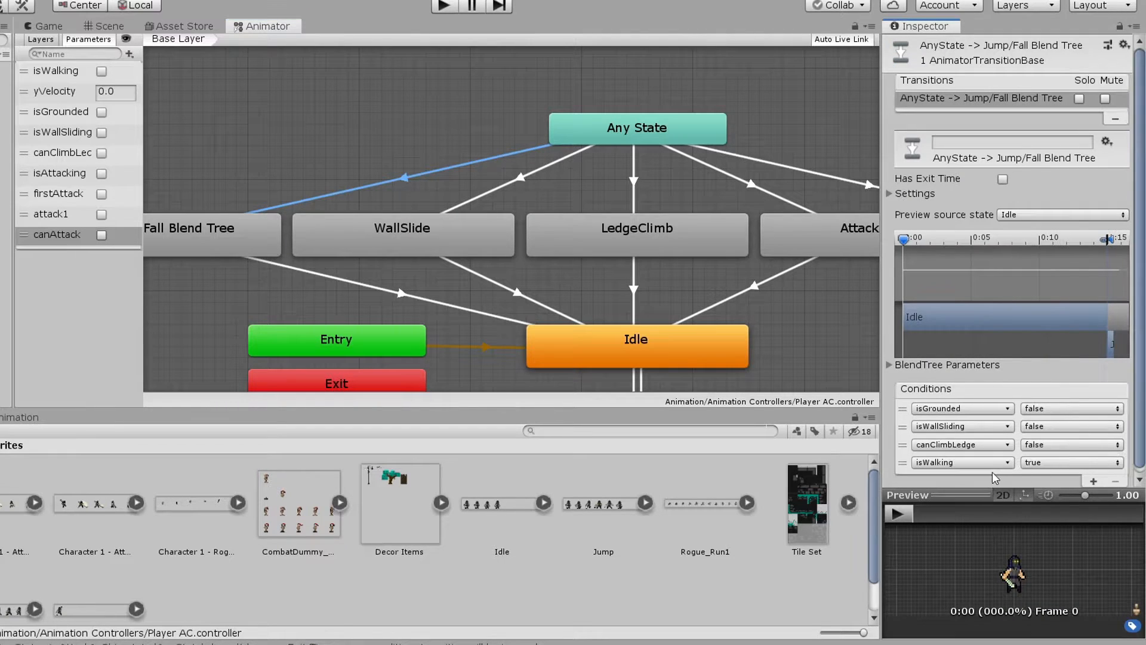
left_click(961, 462)
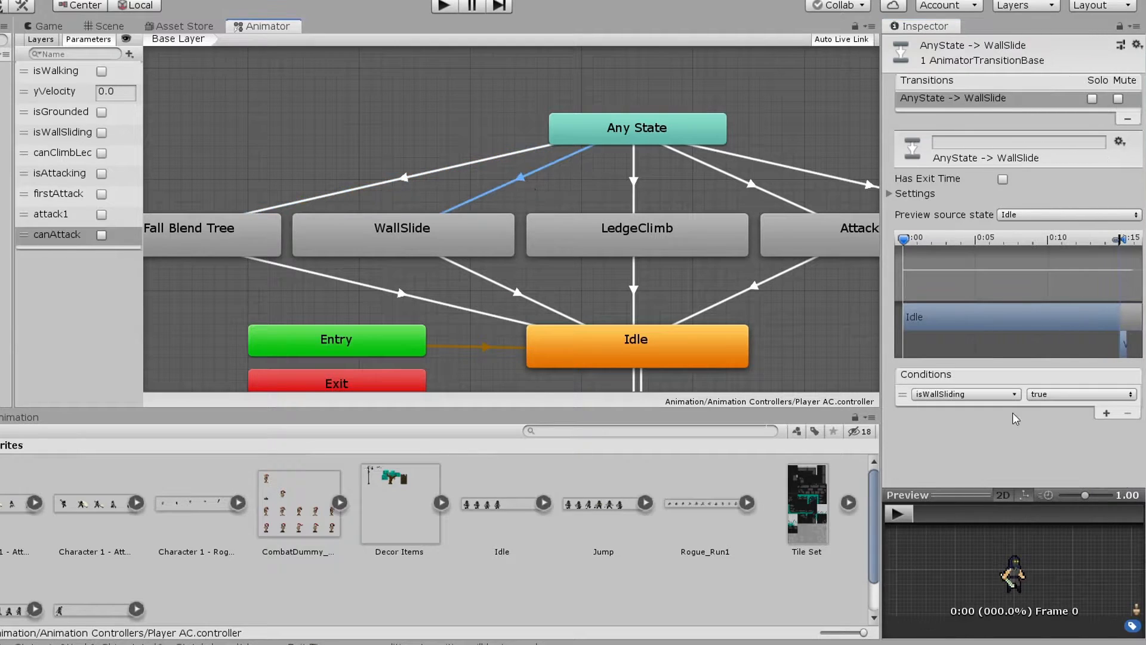
left_click(1106, 431)
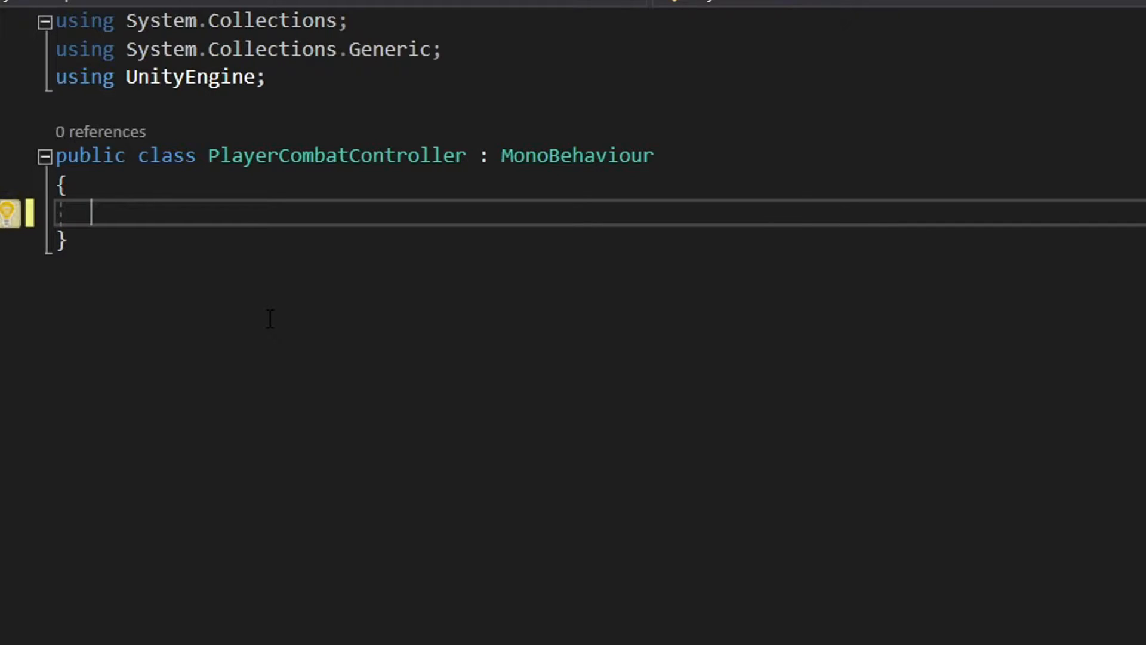
Declare '[SerializeField] private bool combatEnabled;' inside the class and start a new line.
type("[SerializeField]")
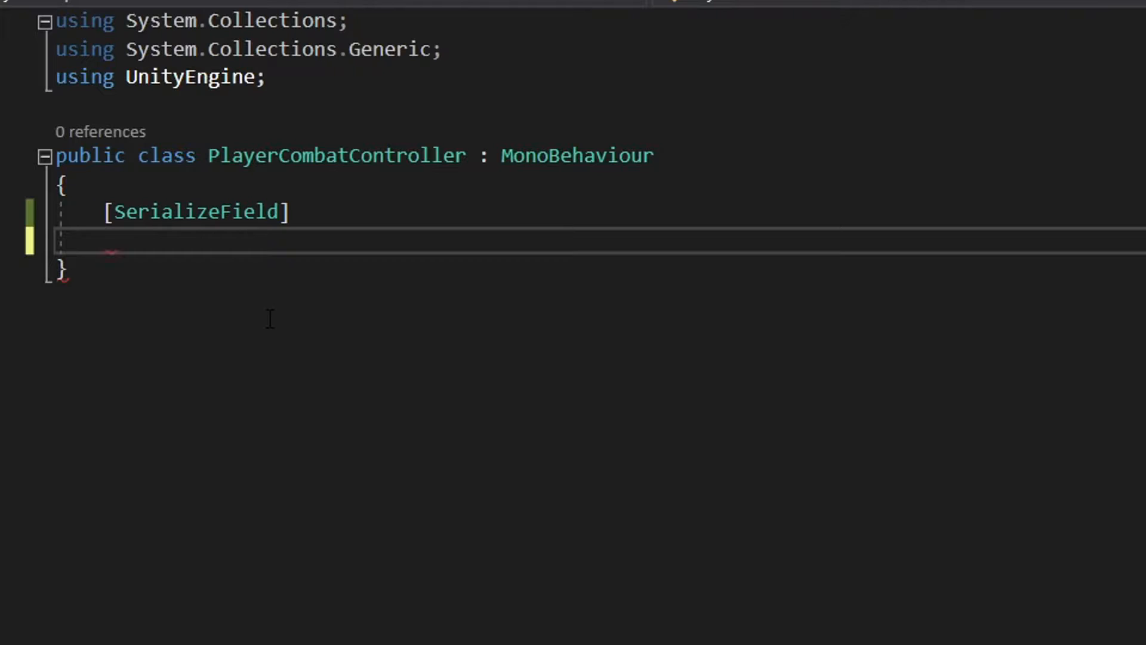
type("private bool")
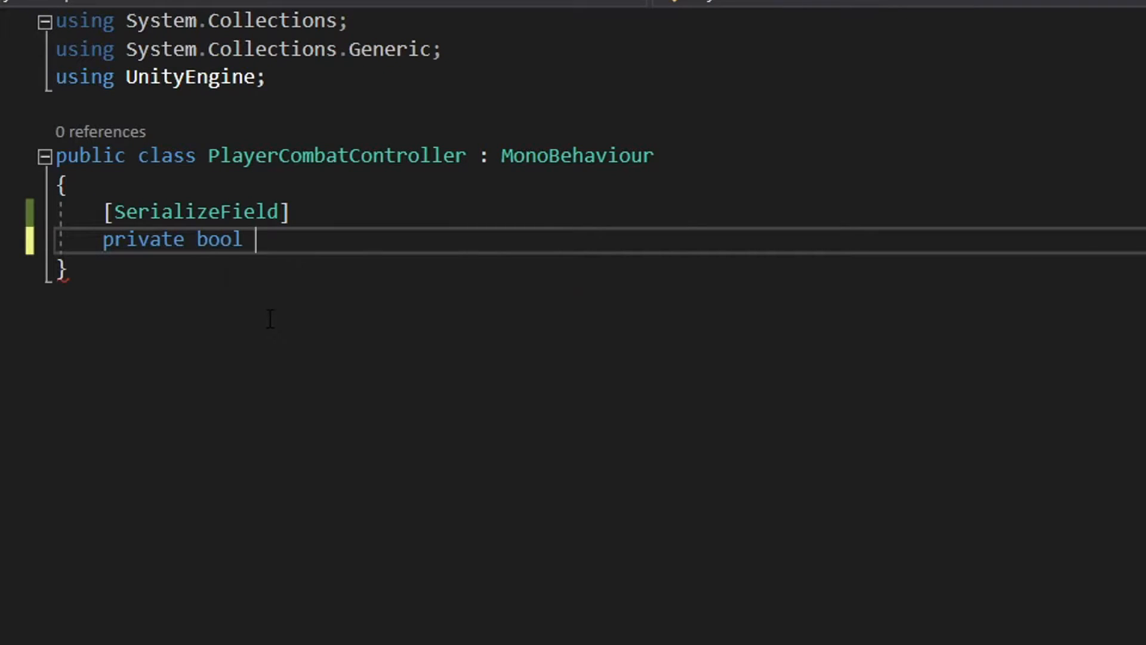
type("combatEna")
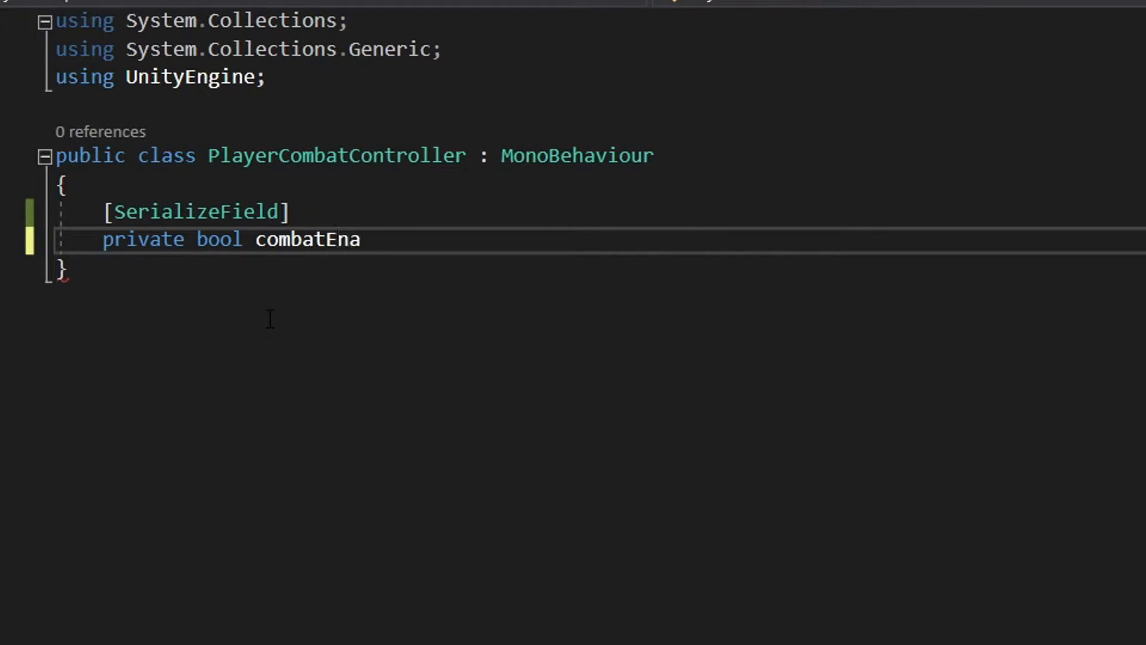
type("bled;")
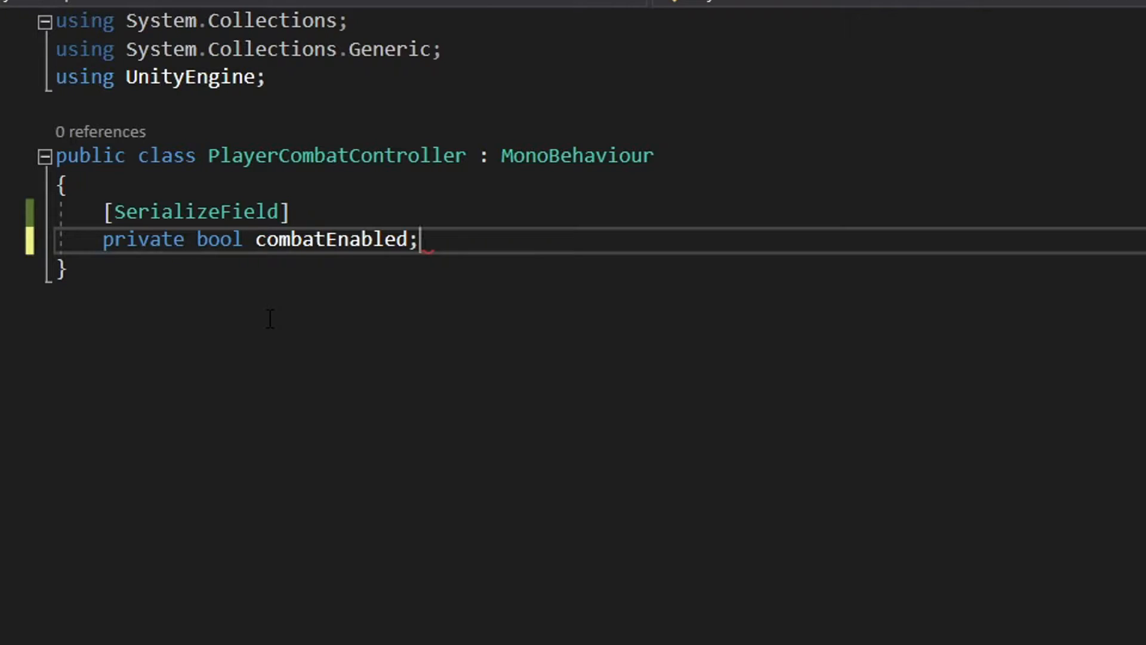
key("Enter")
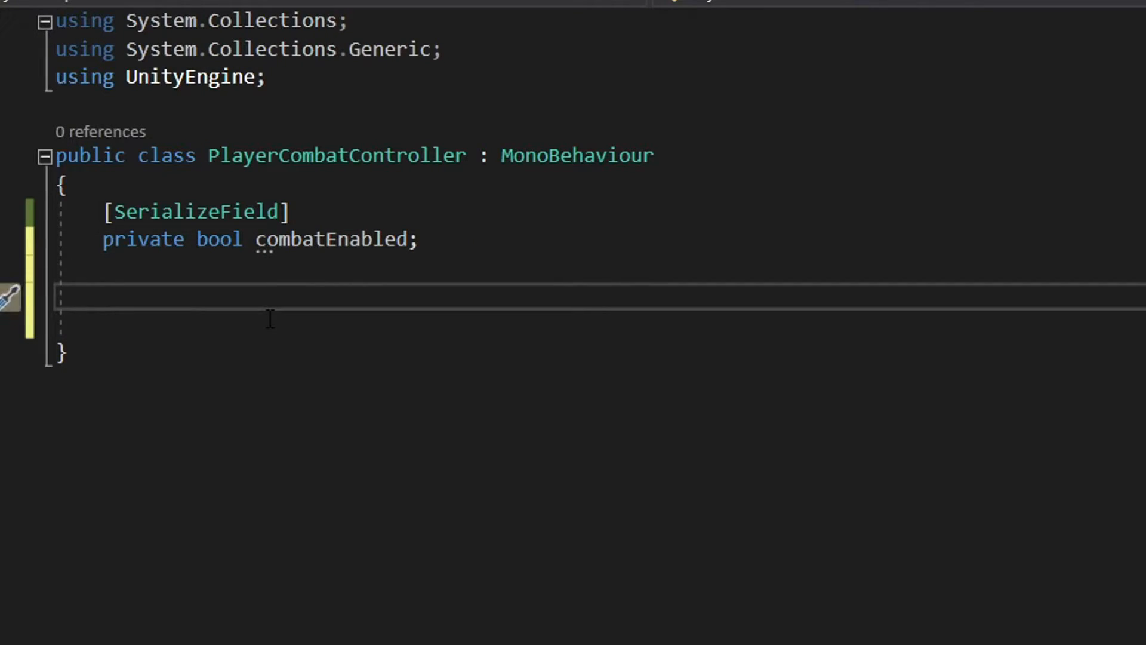
Write CheckCombatInput with a left-click check, nested combatEnabled check and 'Attempt combat' comment.
type("private void CheckCombatInput(")
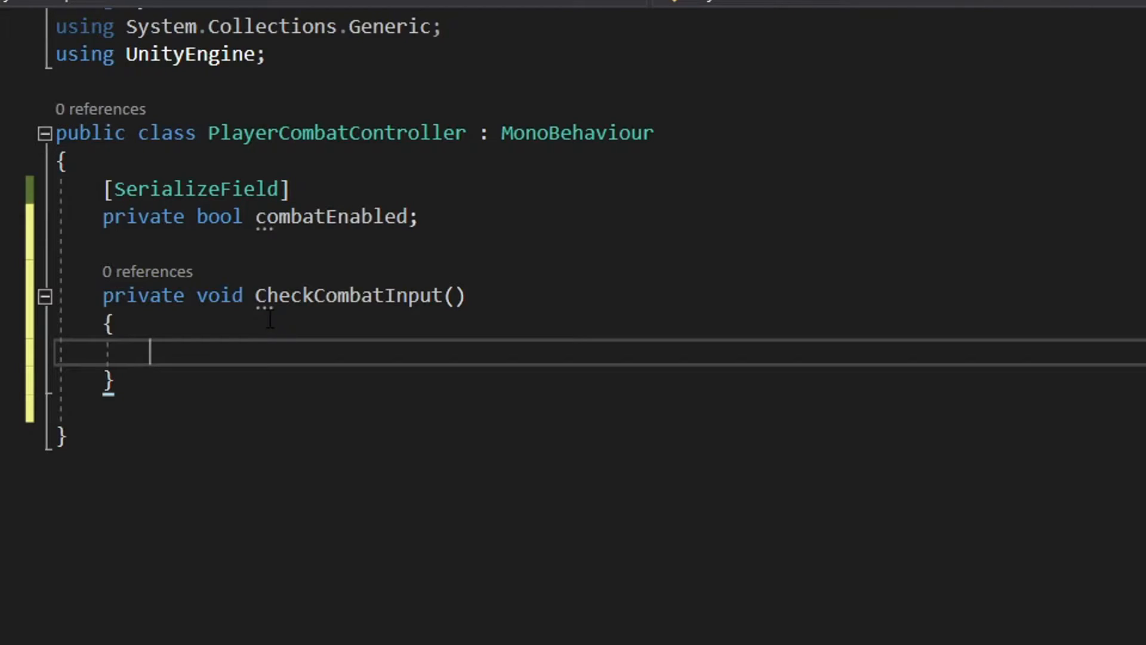
type("if(Input.")
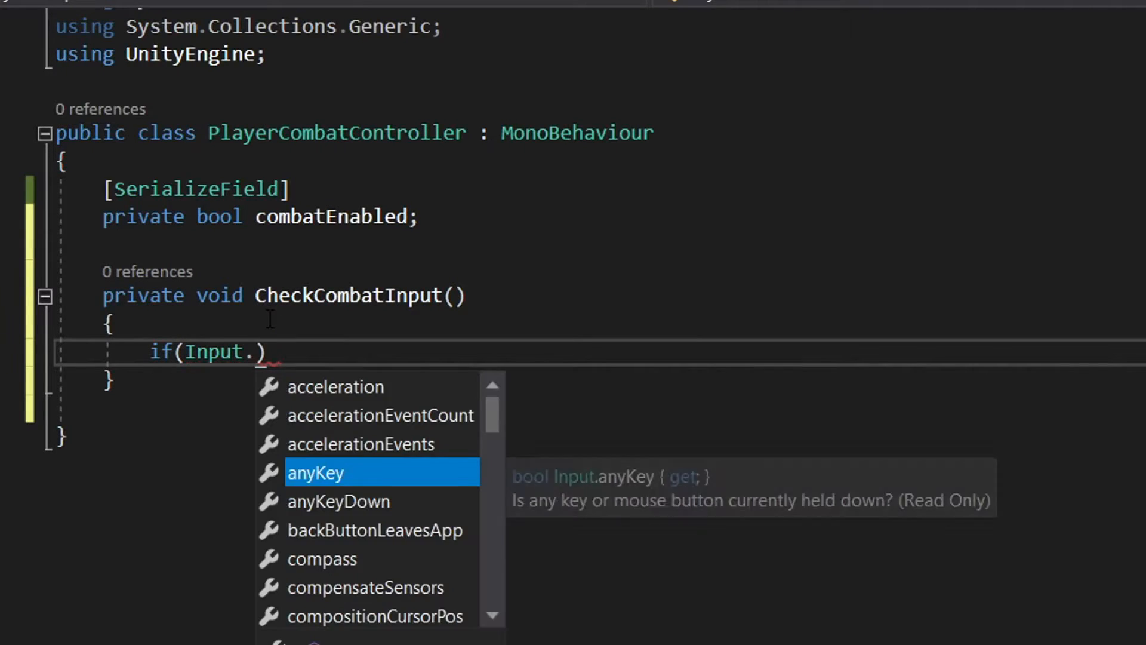
type("GetMouseButtonDown(0)")
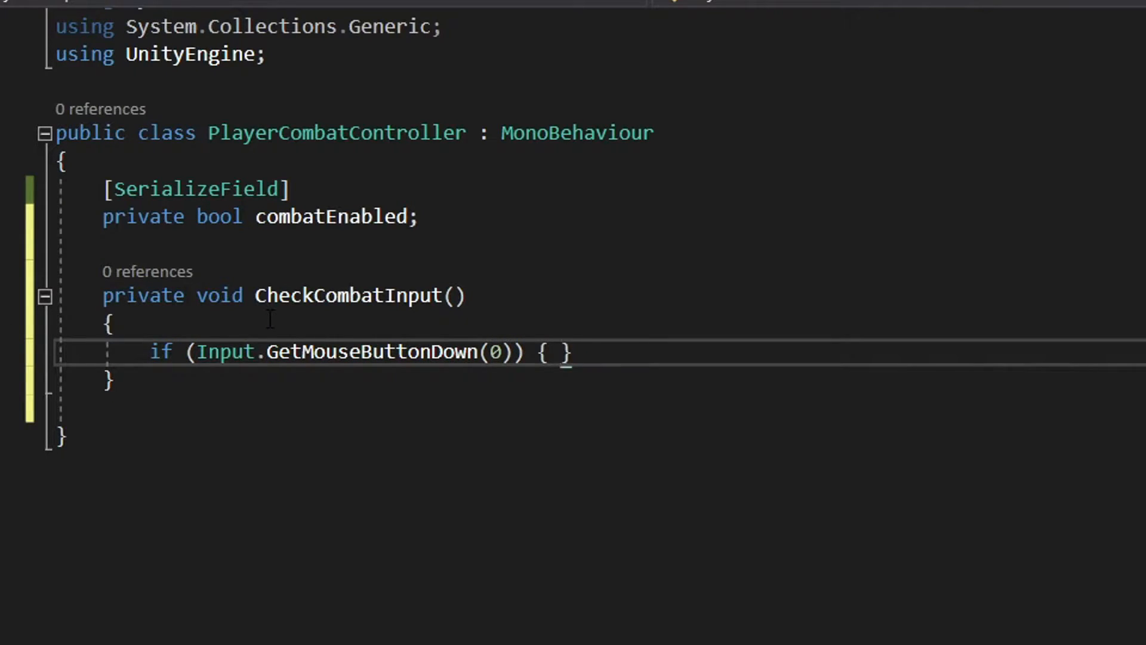
type("if(")
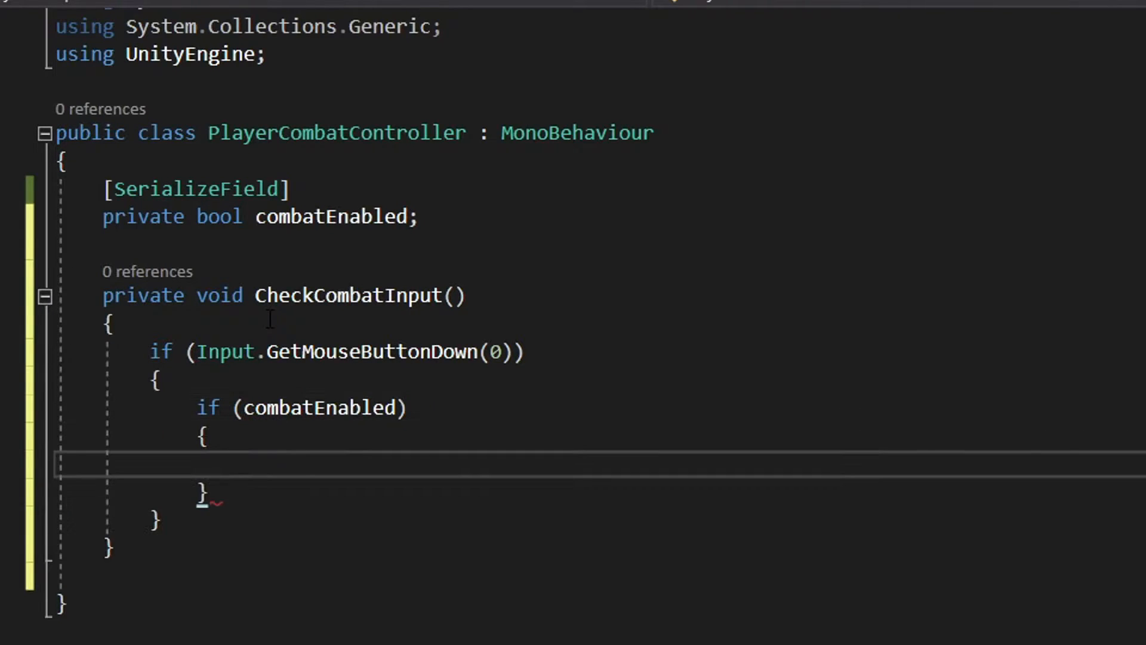
type("//Attempt combat")
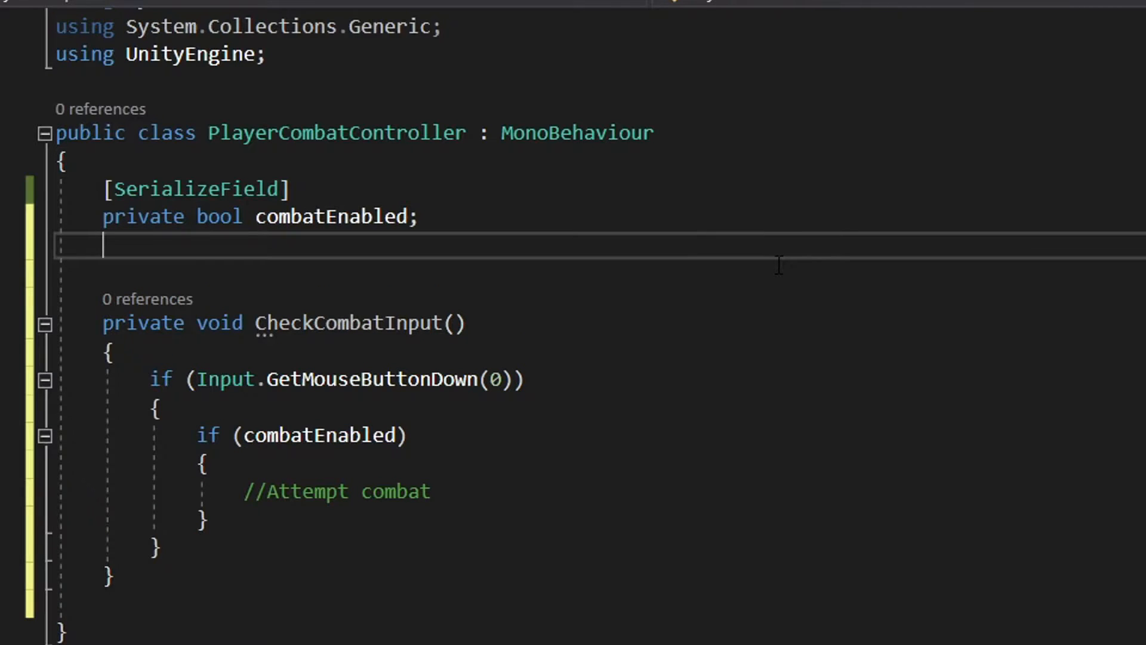
Declare a private bool gotInput and set it to true on click.
type("private bool gotInpu")
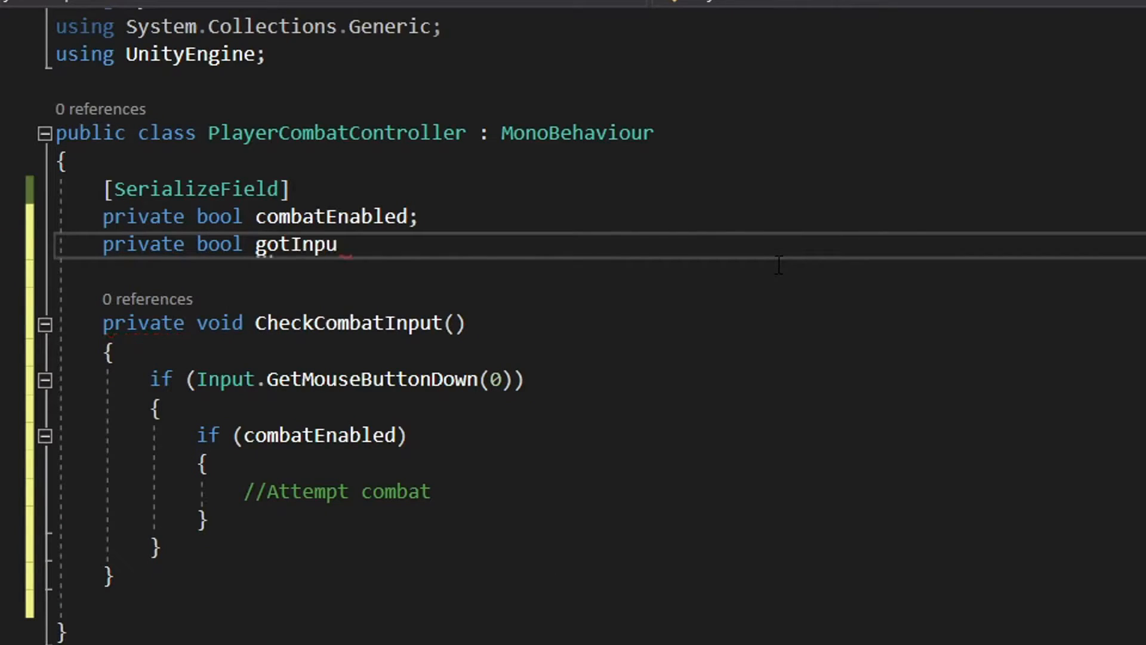
type("gotInput")
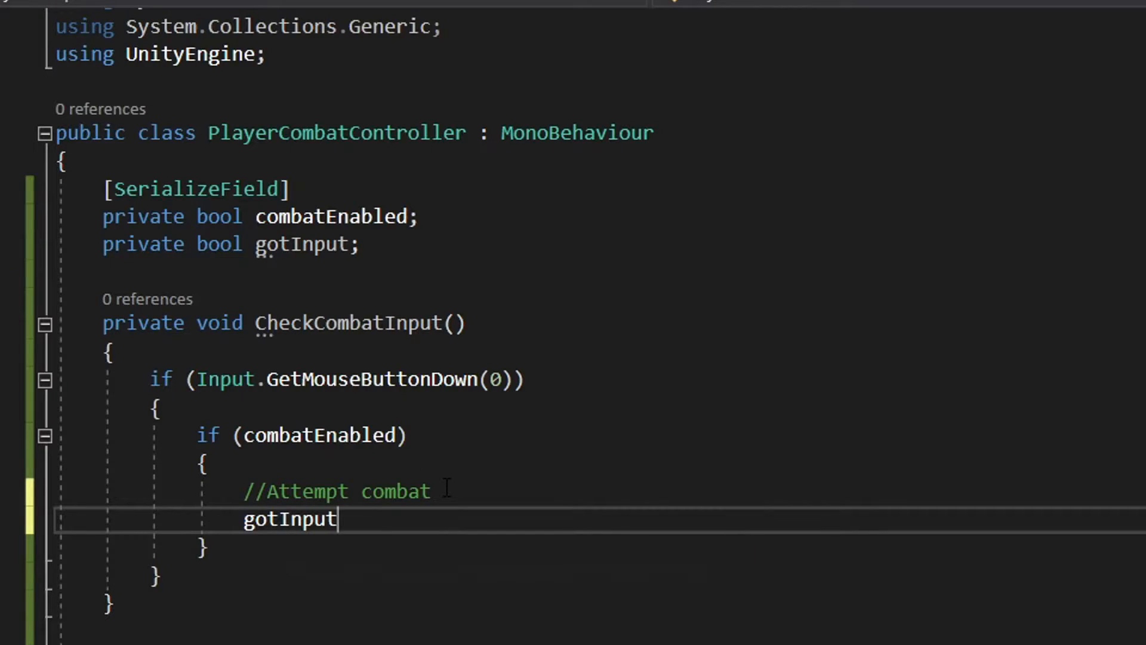
type("= true;")
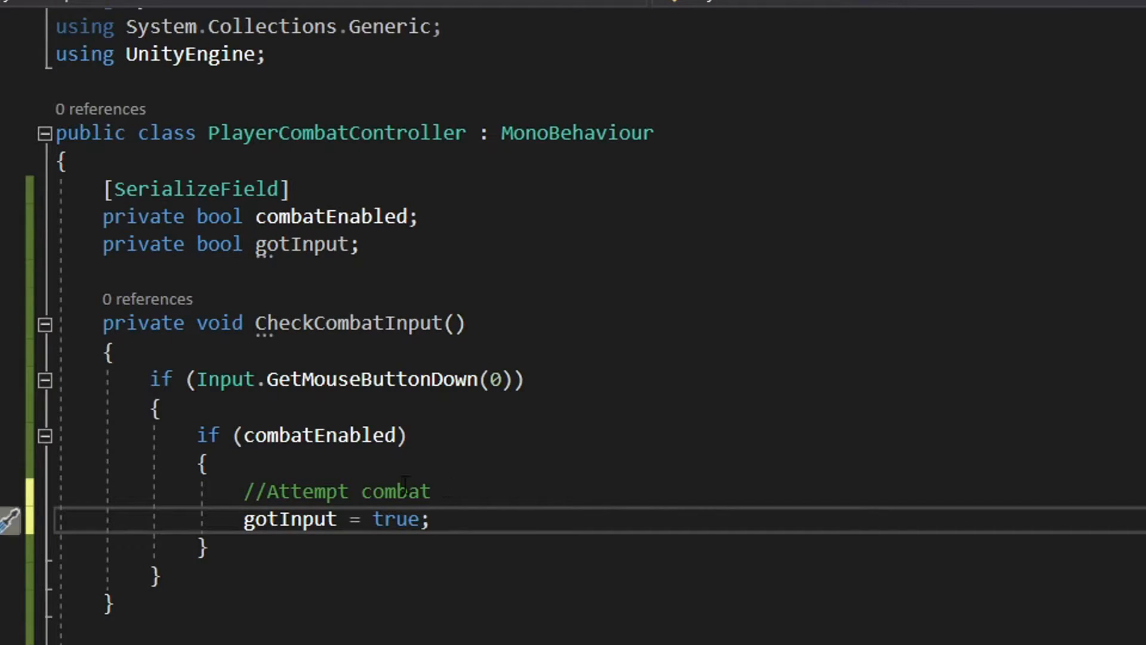
Add a private float lastInputTime, store the click time, and call CheckCombatInput from Update.
type("private float lastInputTime")
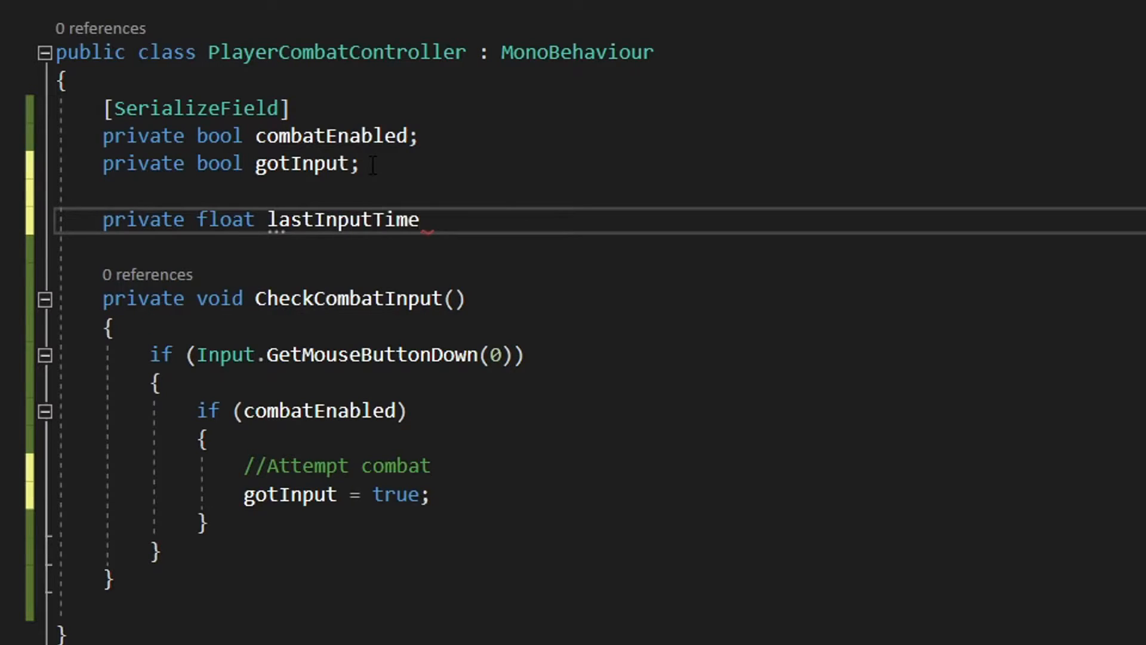
type(";")
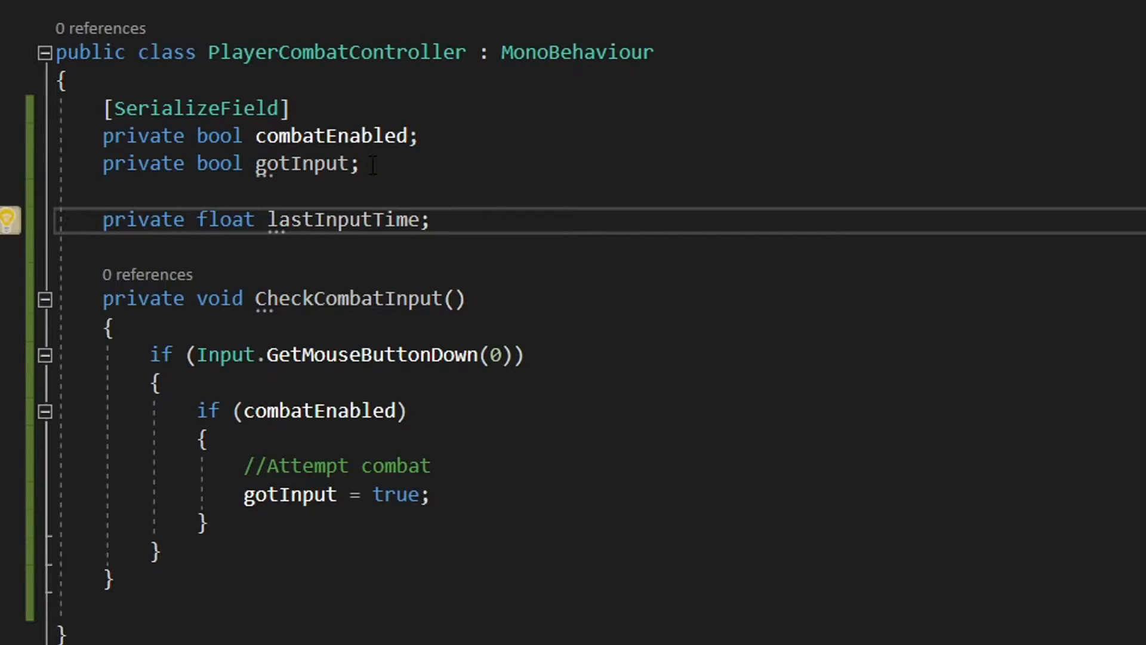
scroll("down", 3)
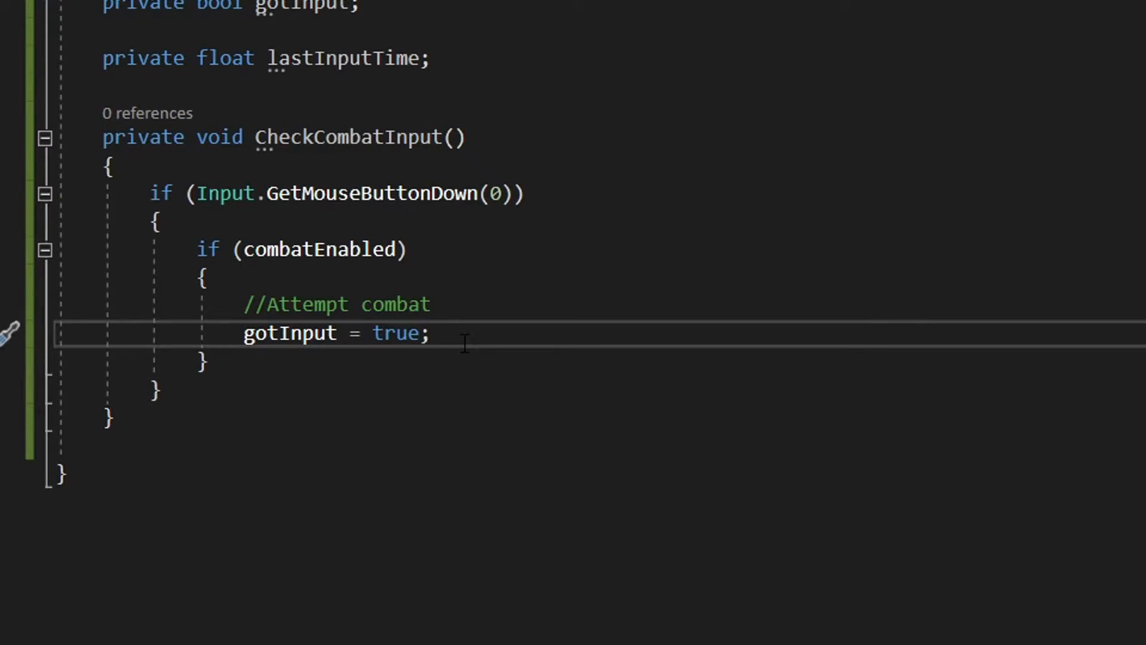
type("lastInputTime = Time.time;")
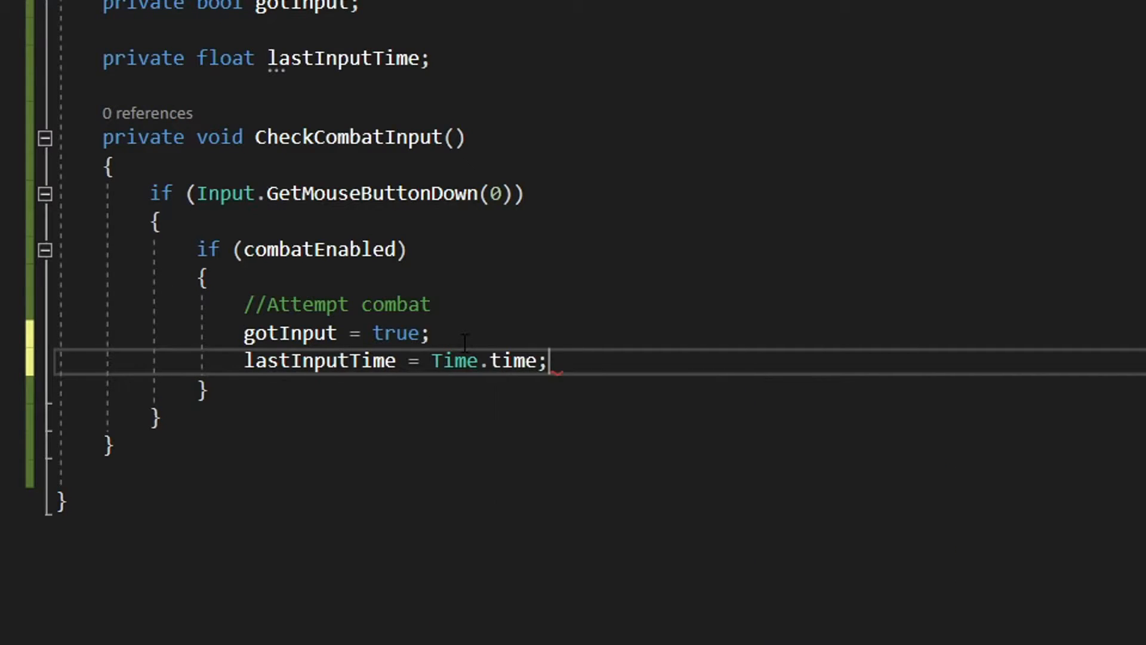
type("Update(")
type("CheckCombatInput();")
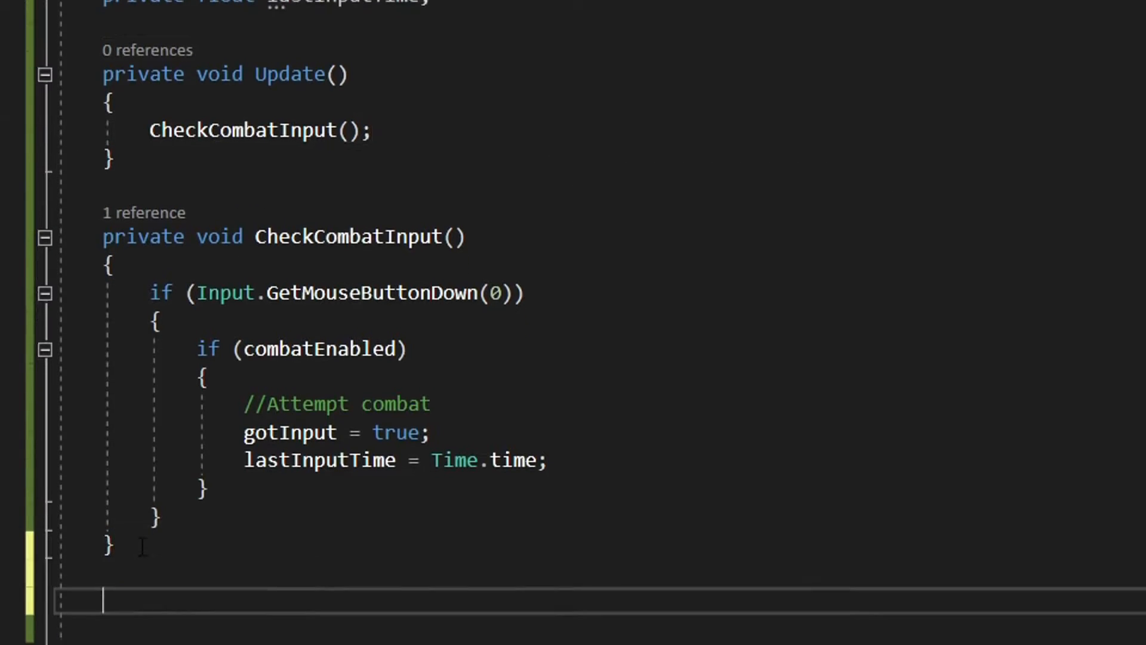
Create an empty CheckAttacks method and call it from Update.
type("private void")
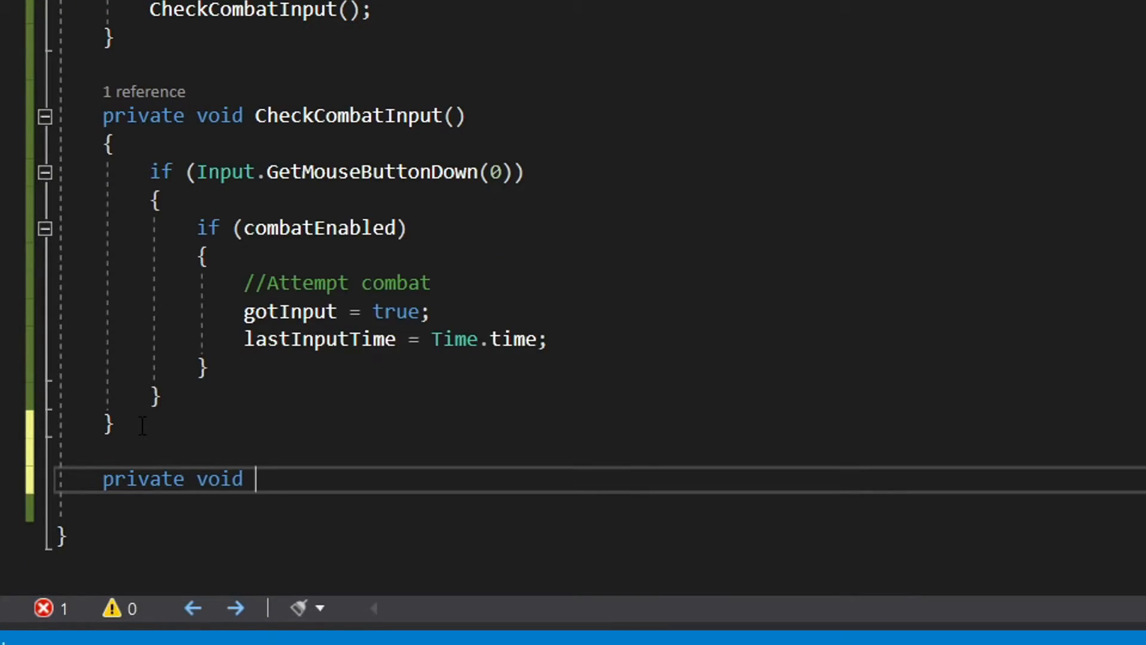
type("CheckAttacks() { }")
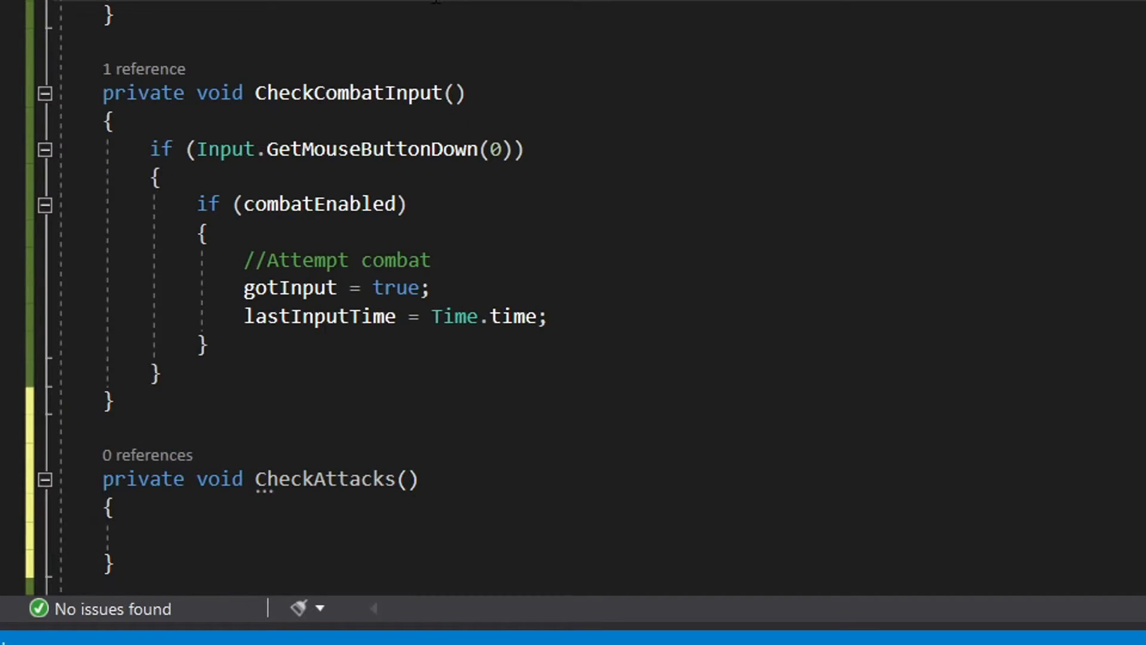
type("Ch")
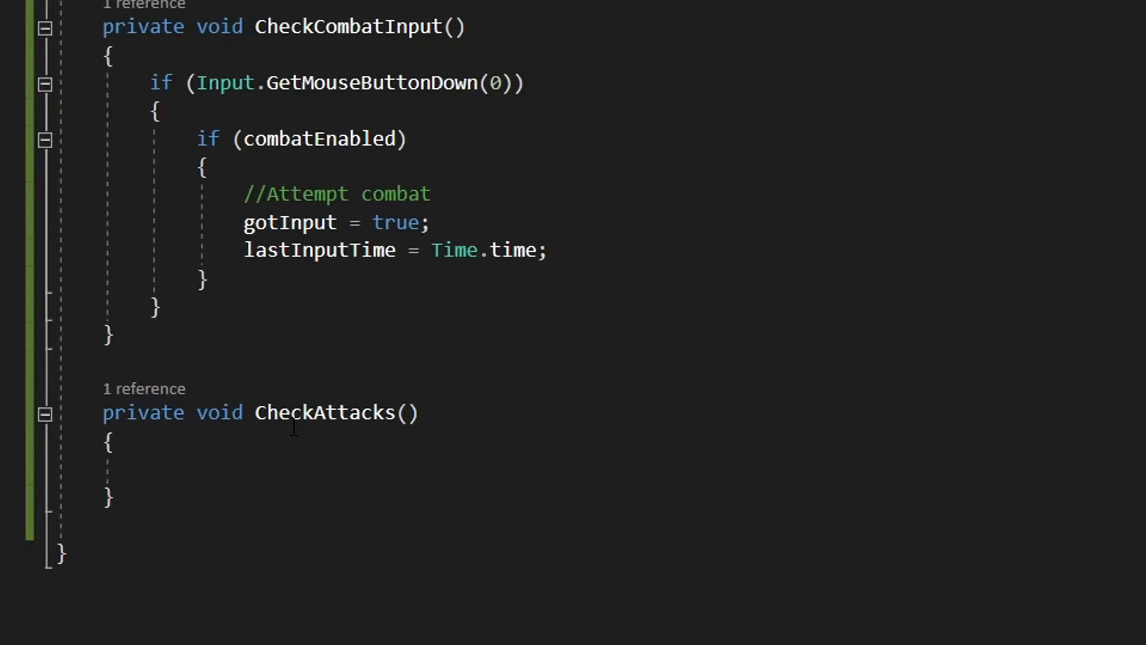
Add a gotInput check with 'Perform Attack1' and a lastInputTime + inputTimer wait block.
type("if(g)")
type("//Per")
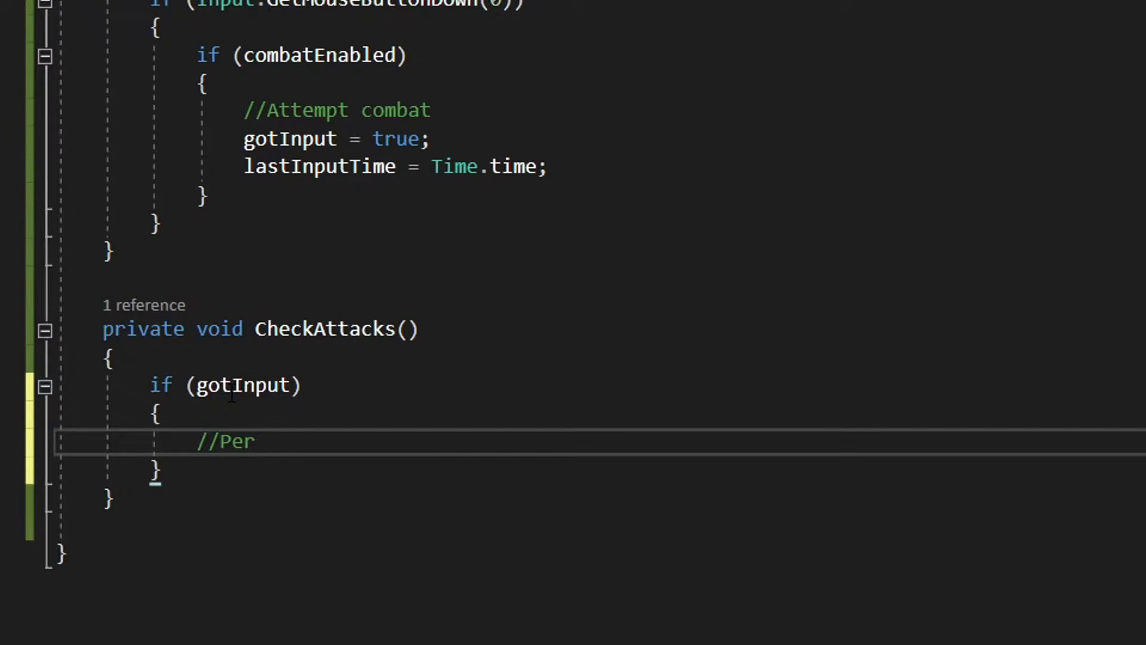
type("form Attack1")
type("if(Time.time >= l")
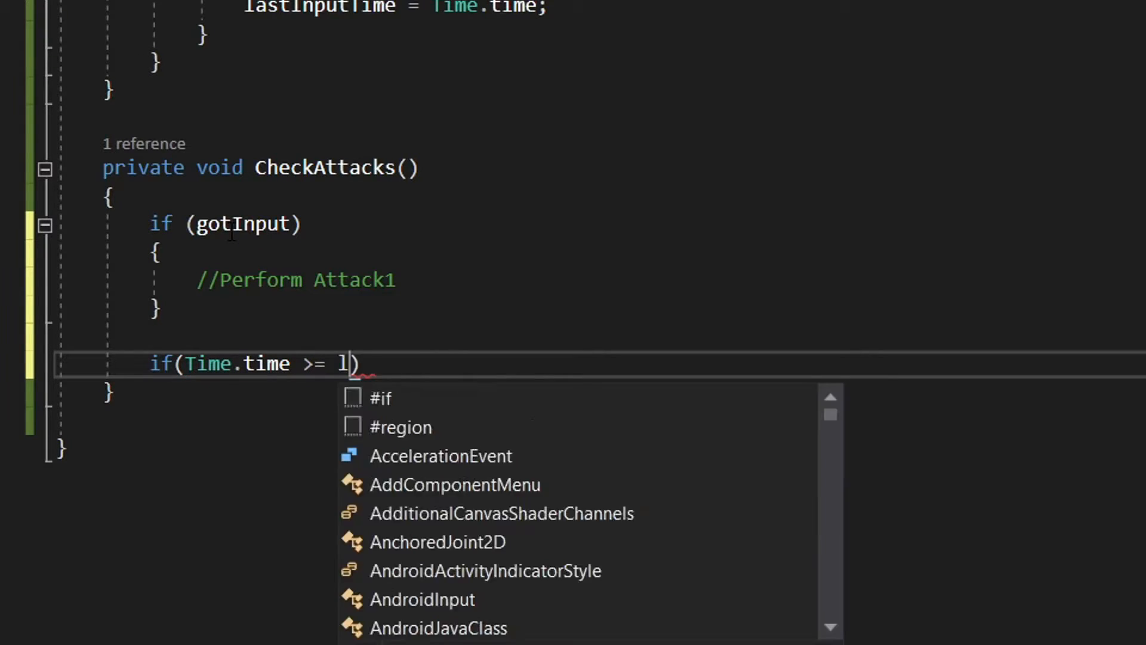
type("astInputTime +")
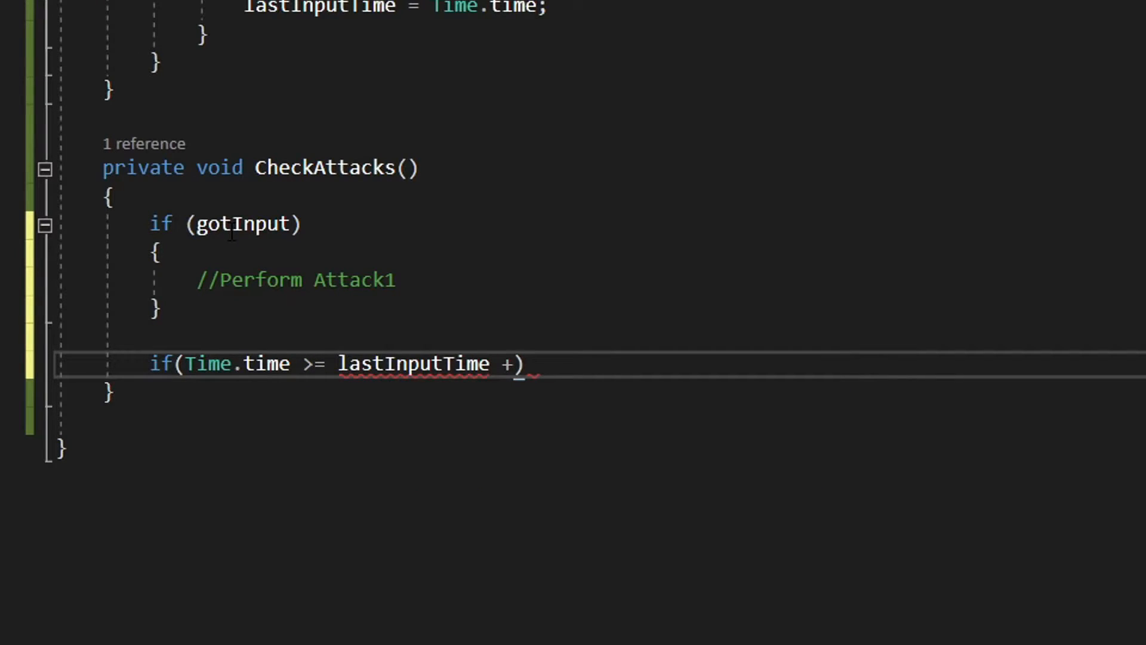
type("inputTimer")
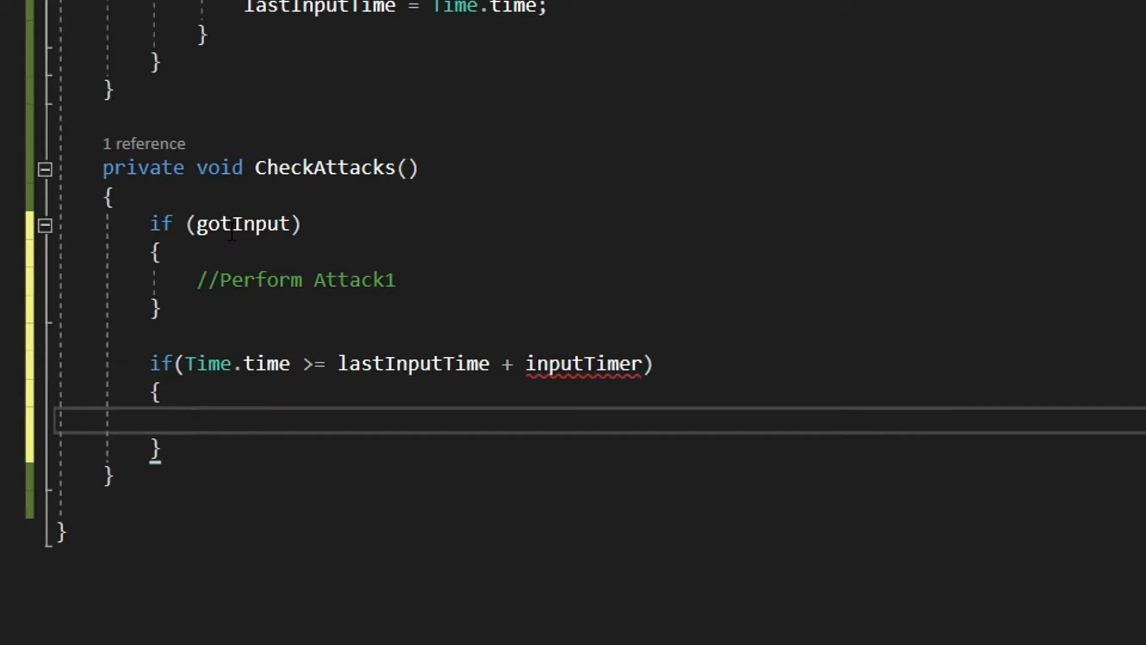
type("//Wait for new input")
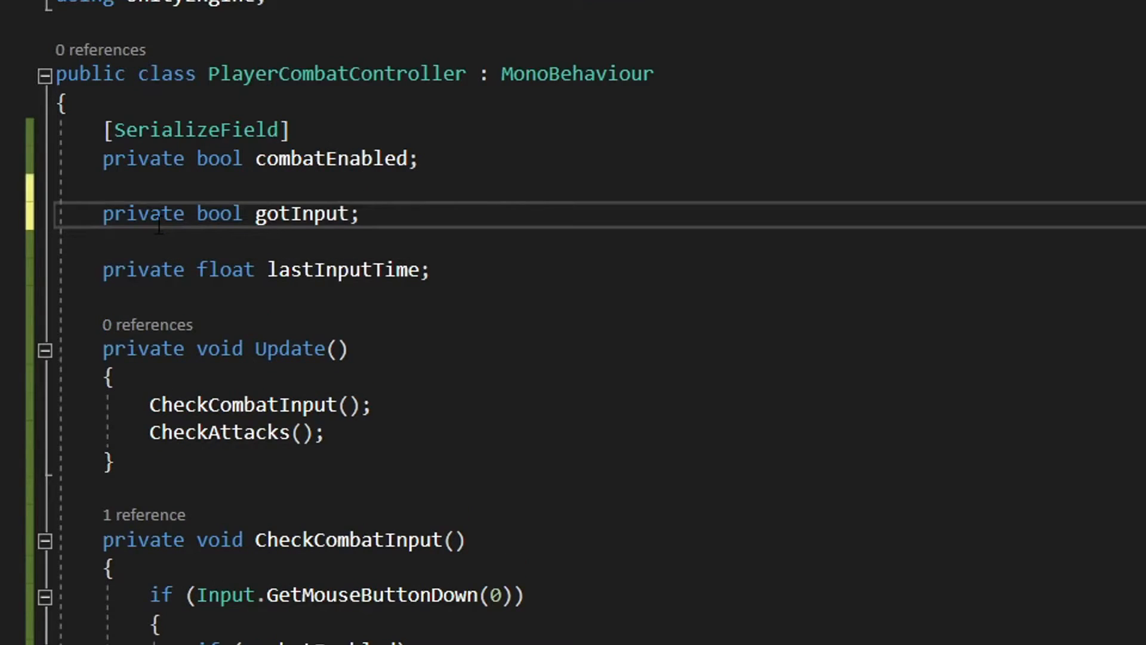
Declare a [SerializeField] private float inputTimer and a private Animator anim.
type("[SerializeField]")
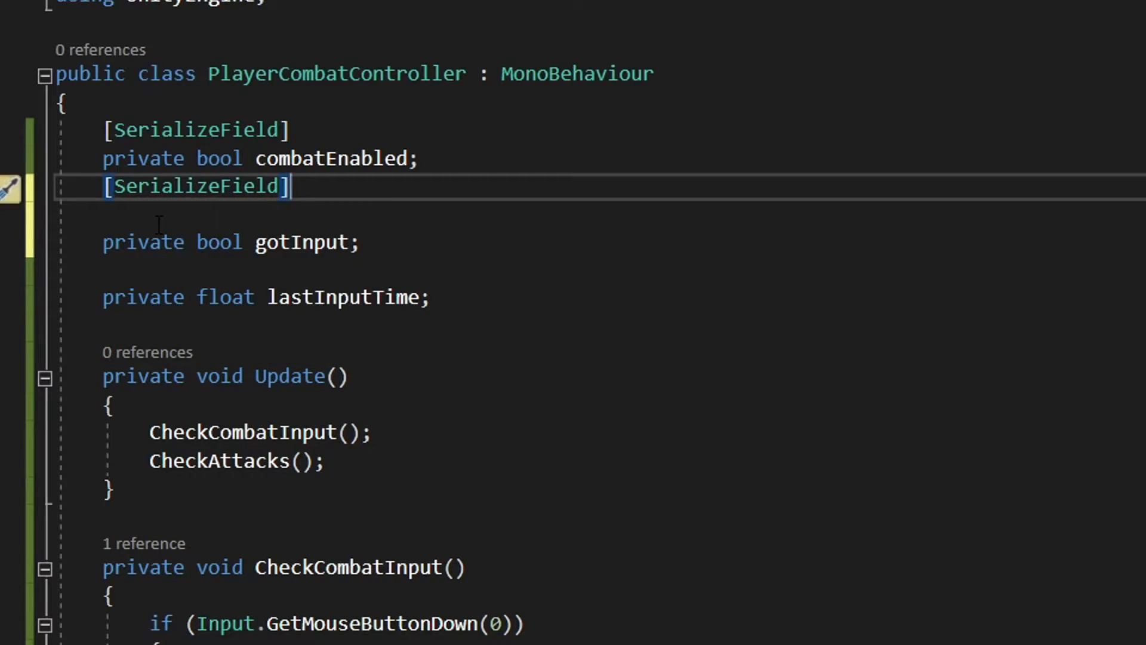
type("private float inputTimer")
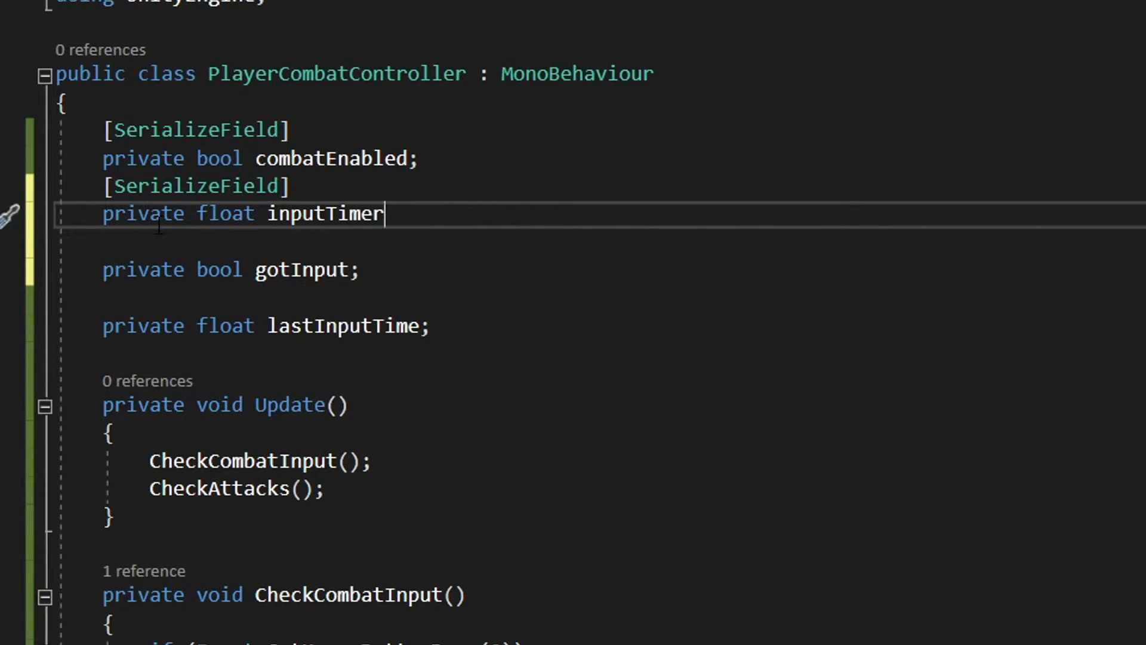
type(";")
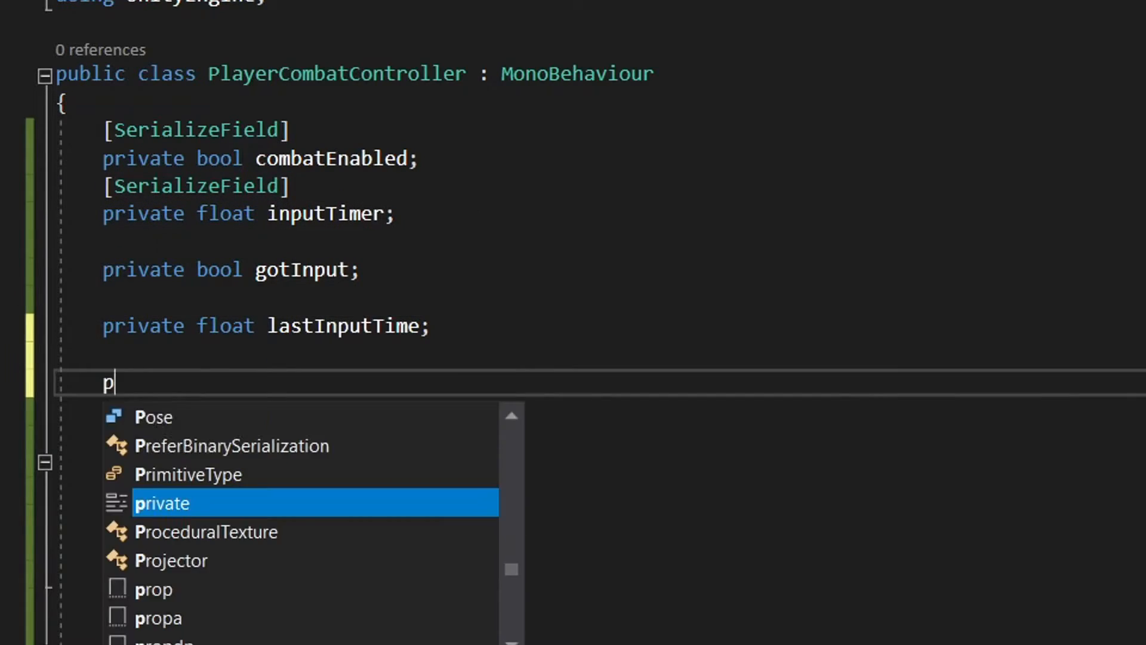
type("rivate Animator anim;")
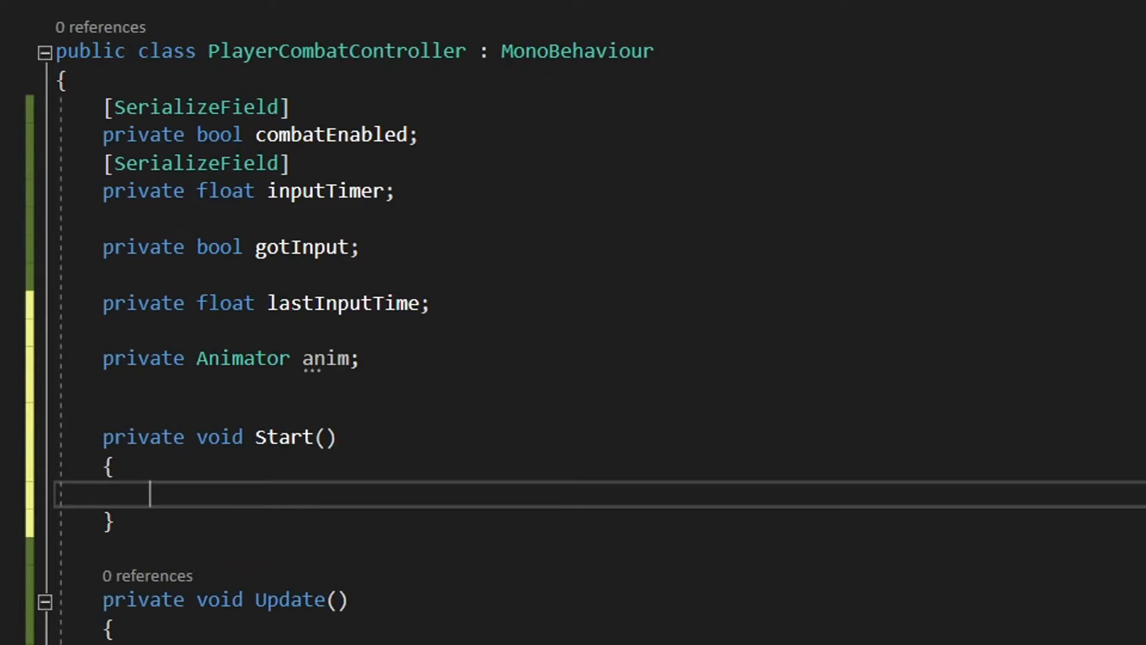
In Start, get the Animator component and set the canAttack bool from combatEnabled.
type("anim")
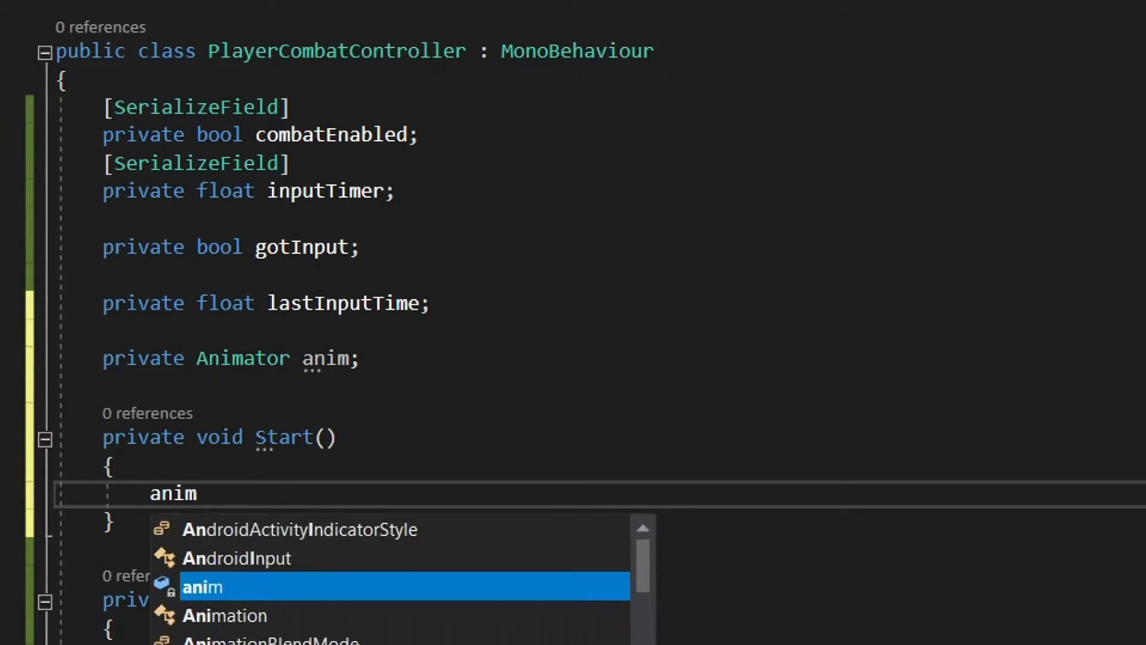
type("= GetComponent<Animator>();")
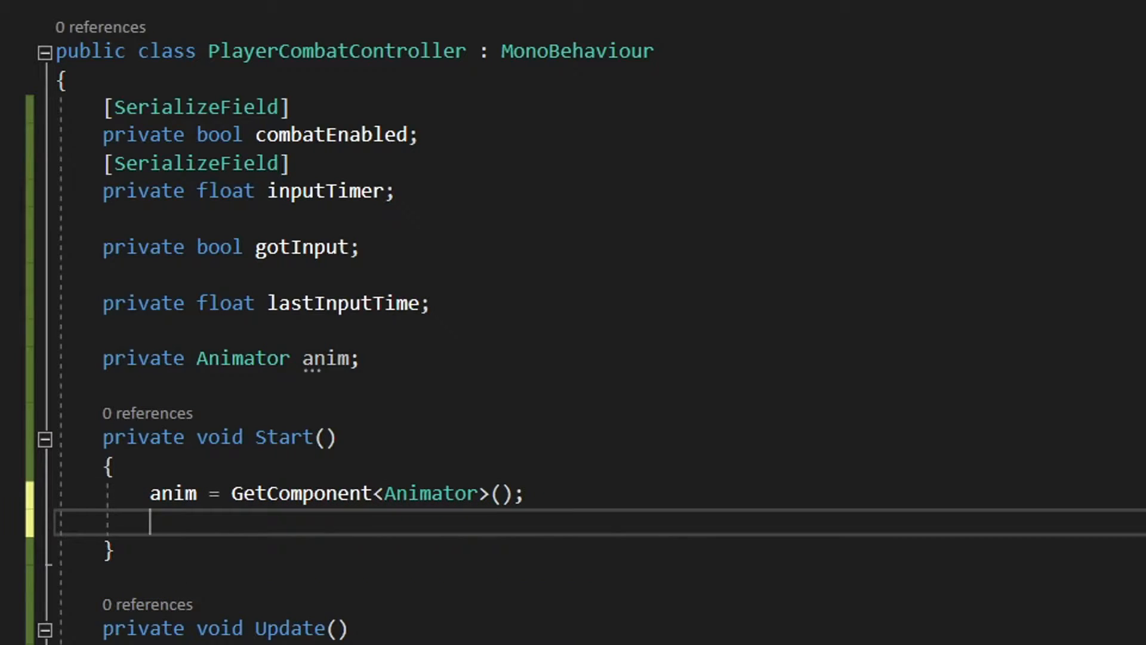
type("anim.SetBool(\"can\"")
left_click(600, 247)
type(", ")
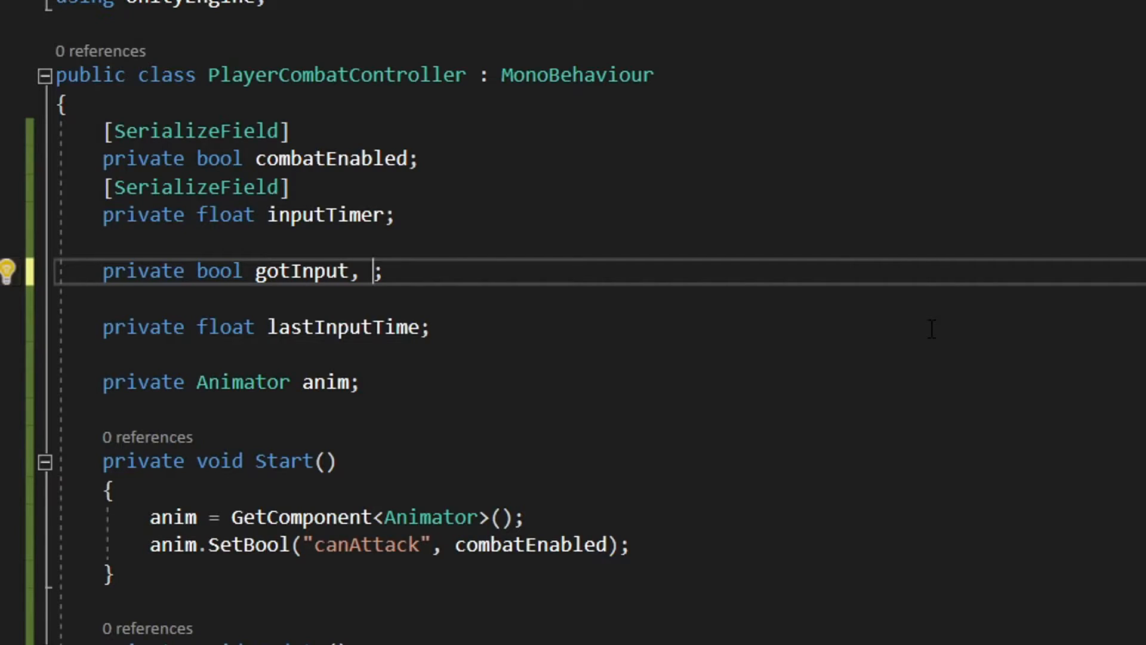
Declare isAttacking and isFirstAttack; when not attacking, clear gotInput, set isAttacking, toggle isFirstAttack.
type("isAttacking")
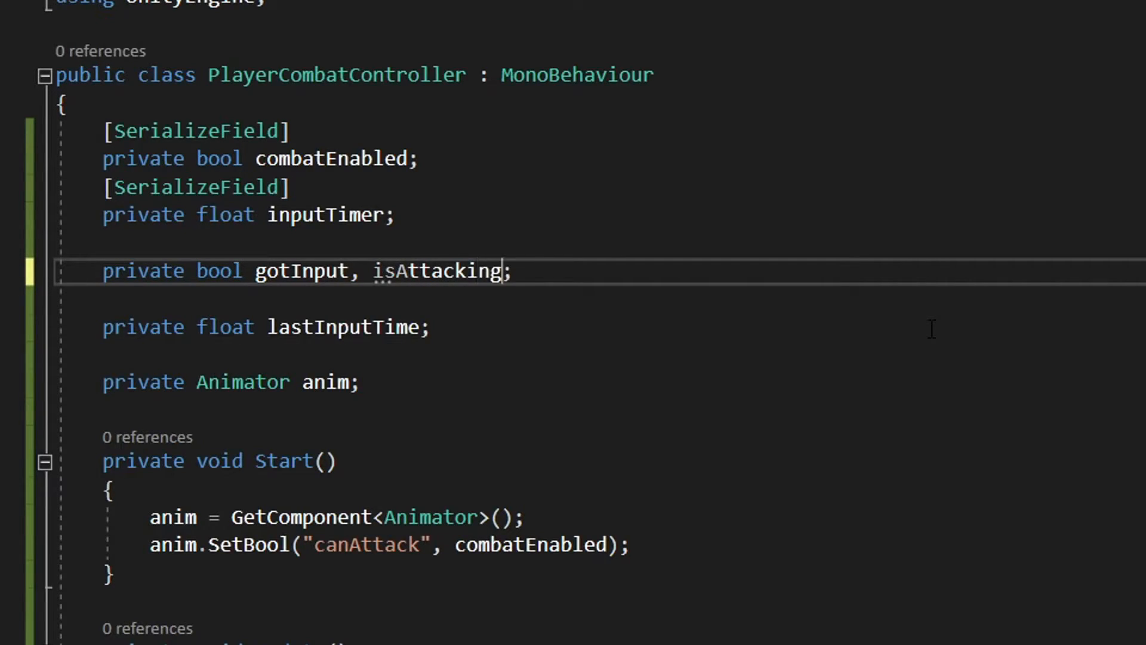
type(", isFirstAttack")
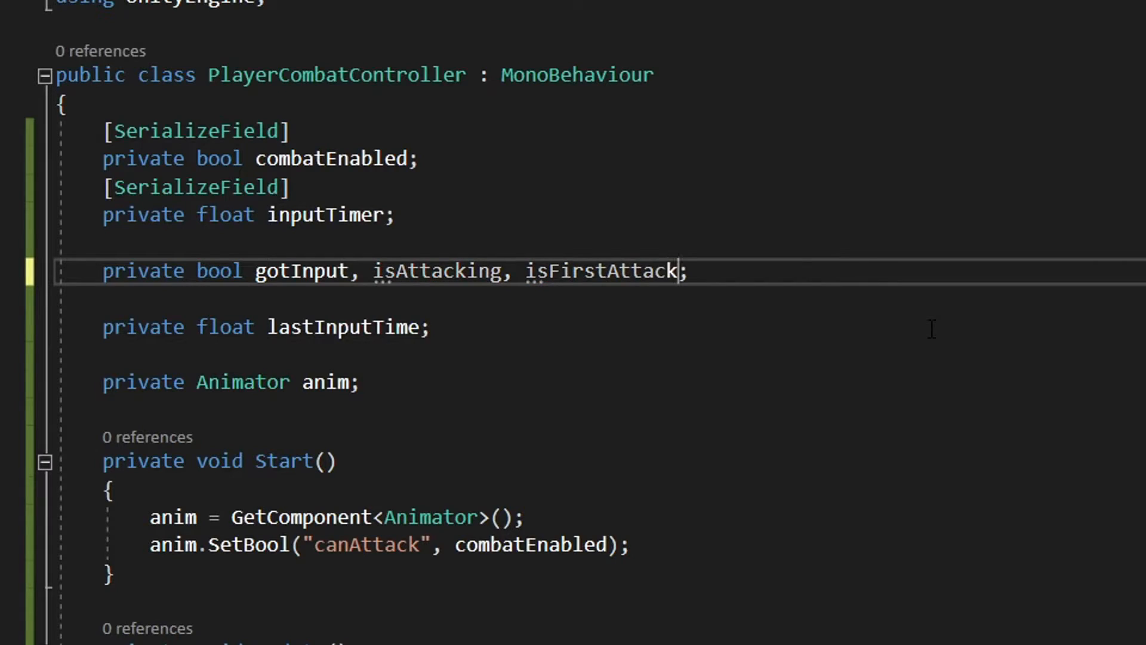
scroll("down", 3)
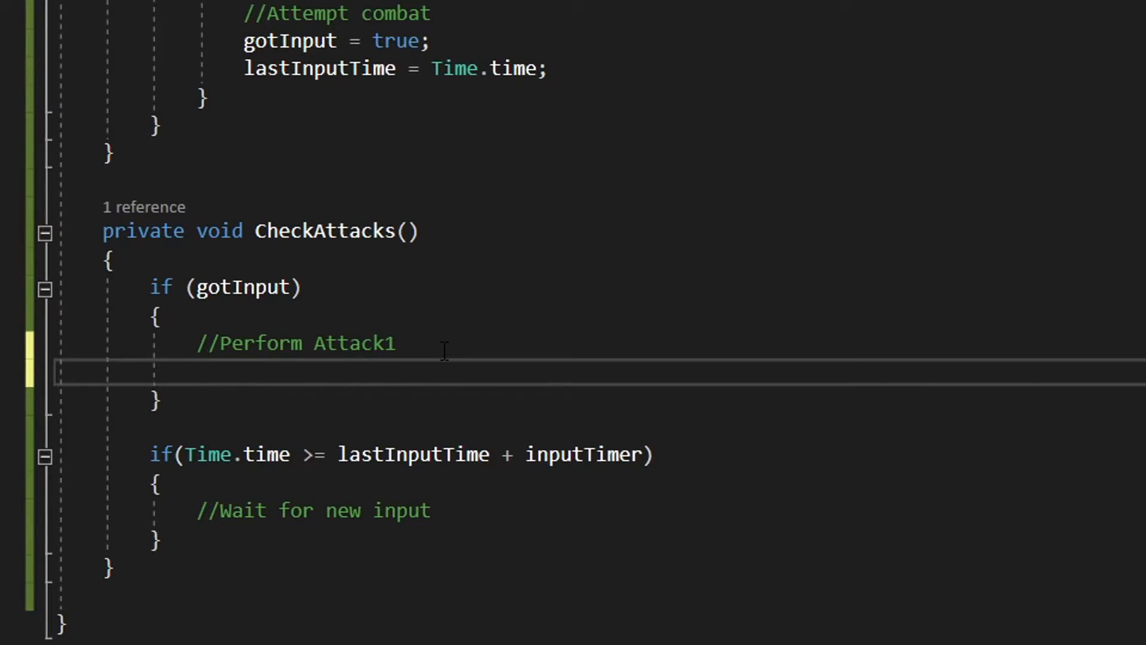
type("if(!isAttacking)")
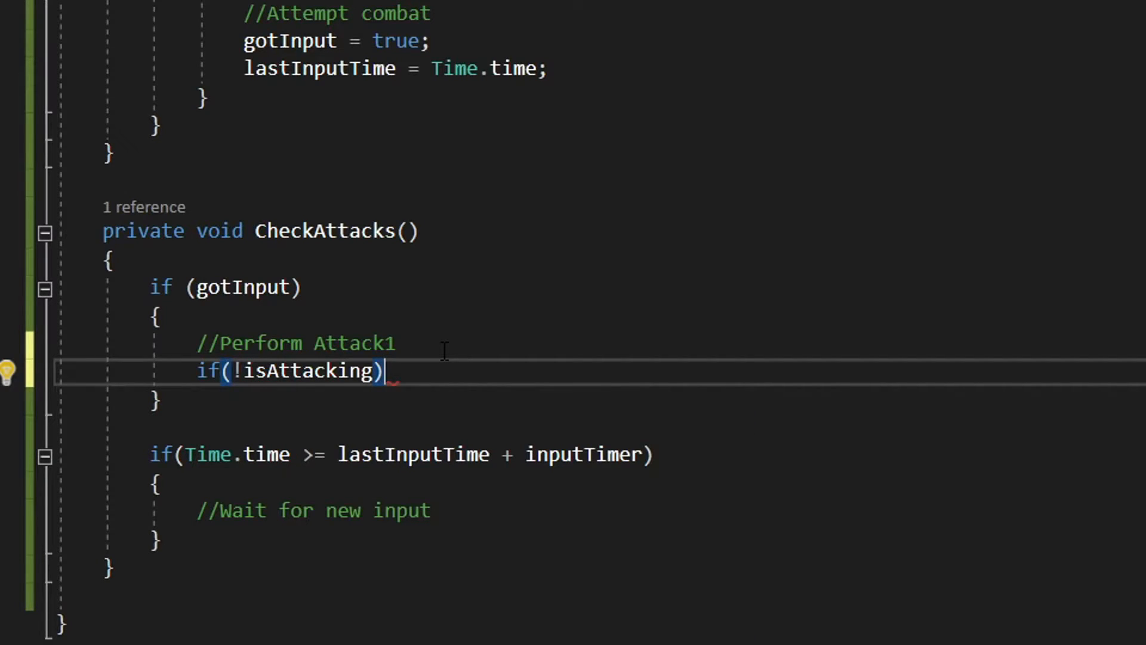
key("enter")
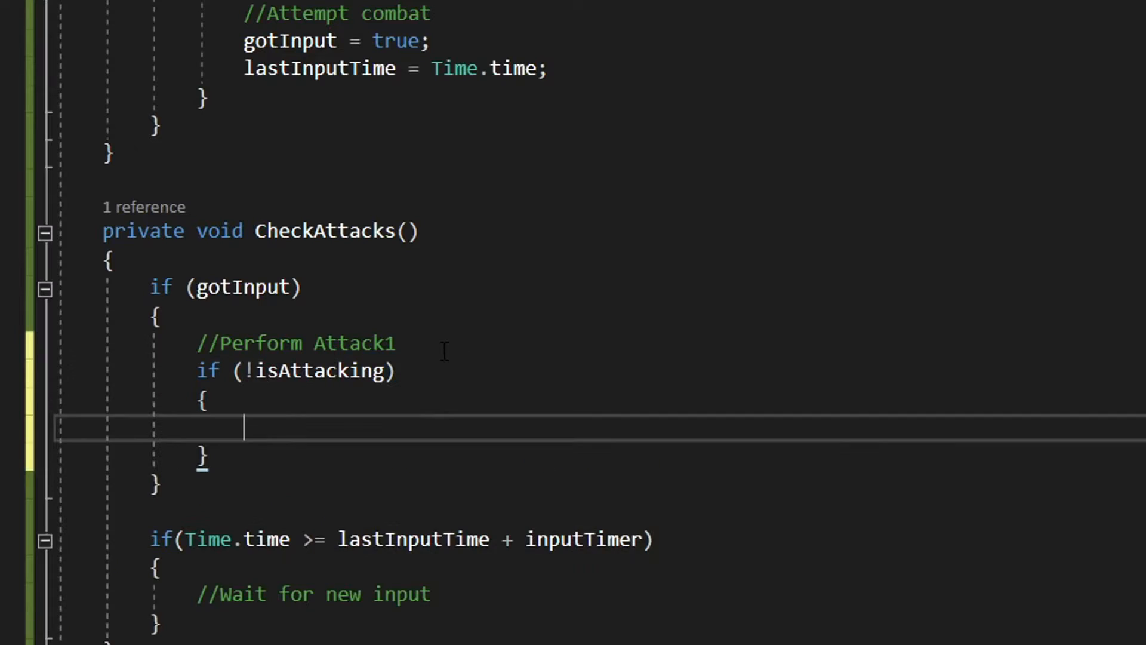
type("gotInput = false;")
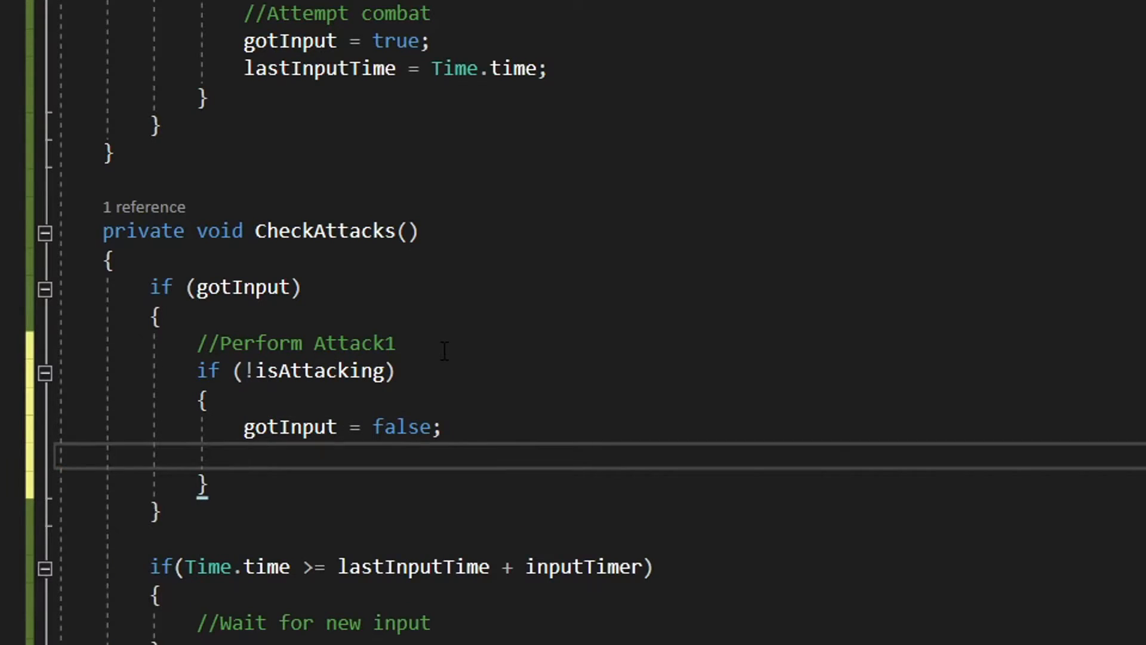
type("isAttacking = true;")
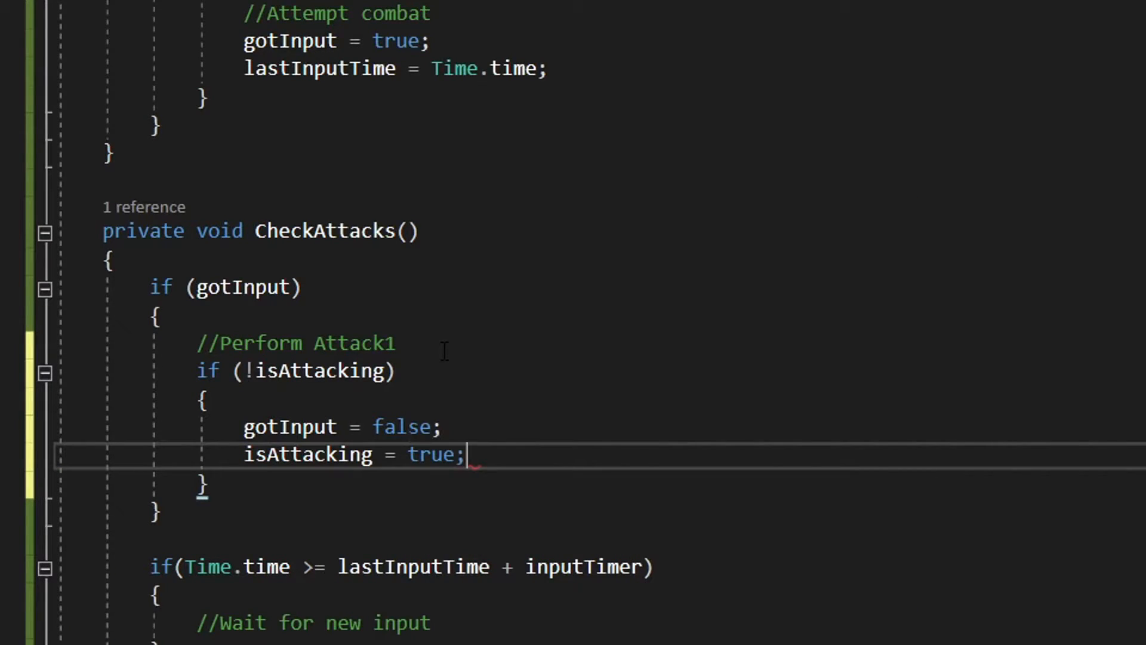
type("isFirstAttack =")
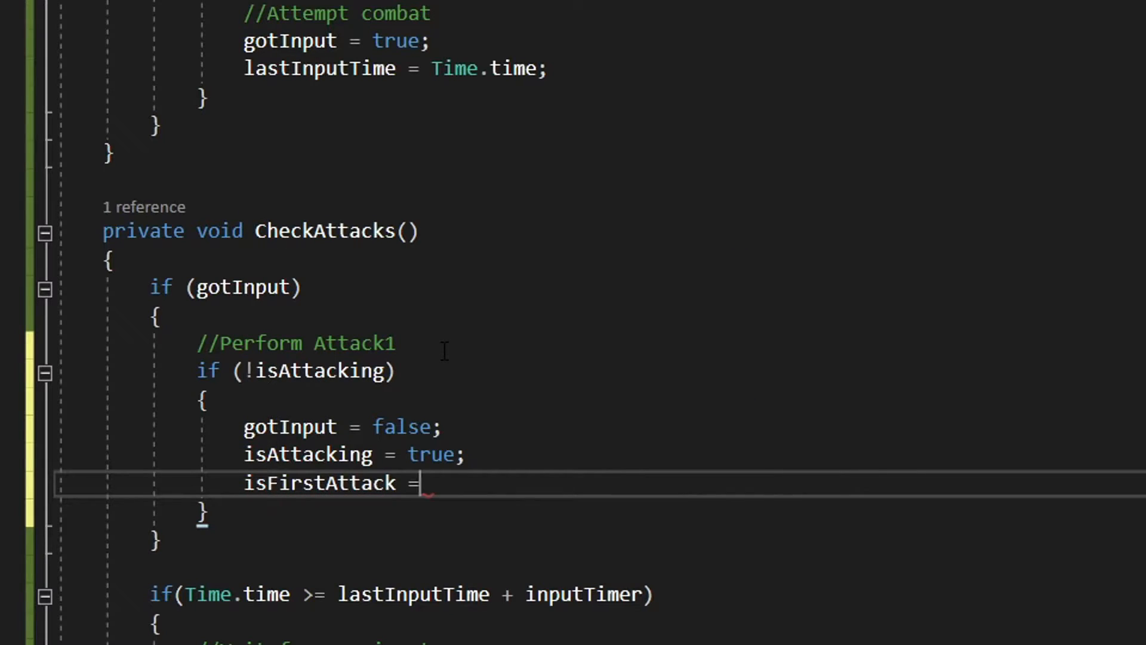
type("!isFirstAttack;")
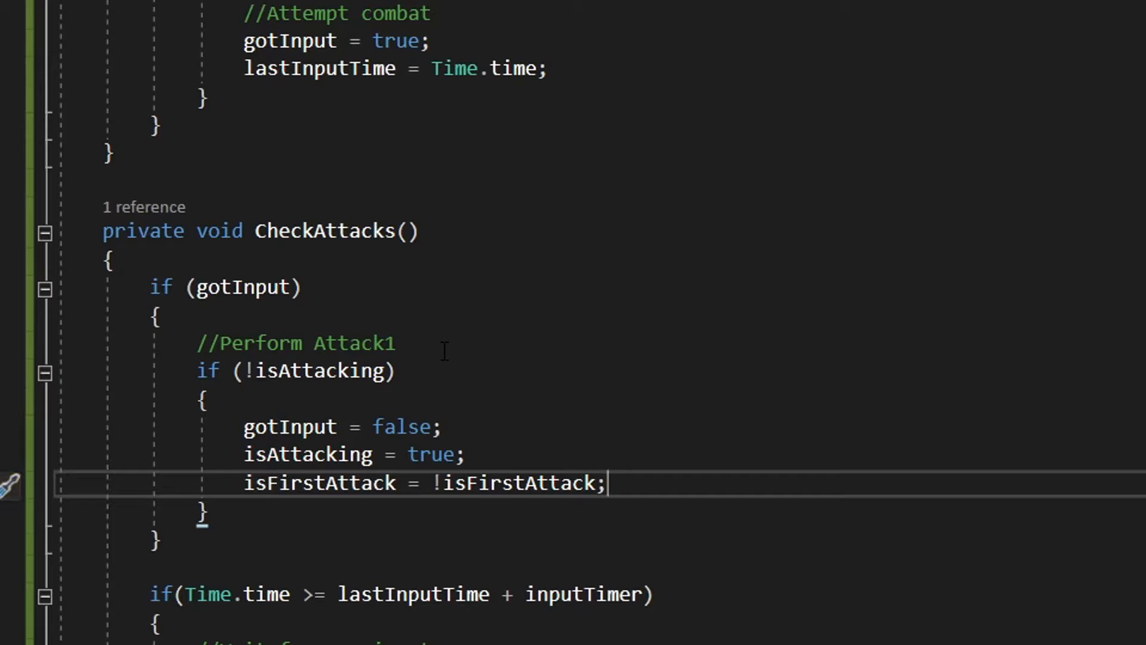
Set the firstAttack and isAttacking animator bools and reset gotInput when the timer expires.
key("enter")
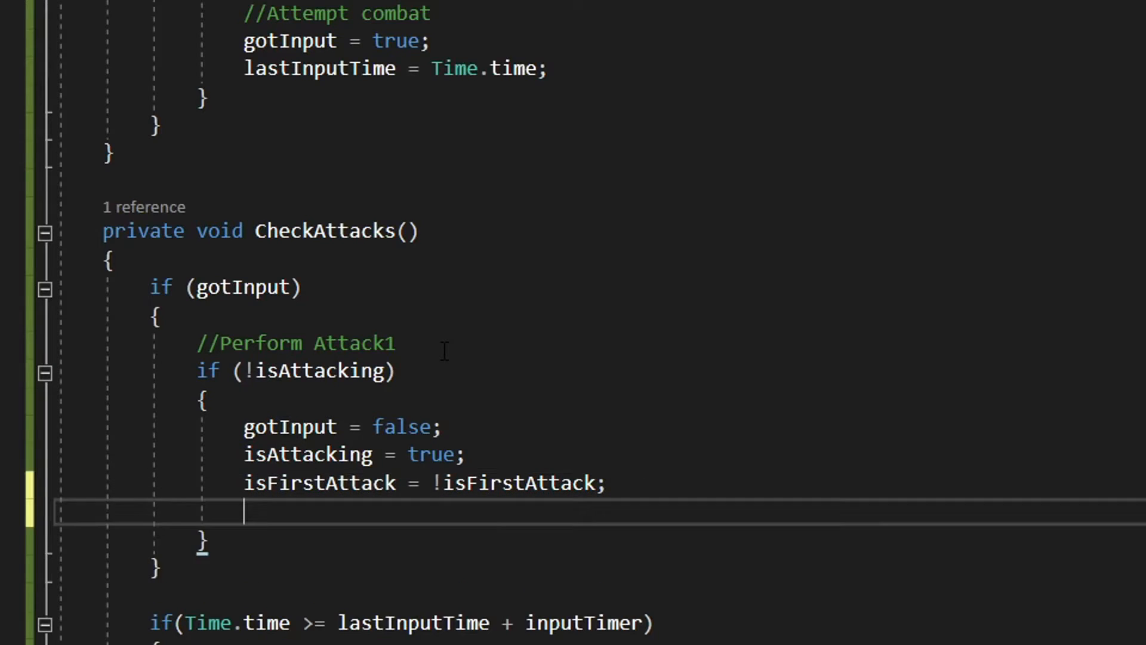
type("anim.setBool(\"attack1\", true);")
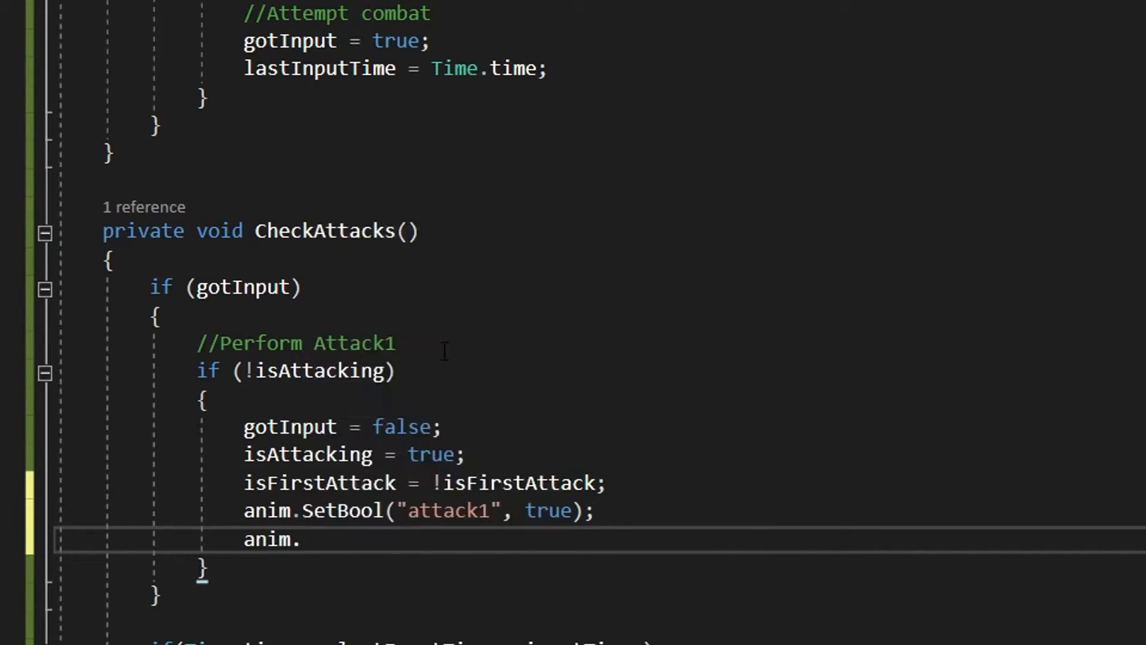
type("SetBool(\"firstAttack\"")
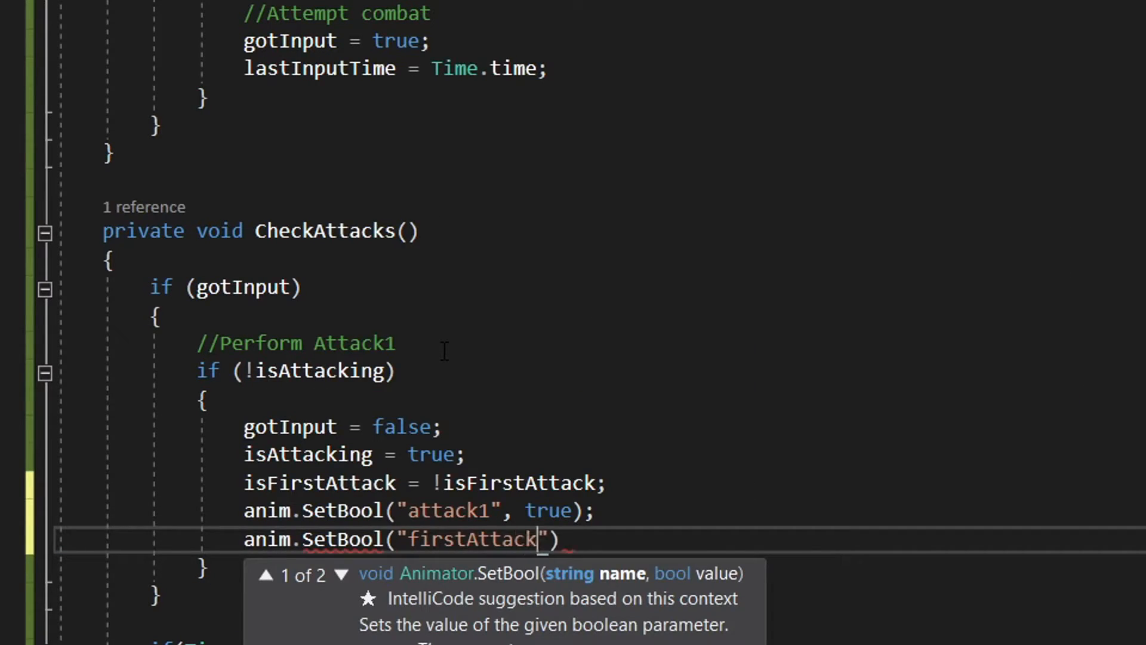
type(", isFirstAttack);")
type("anim.SetBool(")
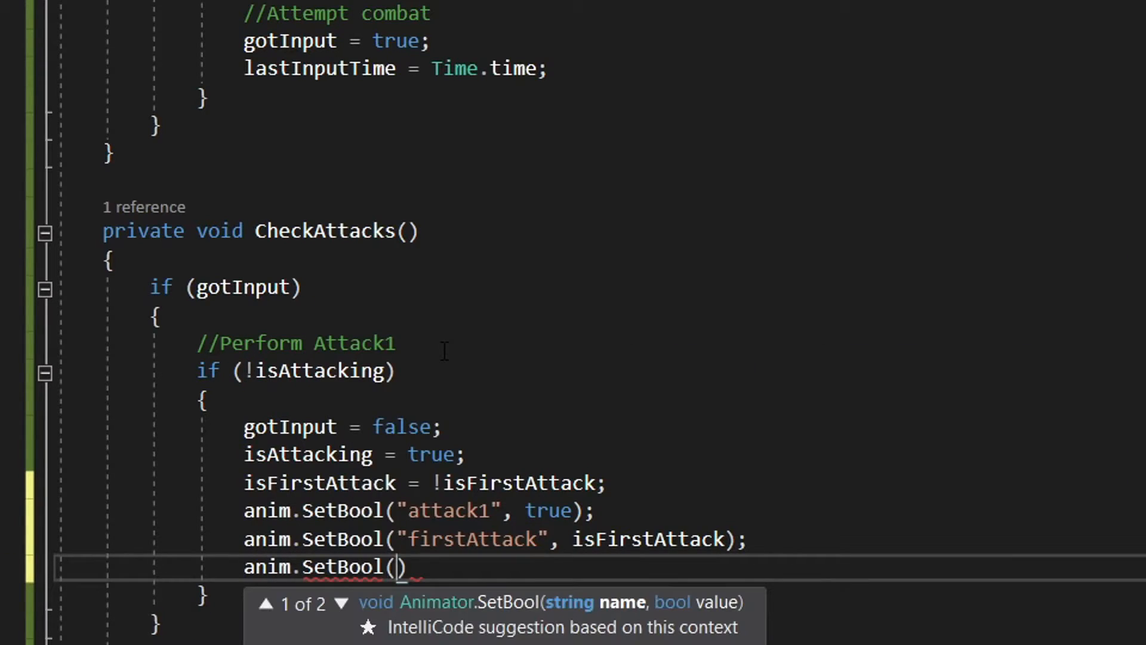
type("\"isAttacking\", isAttacking")
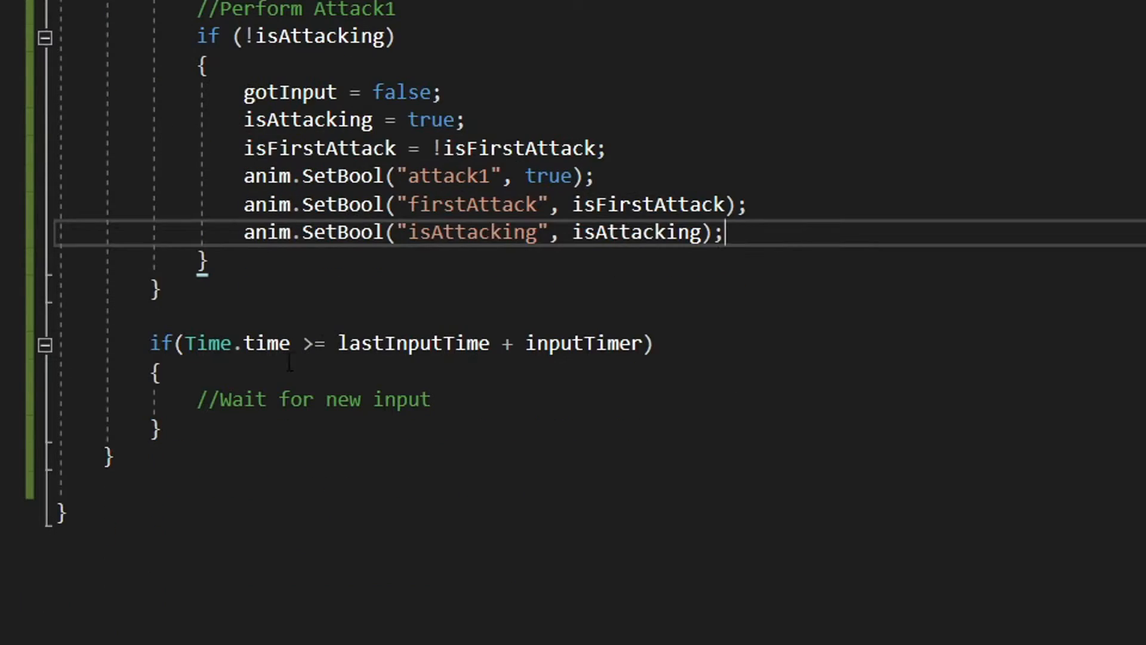
type("gotInput = false;")
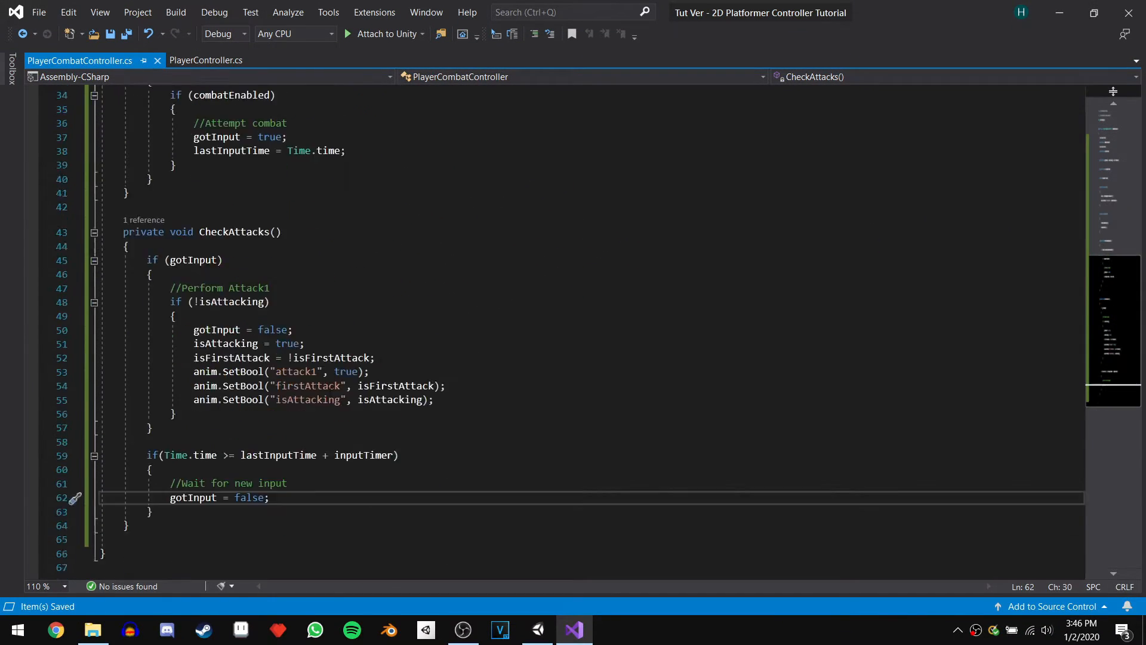
scroll("down", 3)
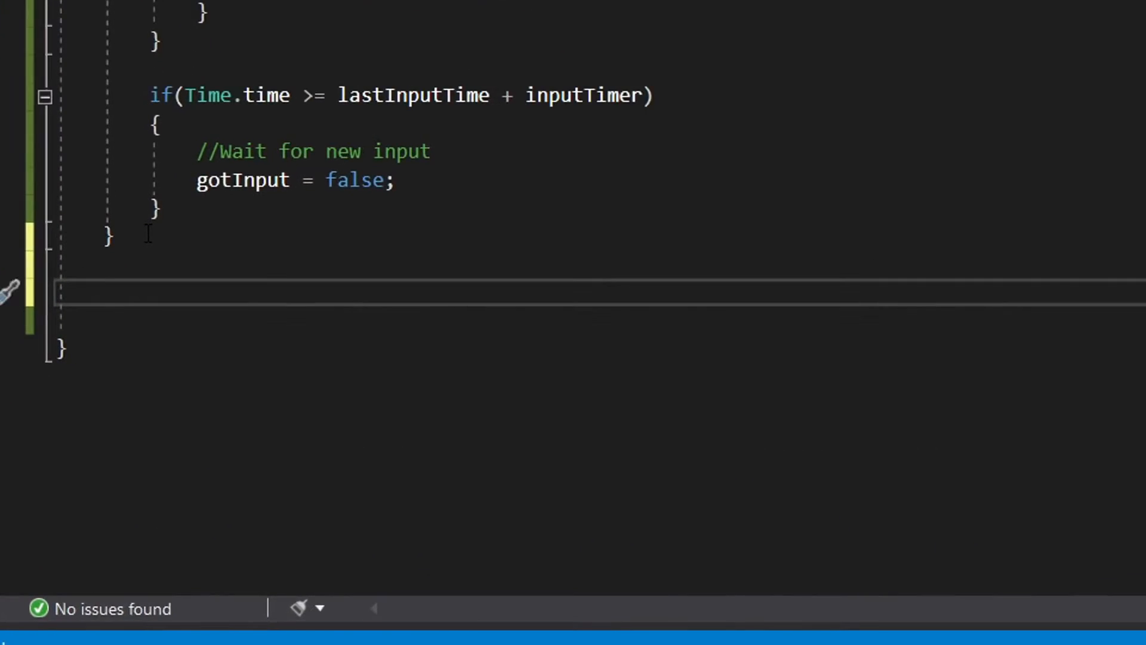
Write CheckAttackHitBox starting with Collider2D[] detectedObjects = Physics2D.OverlapCircleAll().
type("private void CheckAttackH")
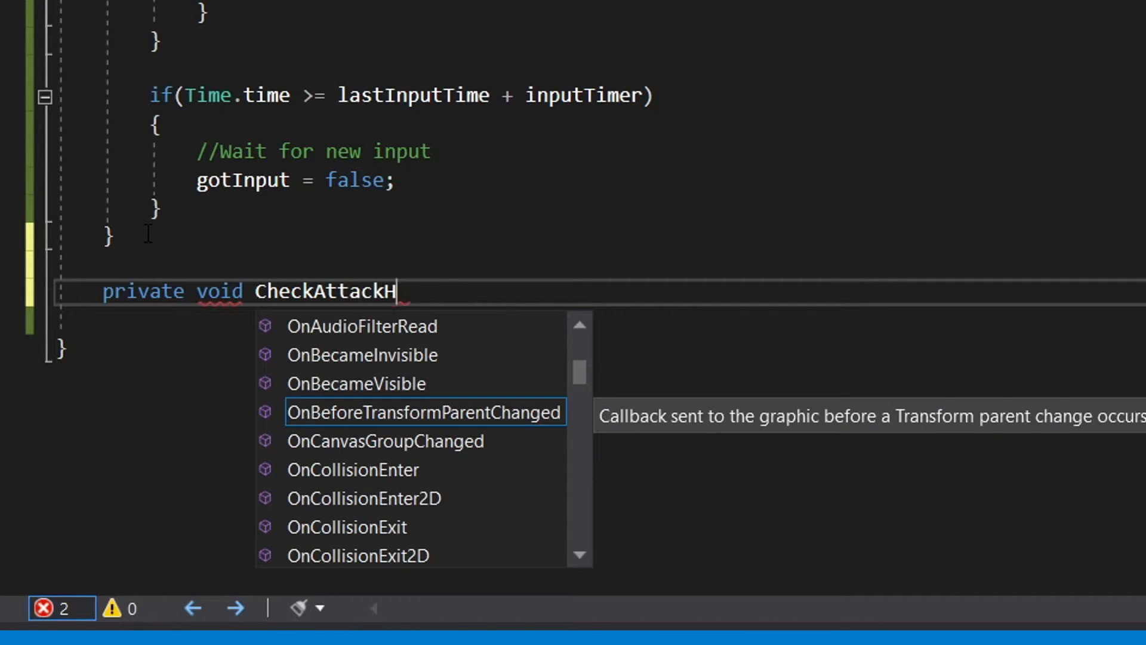
type("itBox() { }")
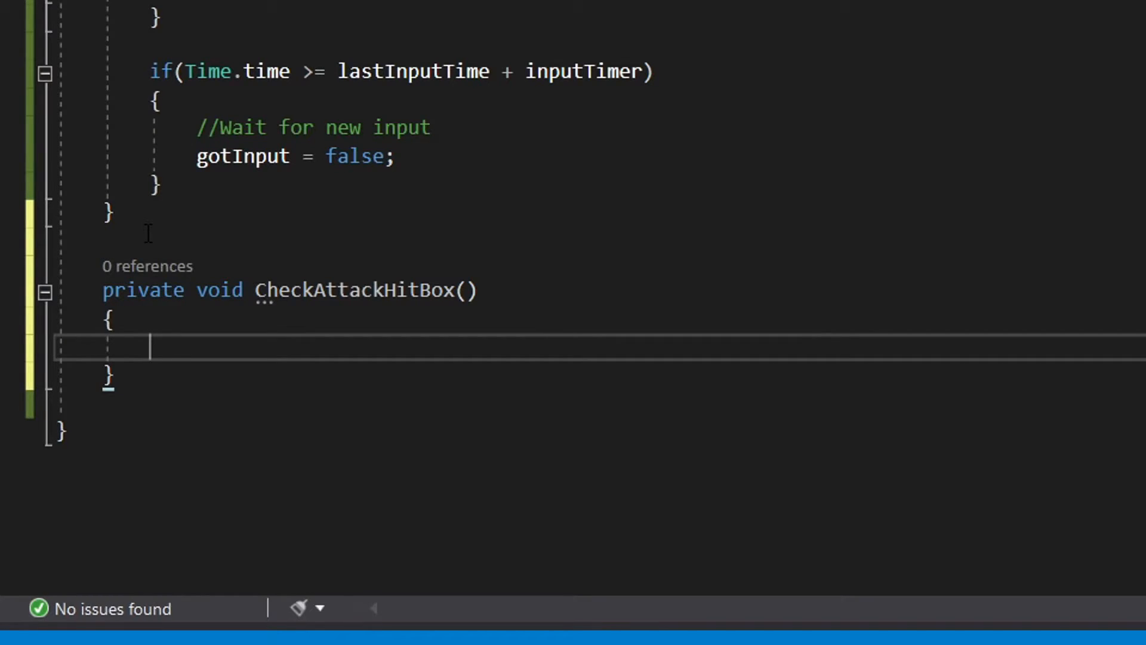
type("Collider2D[")
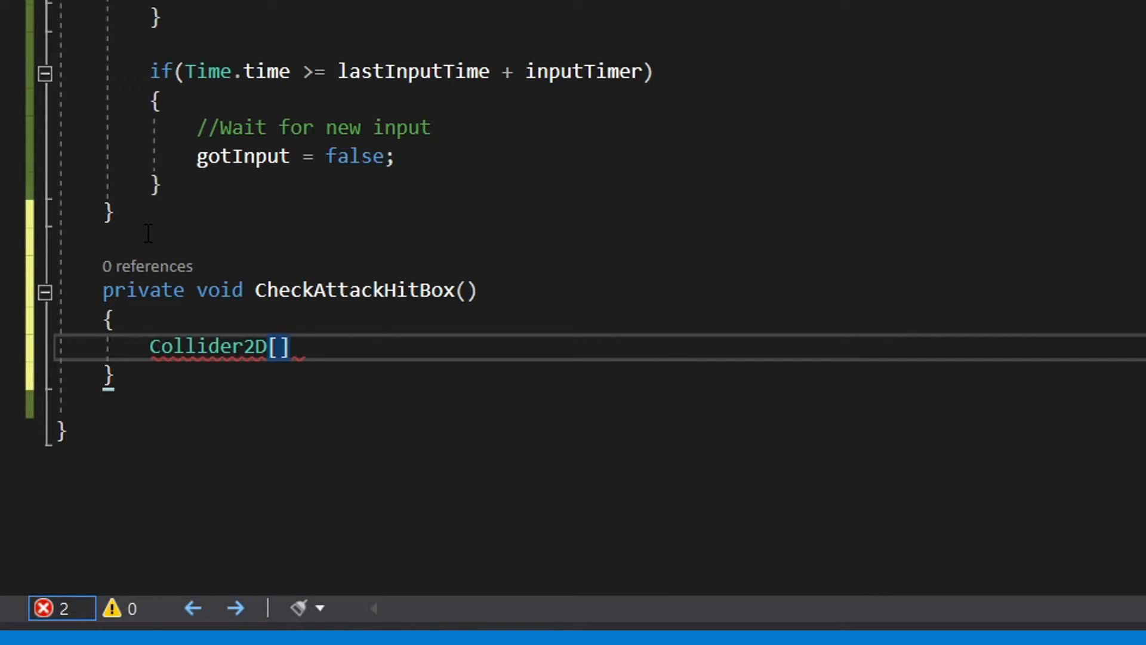
type("detectedObjects = Physics")
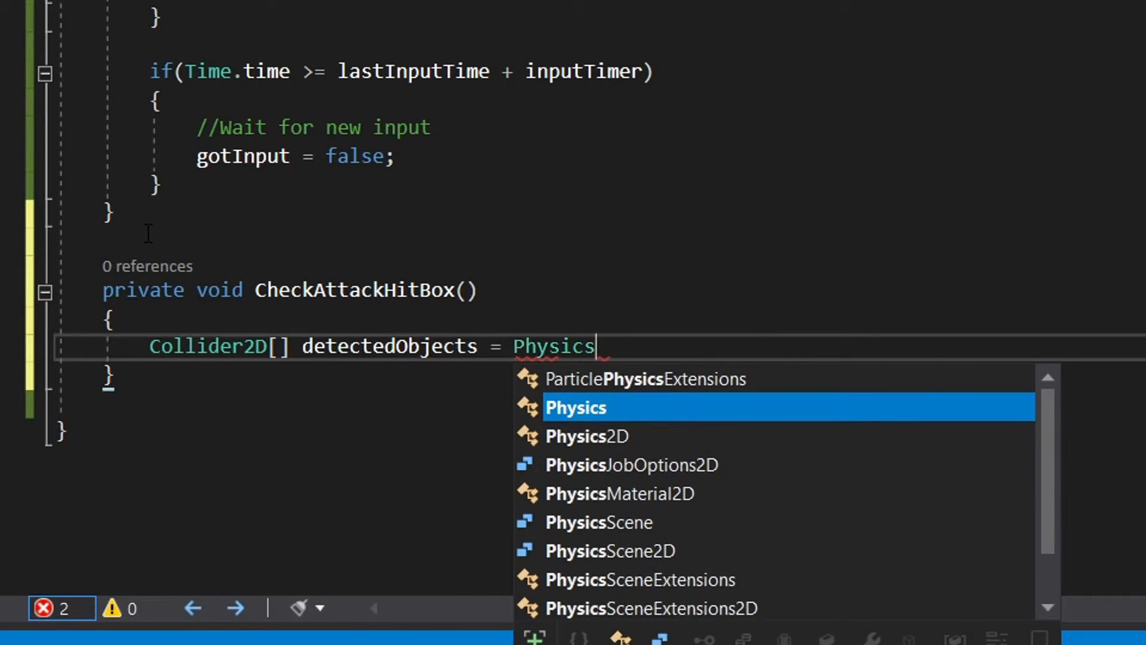
type("2D.OverlapCircleAll")
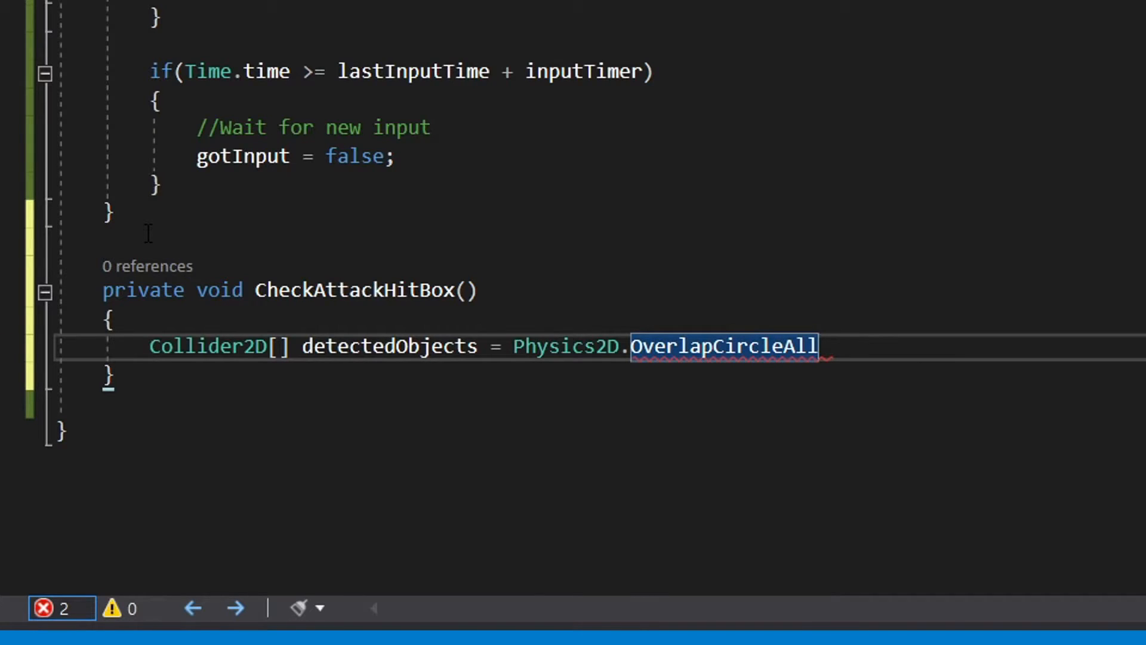
type("();")
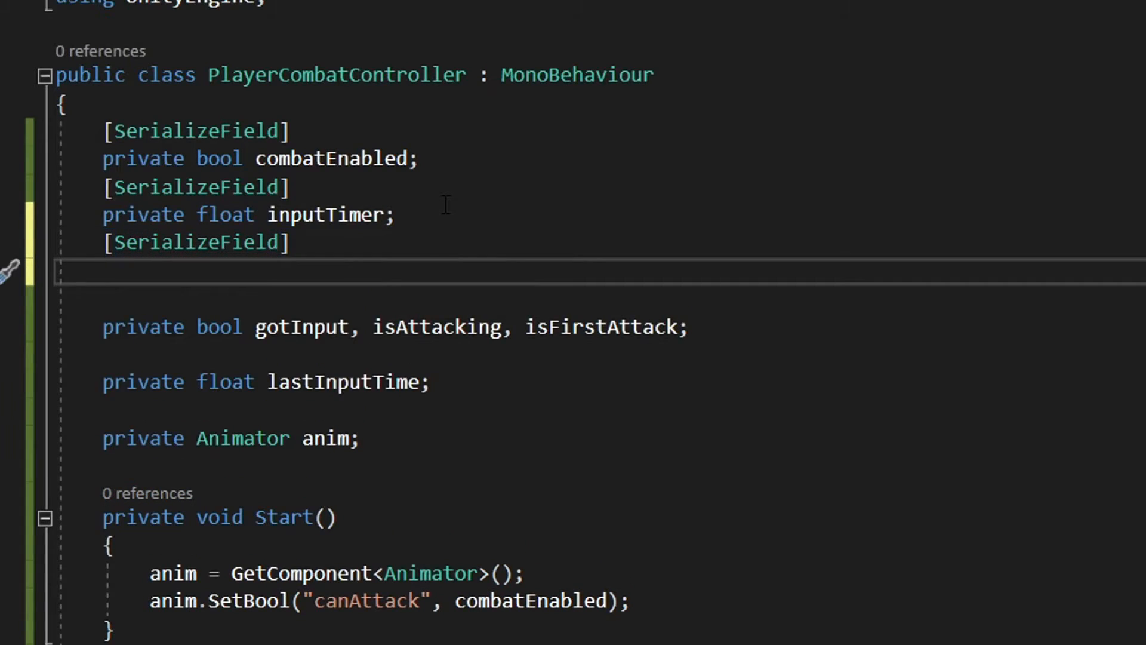
Declare serialized attack1HitBoxPos Transform, whatIsDamageable LayerMask, and attack1Radius and attack1Damage floats.
type("Transform")
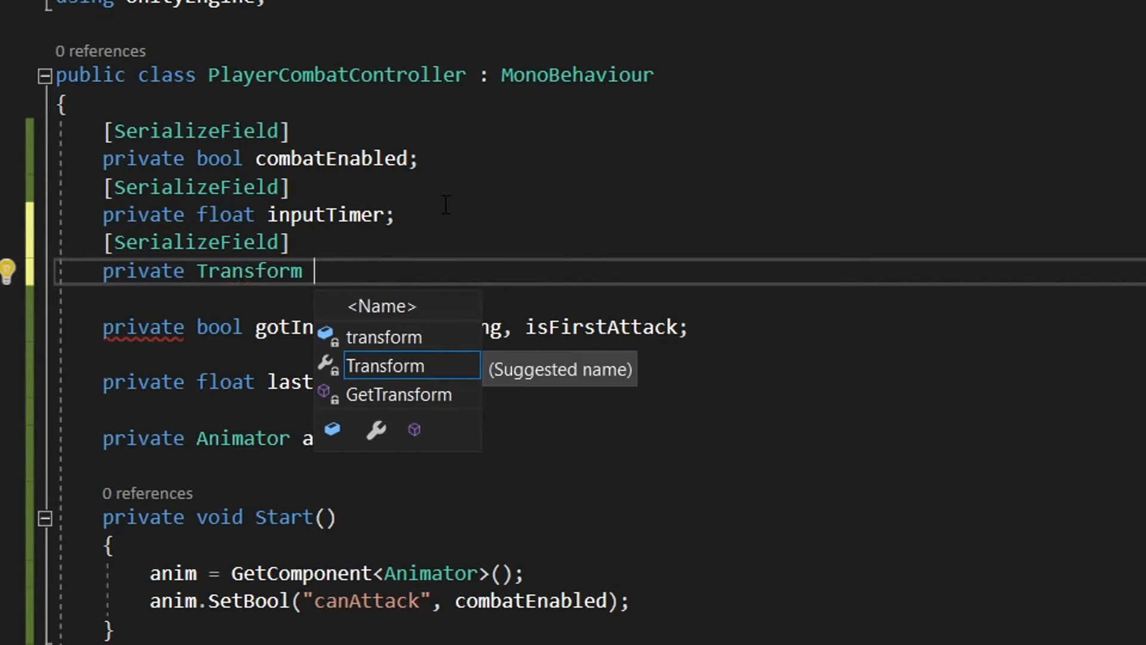
type("attack1HitBox")
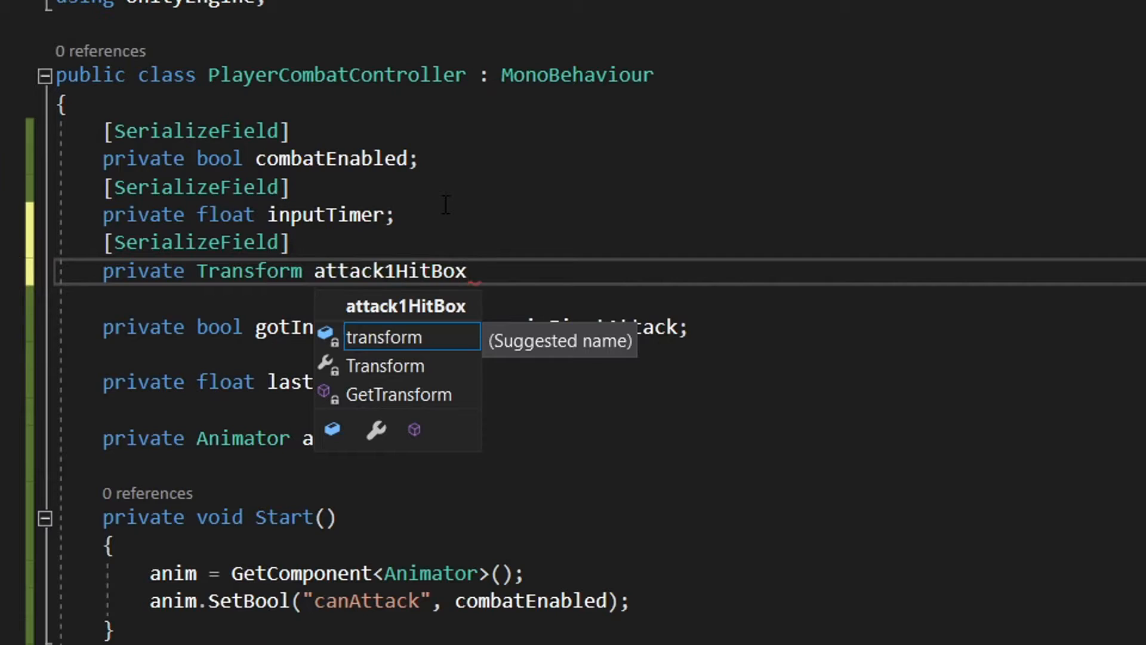
type("Pos;")
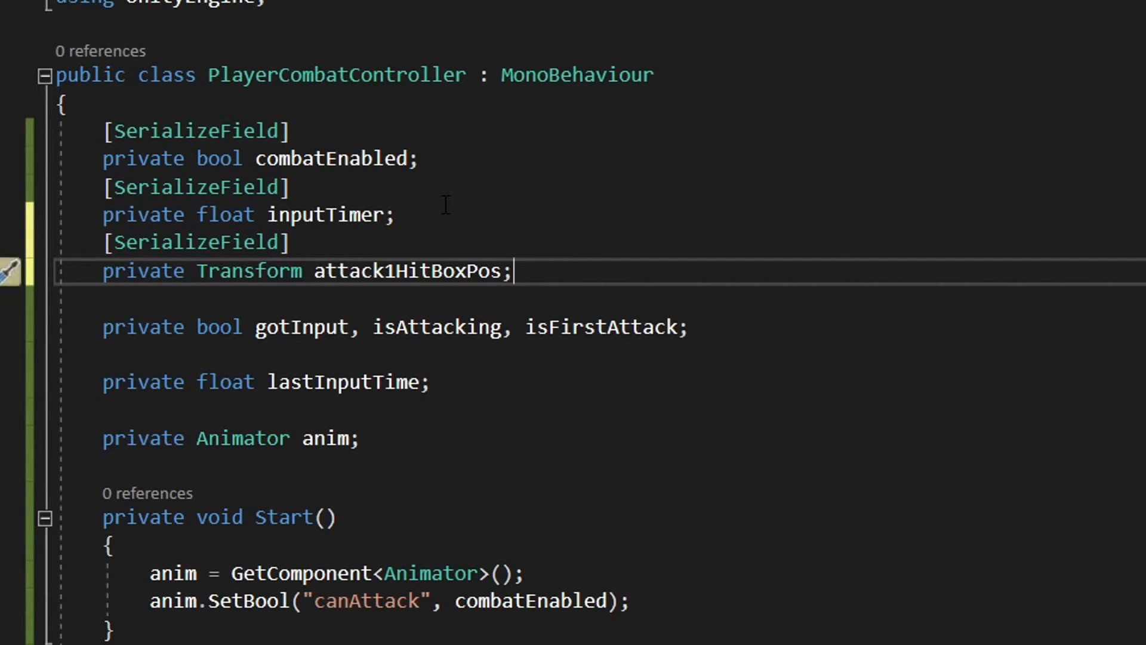
type("[s")
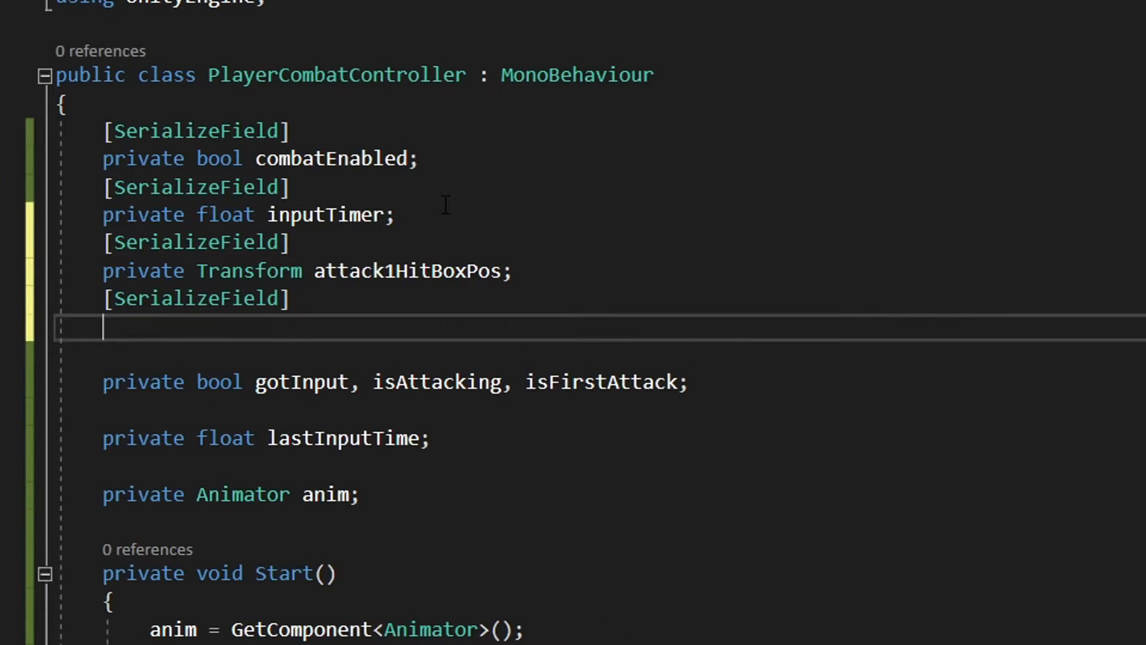
type("private LayerMask what")
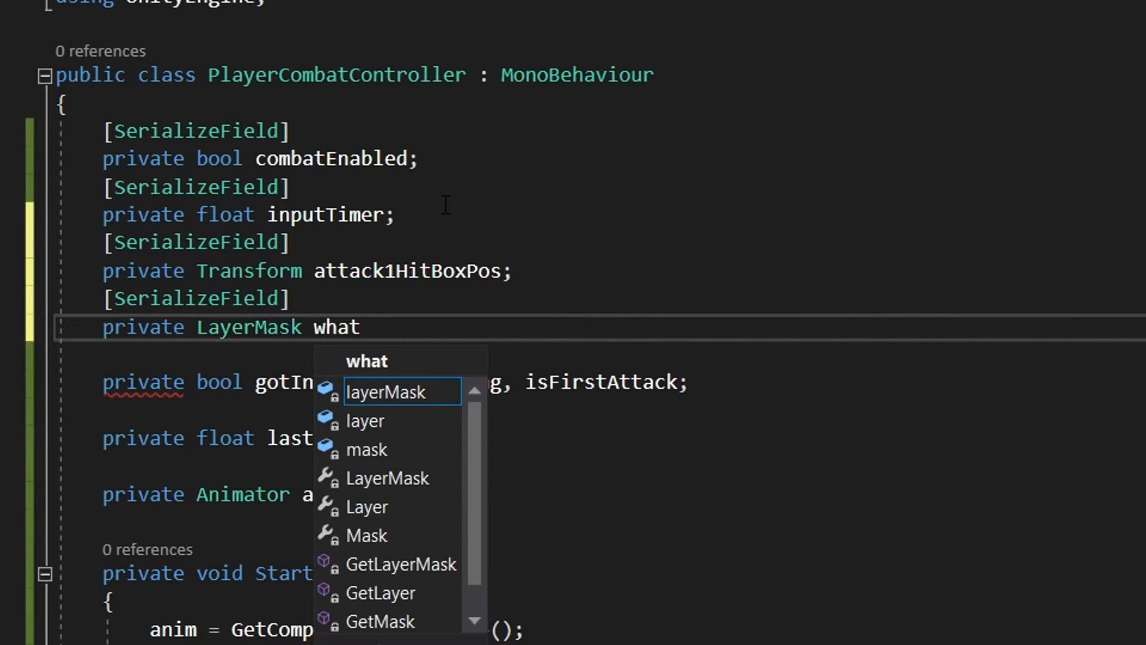
type("IsDamageable;")
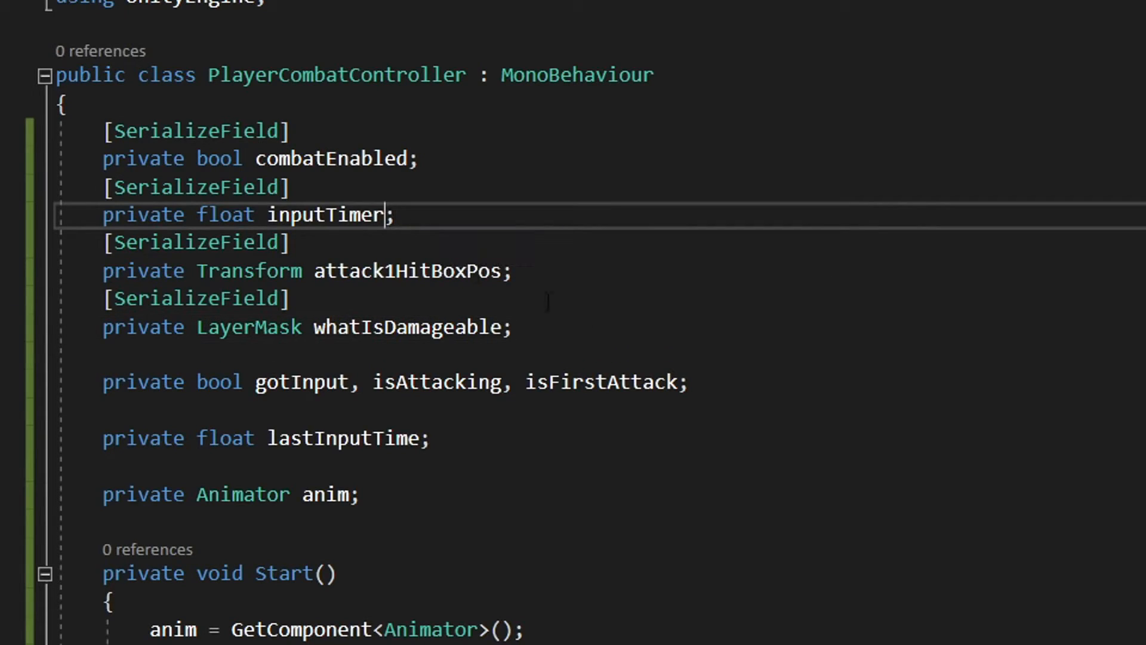
type(", attack1Radius")
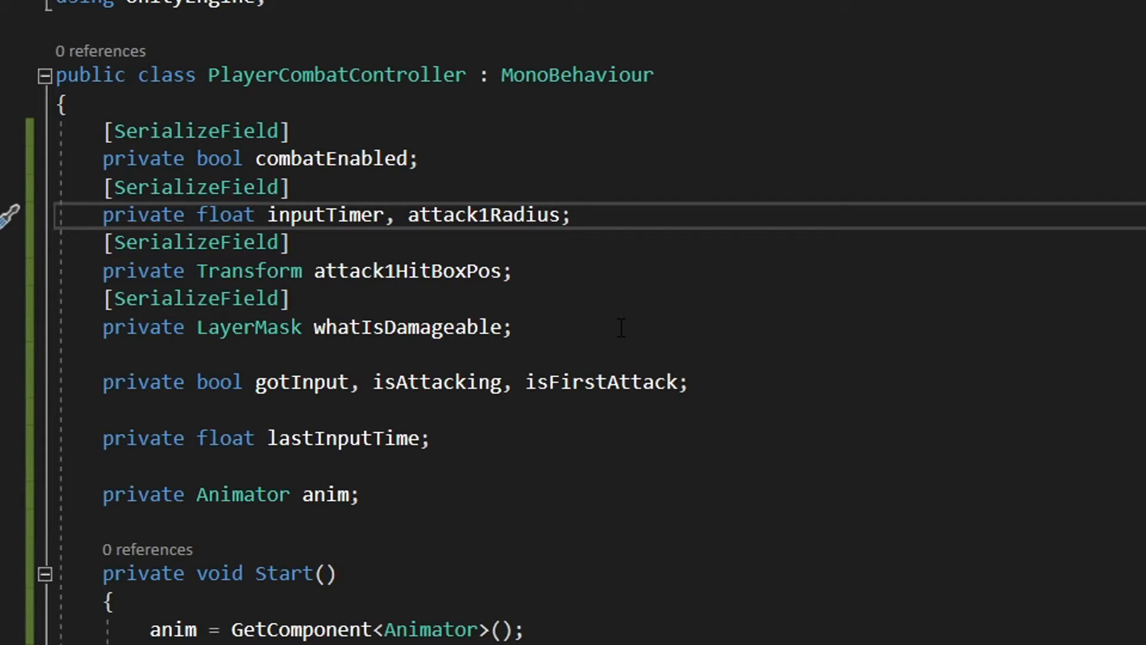
double_click(484, 215)
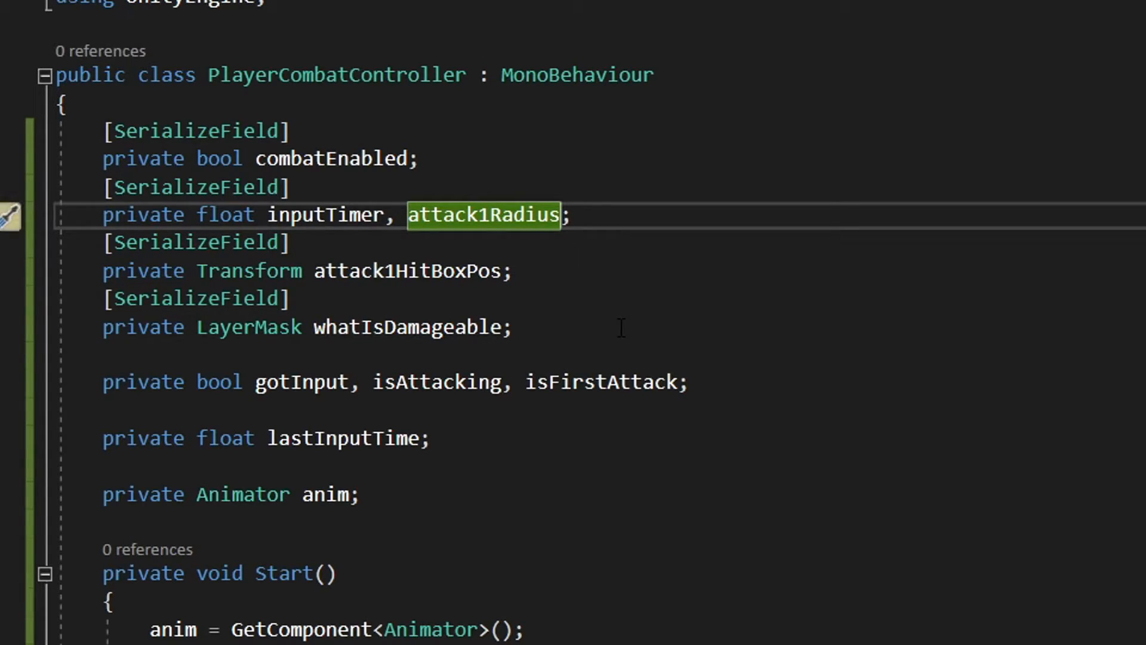
type(", attack1Damage")
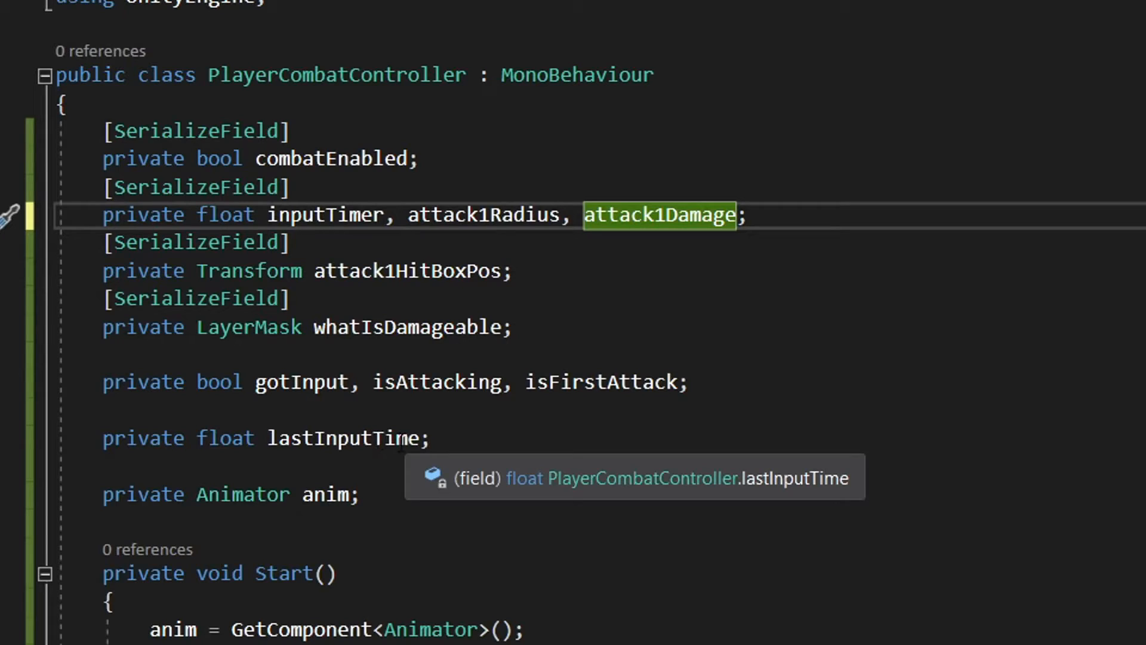
Initialise lastInputTime to Mathf.NegativeInfinity.
left_click(241, 494)
type(" = ")
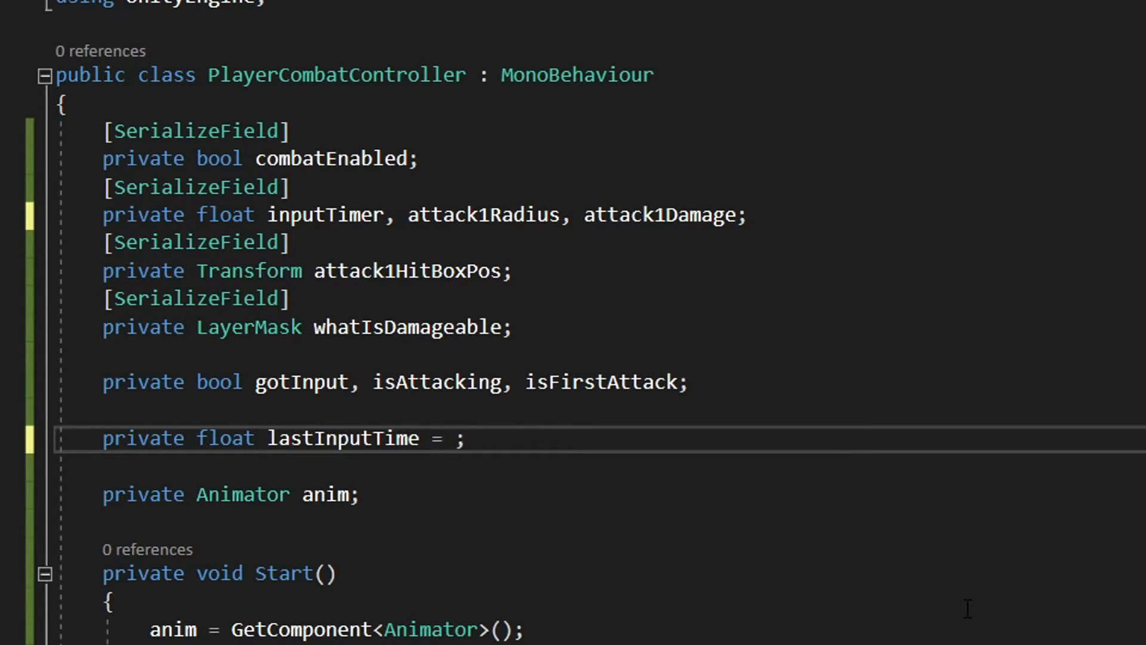
type("Mathf.NegativeInfinity")
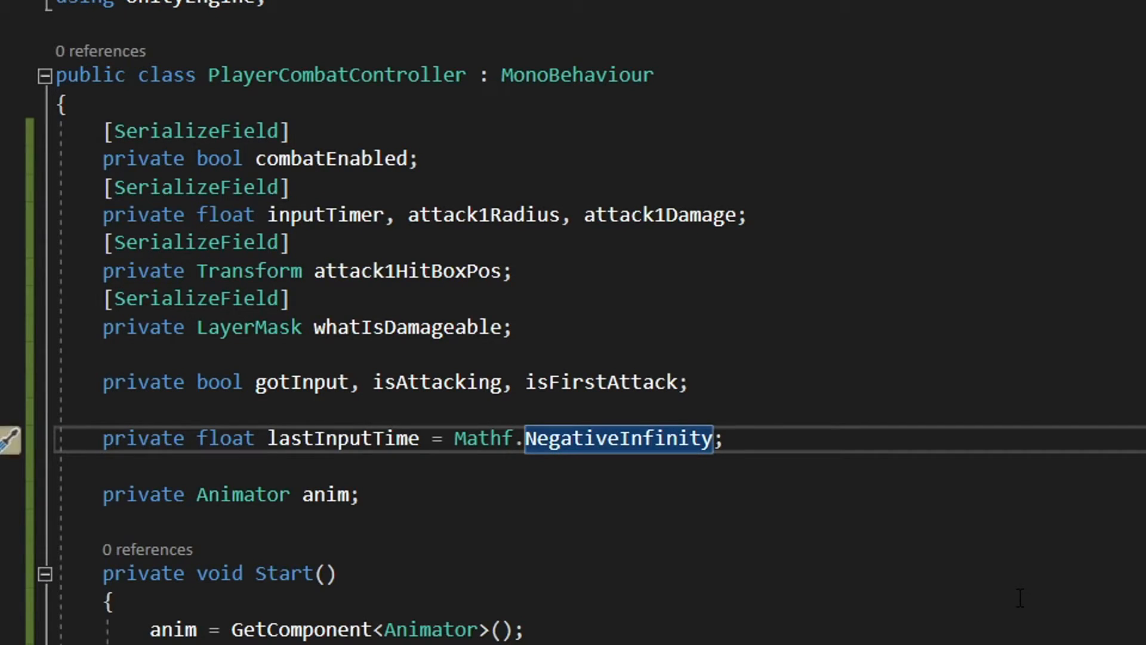
scroll("down", 3)
type("Collider2D[] detectedObjects = Physics2D.OverlapCircleAll();")
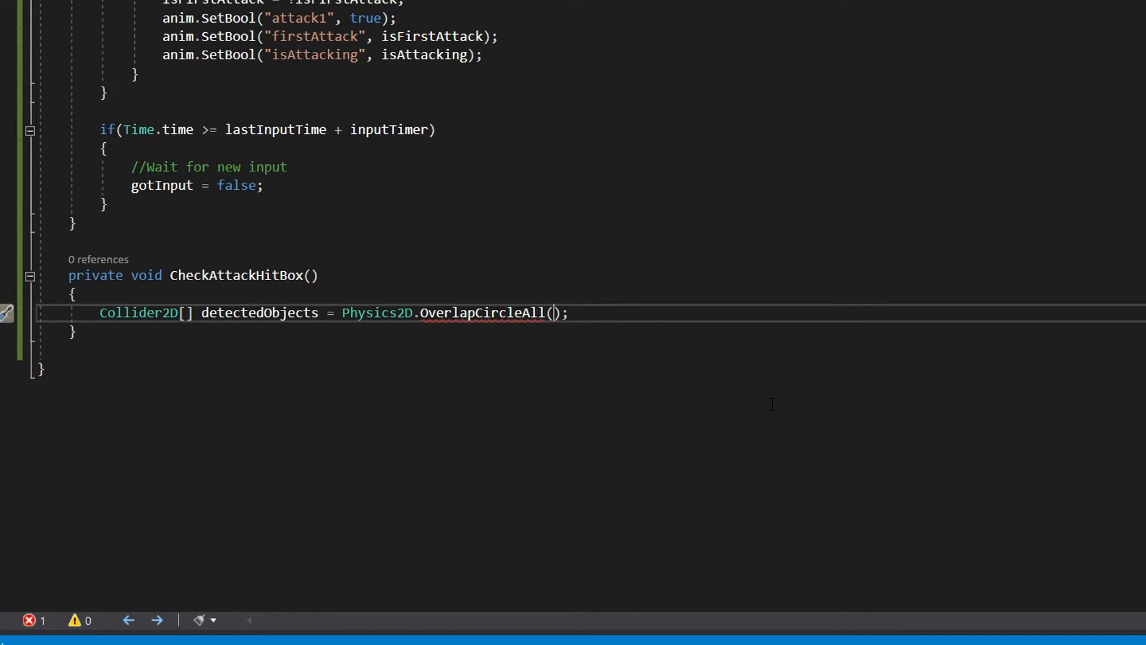
Pass attack1HitBoxPos, attack1Radius and whatIsDamageable to the OverlapCircleAll call.
type("attack1HitBoxPos.position,")
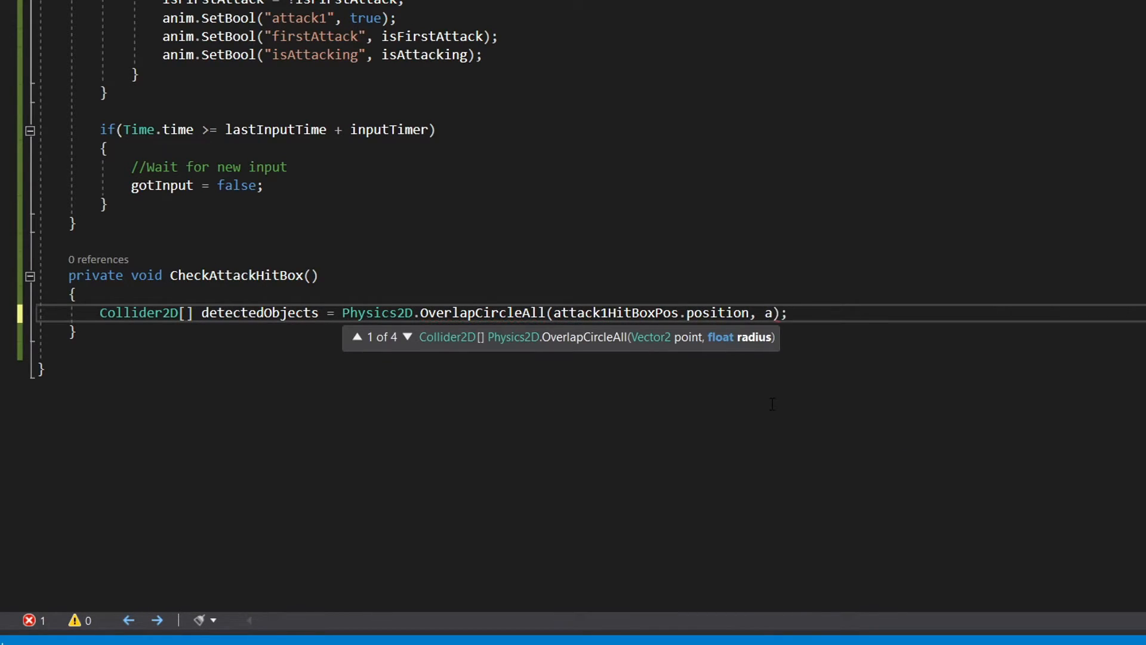
type("attack1Radius,")
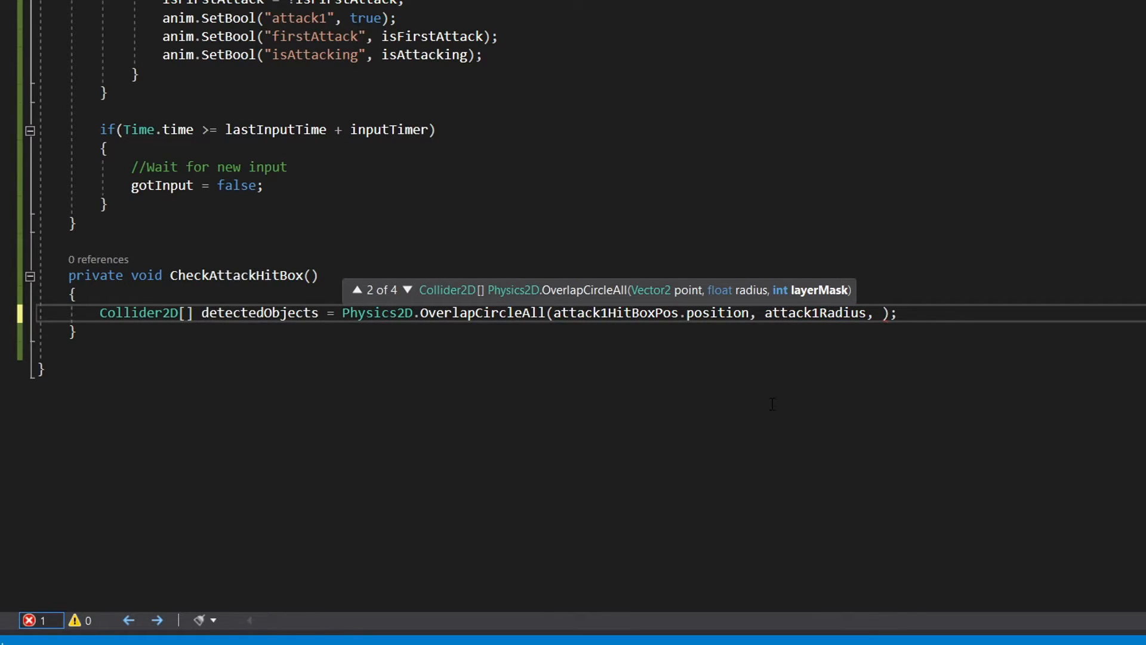
type("whatIsDamageable")
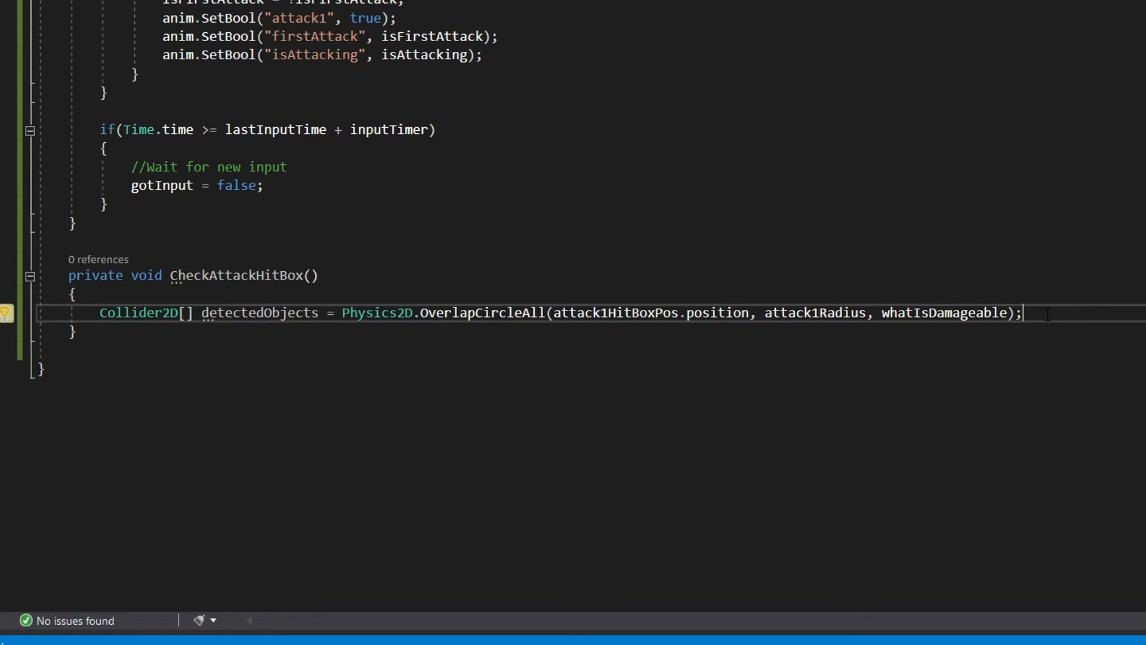
Loop over detectedObjects, sending 'Damage' with attack1Damage to each parent, plus an 'Instantiate hit particle' comment.
type("for")
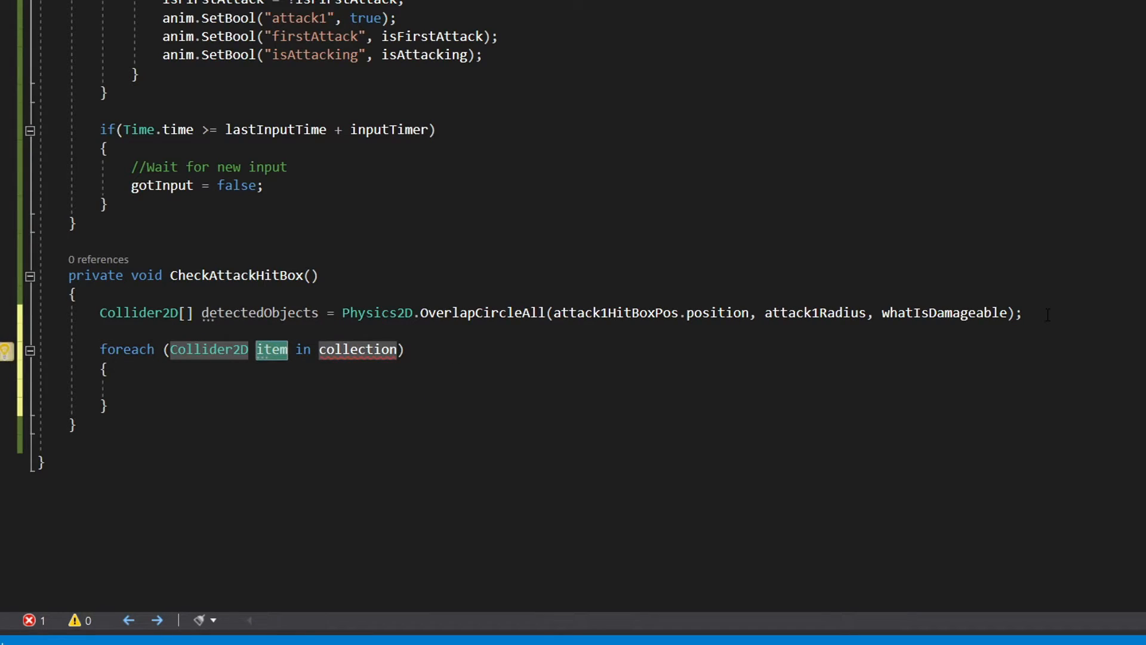
type("collider")
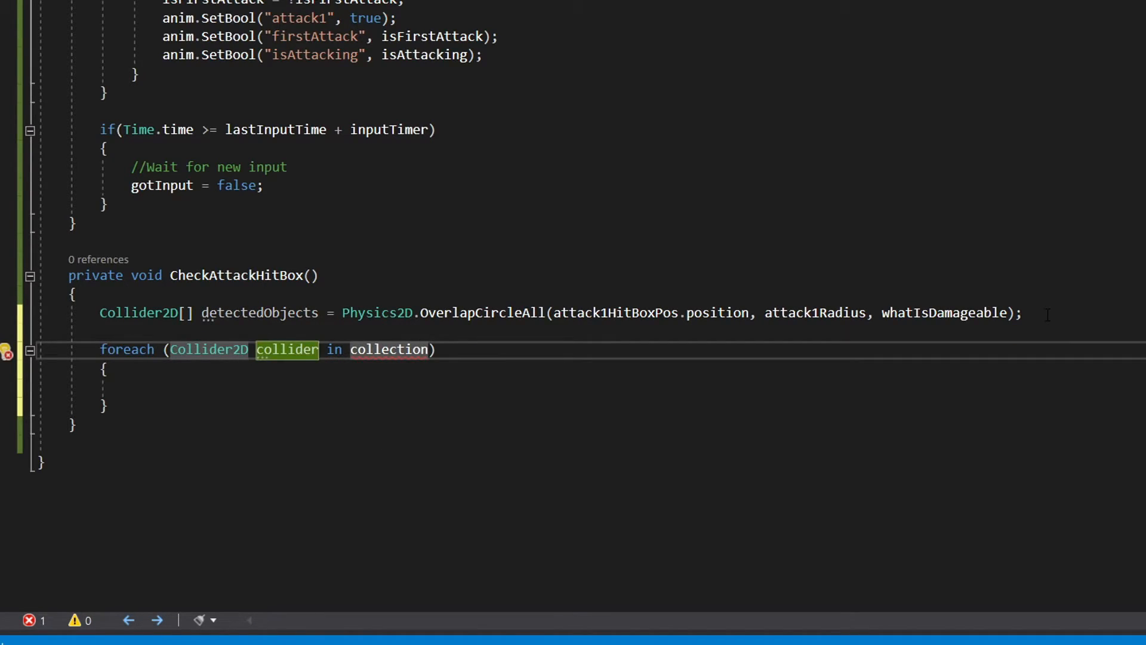
type("detectedObjects")
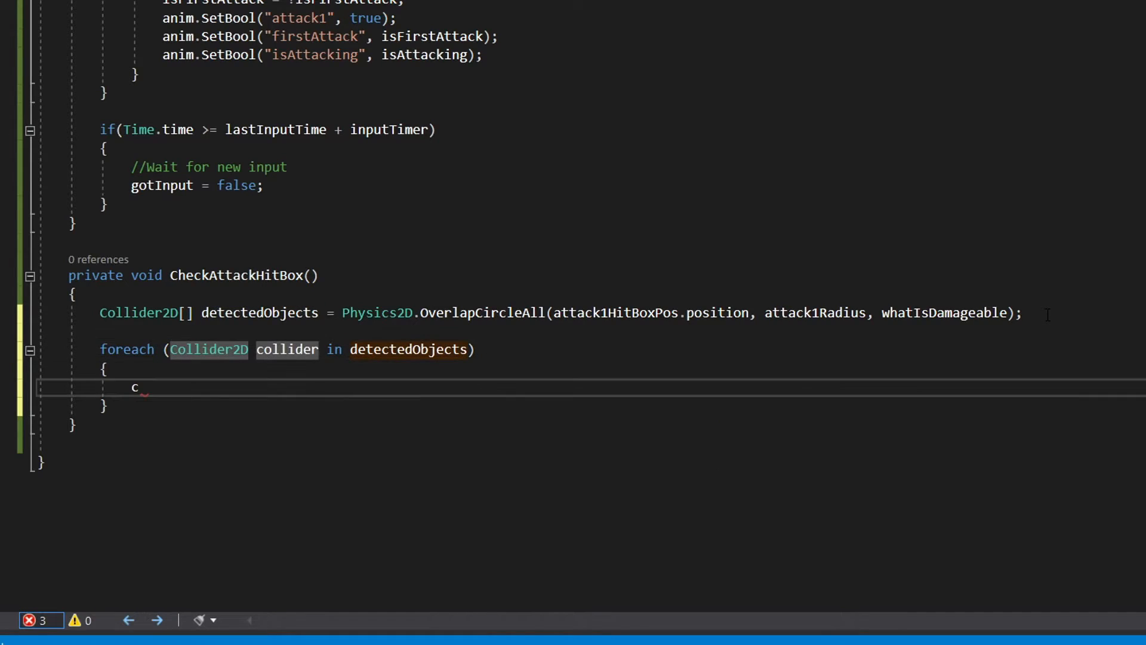
type("ollider")
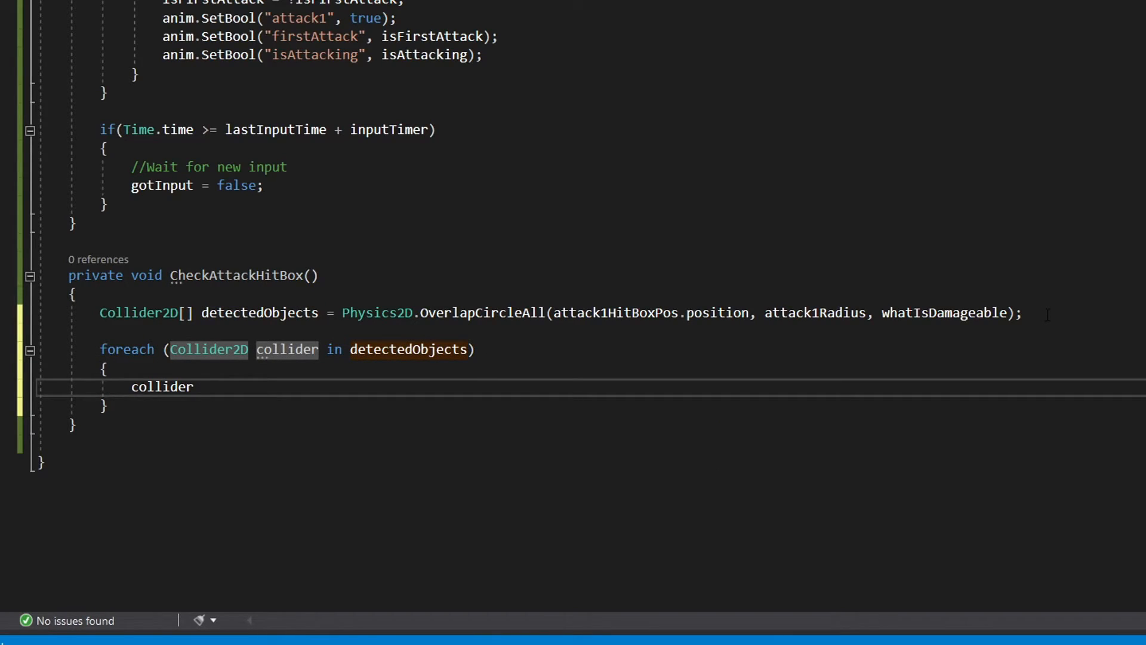
type(".tr")
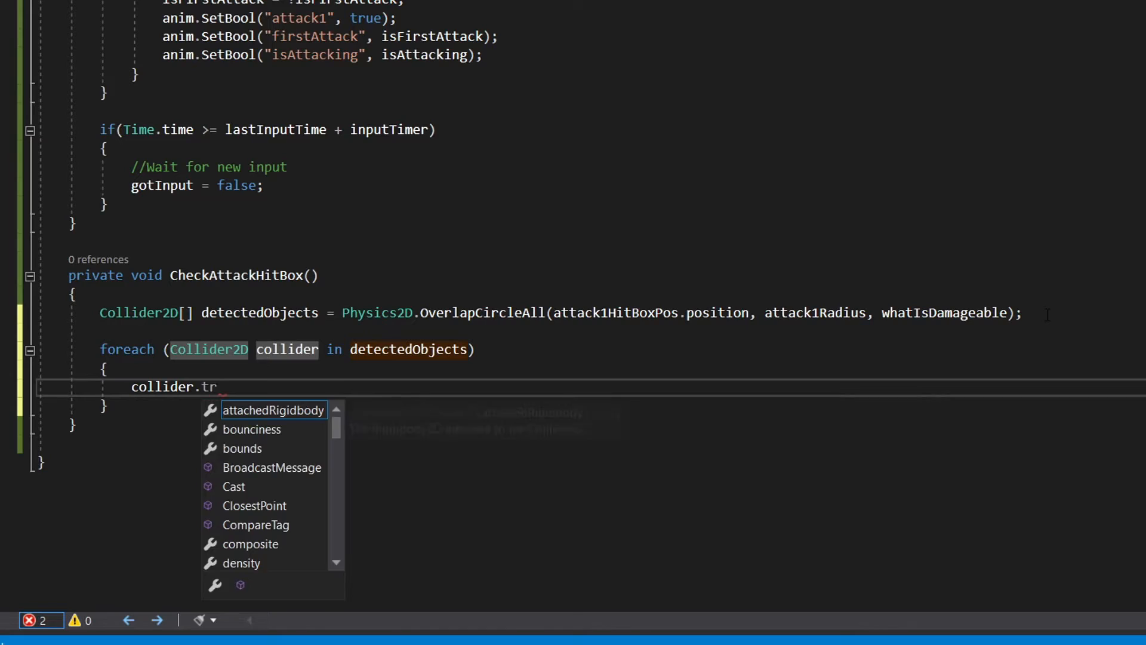
type("ansform.parent")
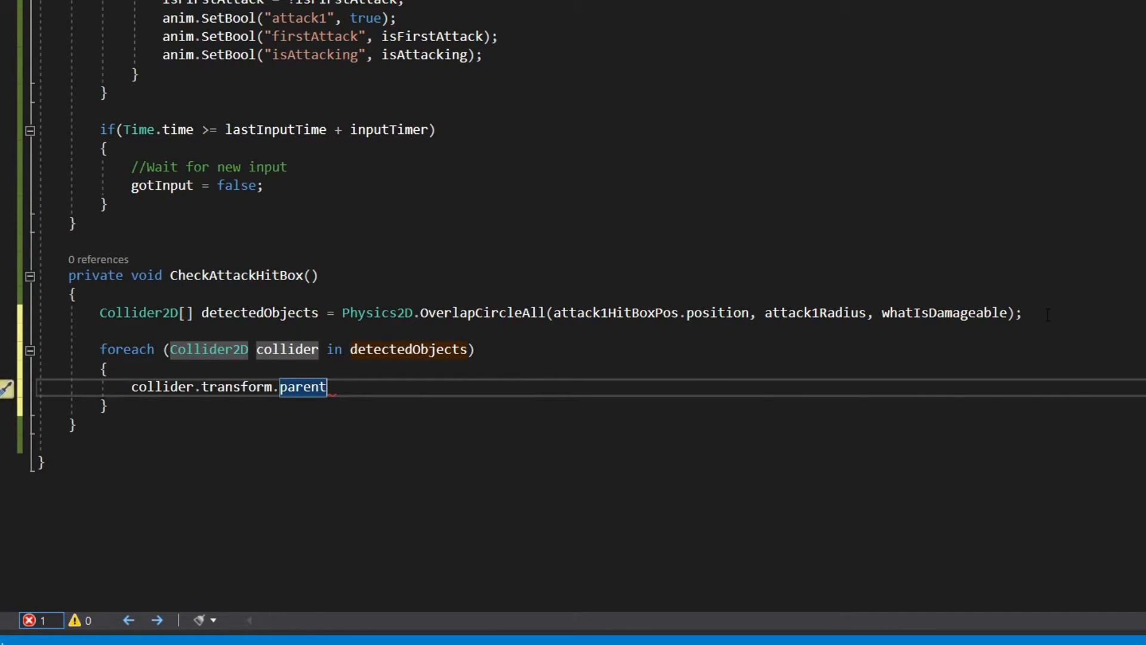
type(".SendMessage()")
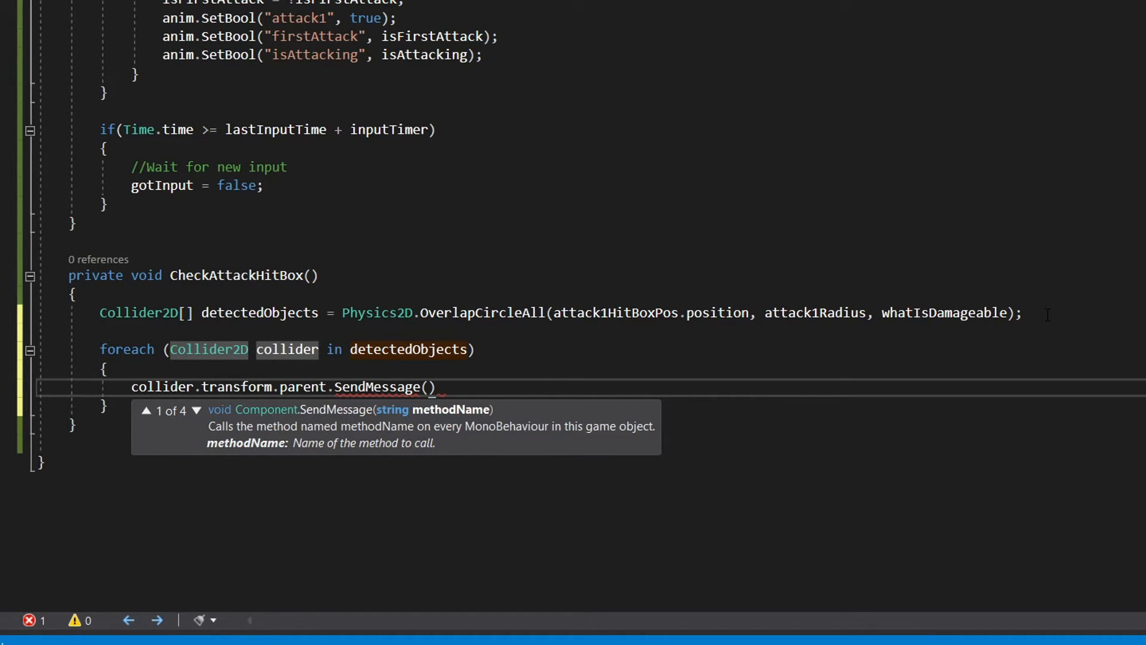
type("\"Damage\",")
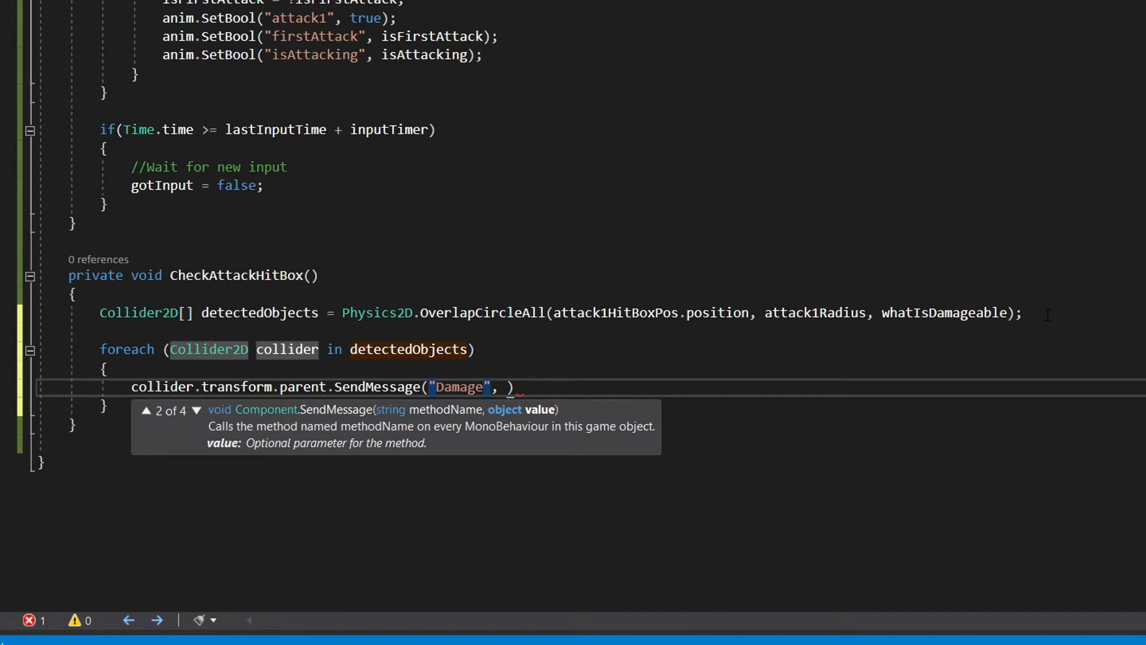
type("attack1Damage);")
type("//")
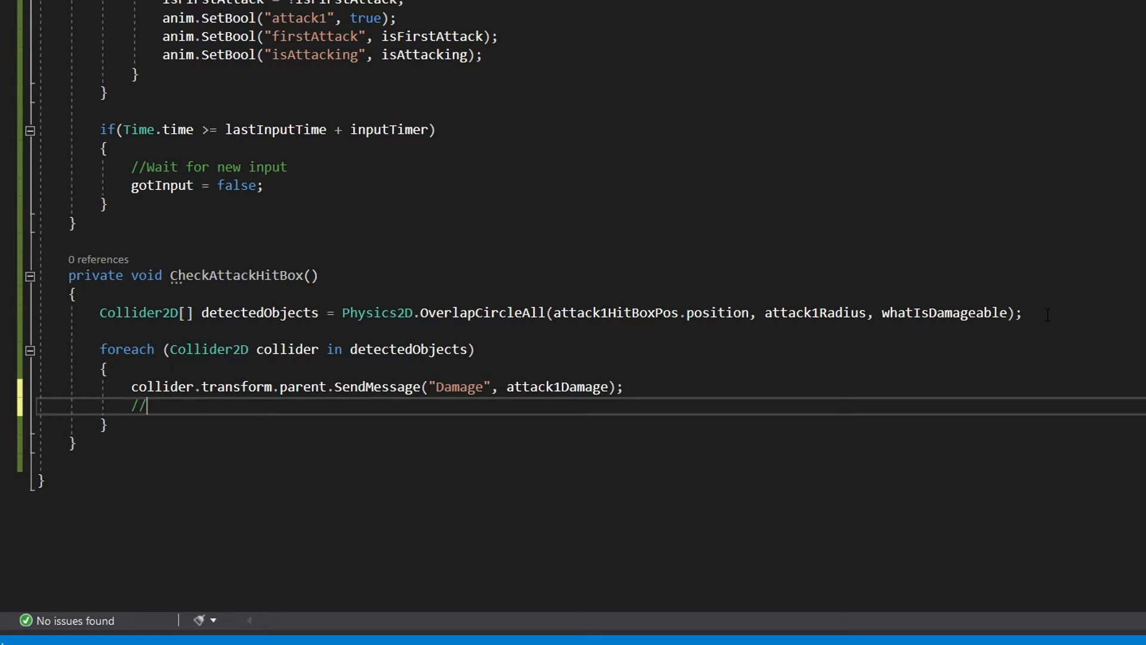
type("Instantiate hit par")
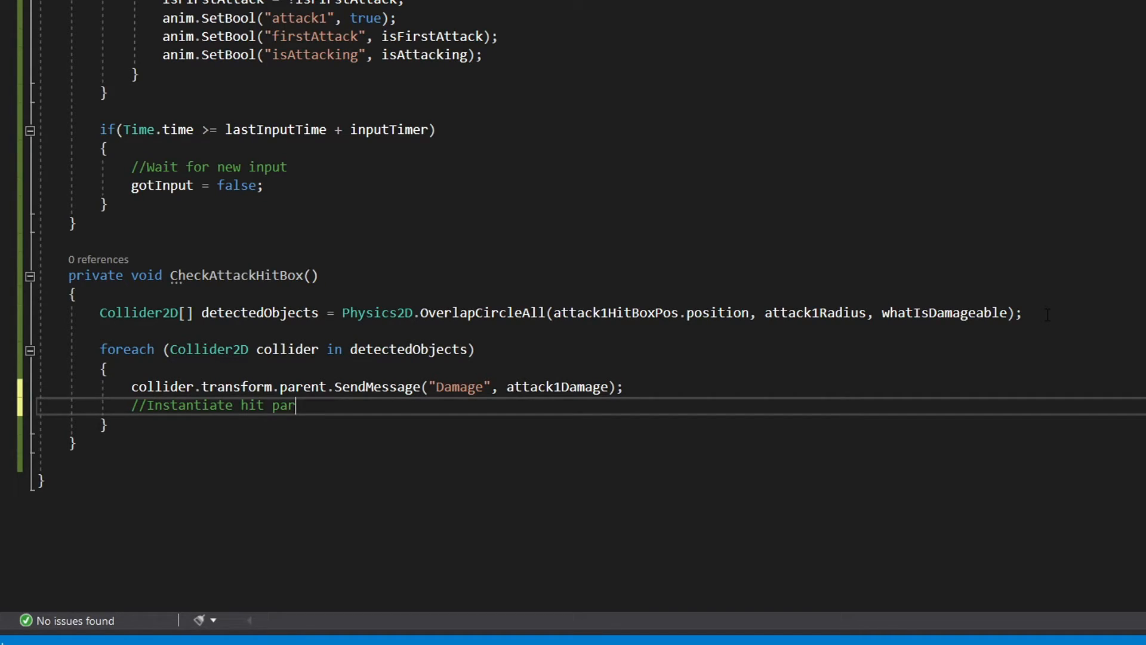
type("ticle")
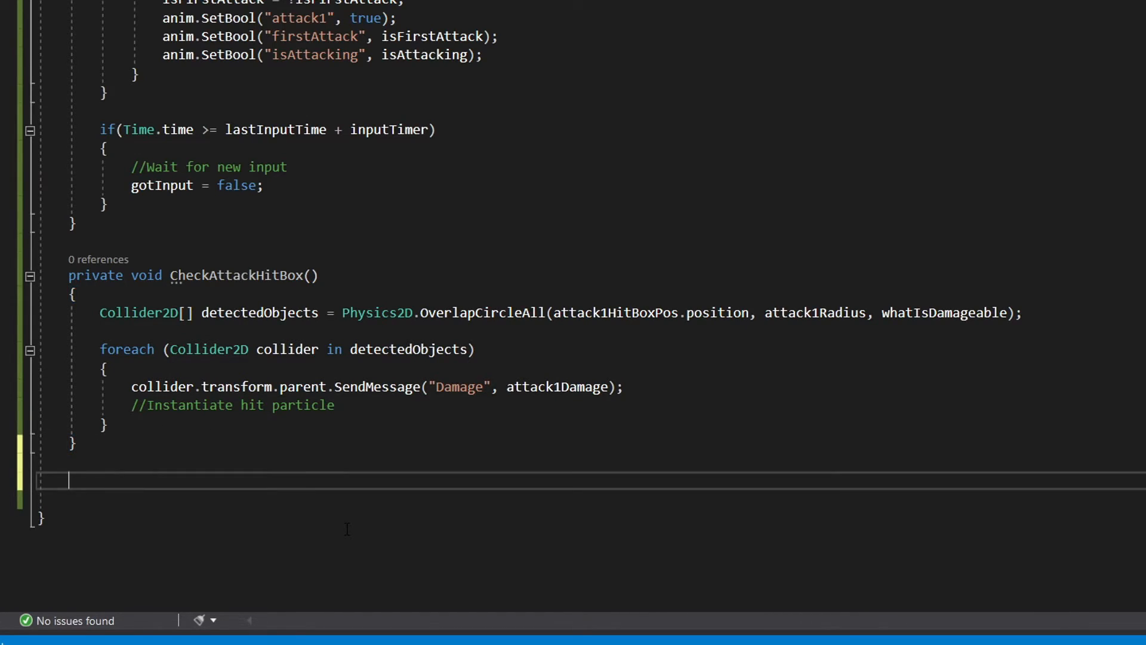
Write FinishAttack1 setting isAttacking false and updating the isAttacking and attack1 animator bools.
type("private void FinishAttack1()")
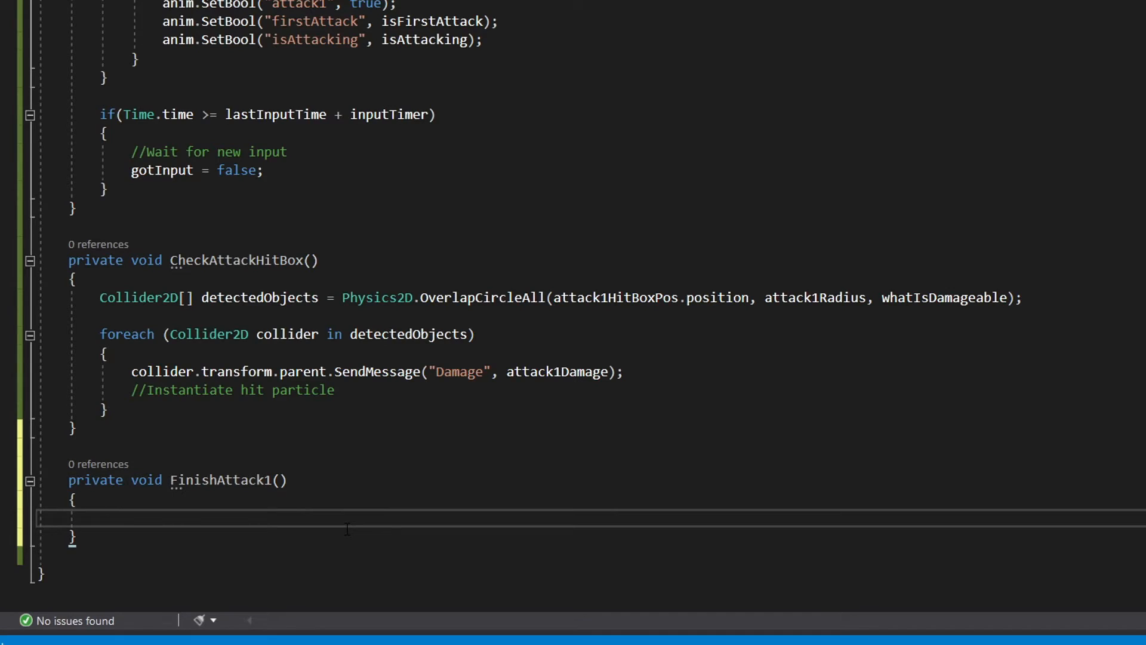
type("isAttacking = false;")
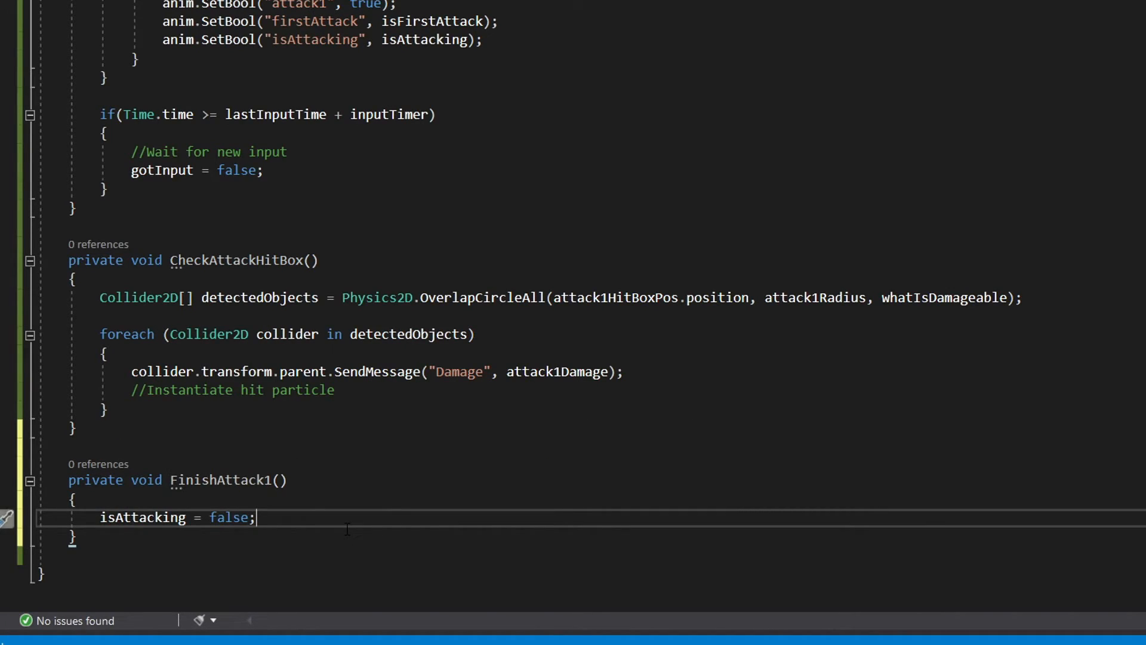
type("anim.")
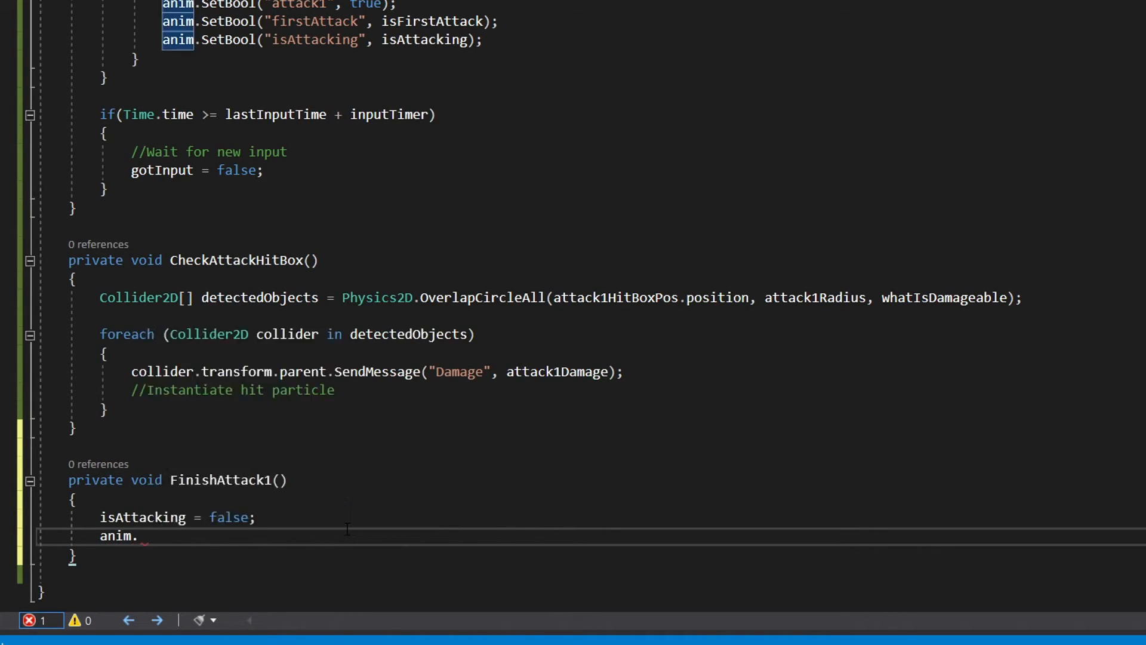
type("SetBool(\"isAttacking\")")
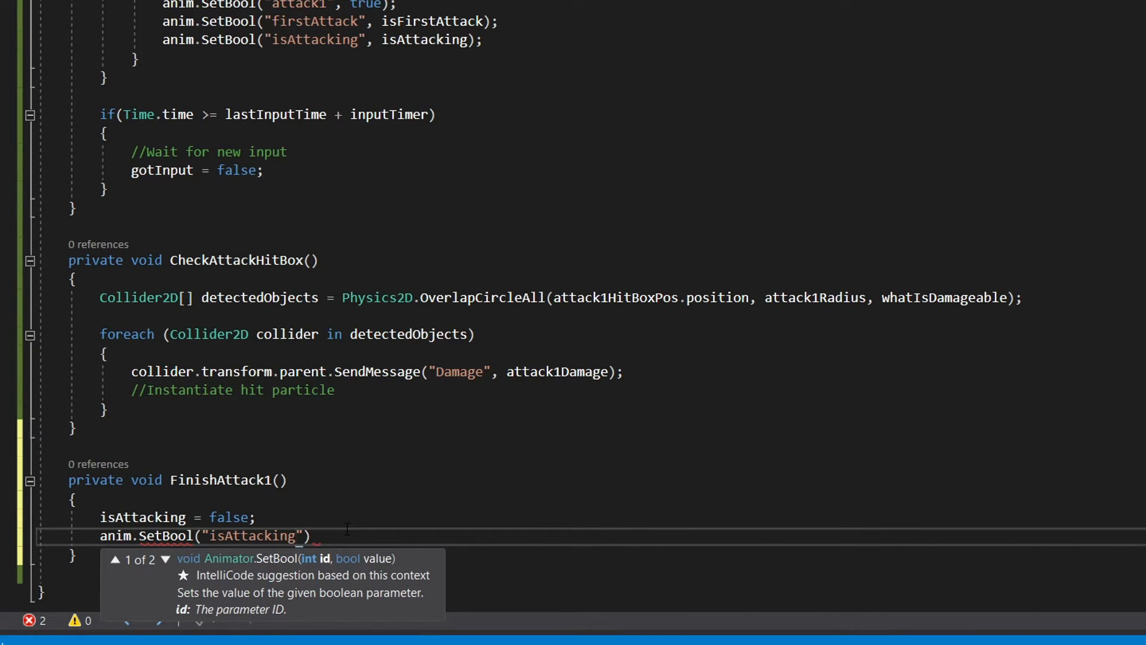
type(", isAttacking);")
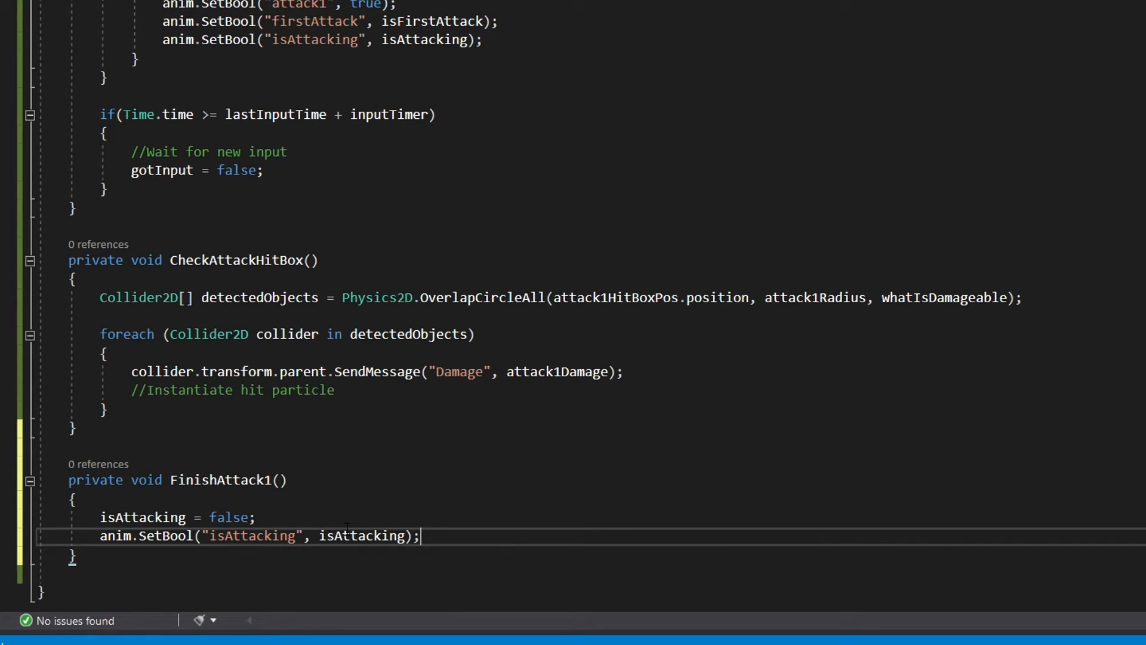
type("anim.setBool(\"attack1\", false);")
type("private void OnDrawGizmos(")
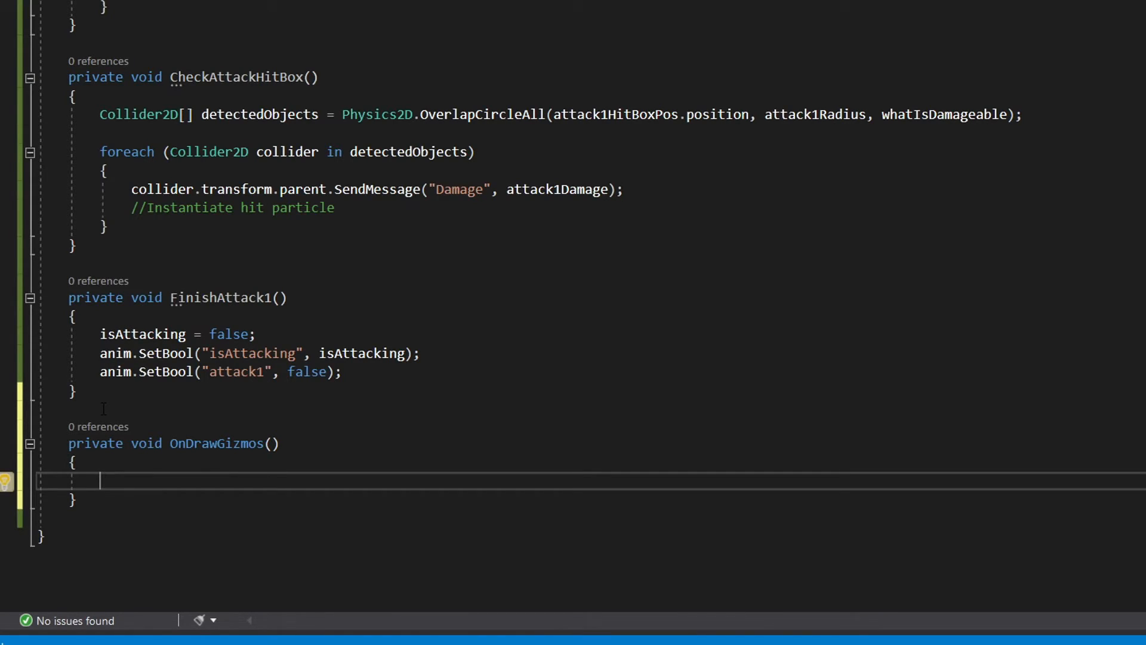
Draw Gizmos.DrawWireSphere at attack1HitBoxPos.position with radius attack1Radius.
type("Gizmos.DrawWireSphere(atta)")
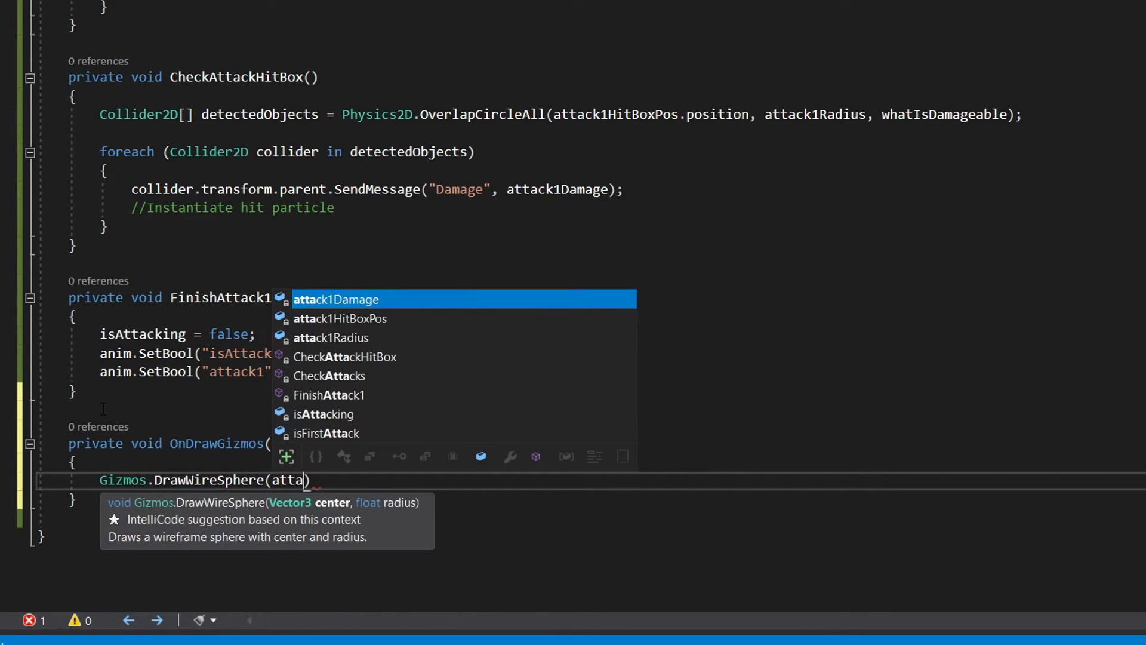
type("attack1HitBoxPos.po")
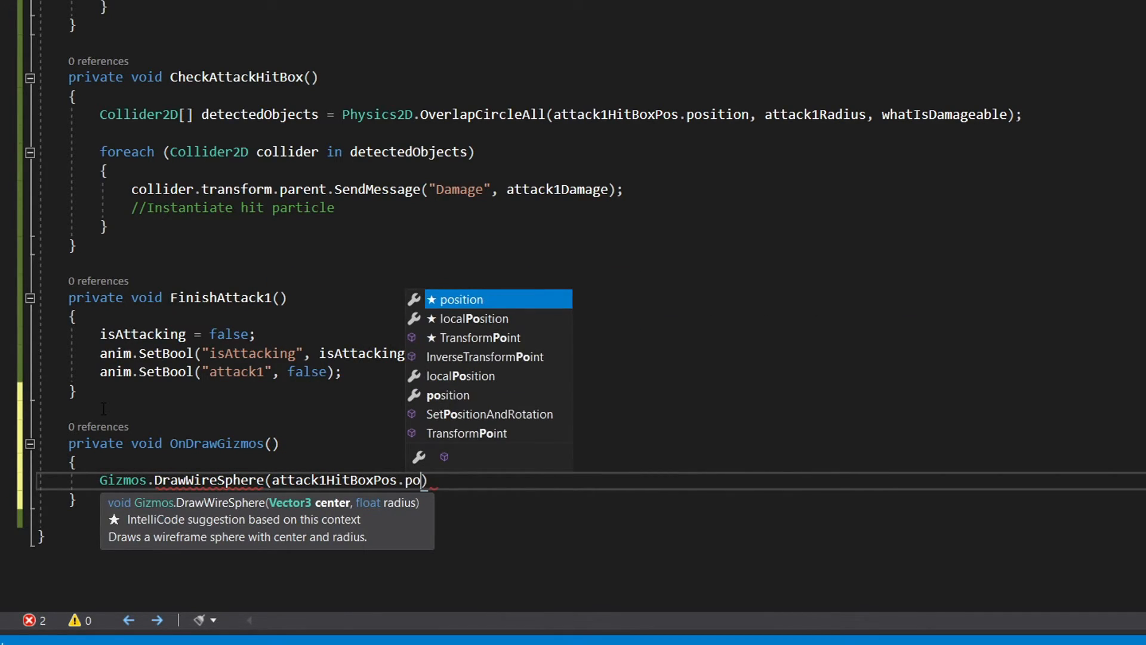
type("sition, attack1r")
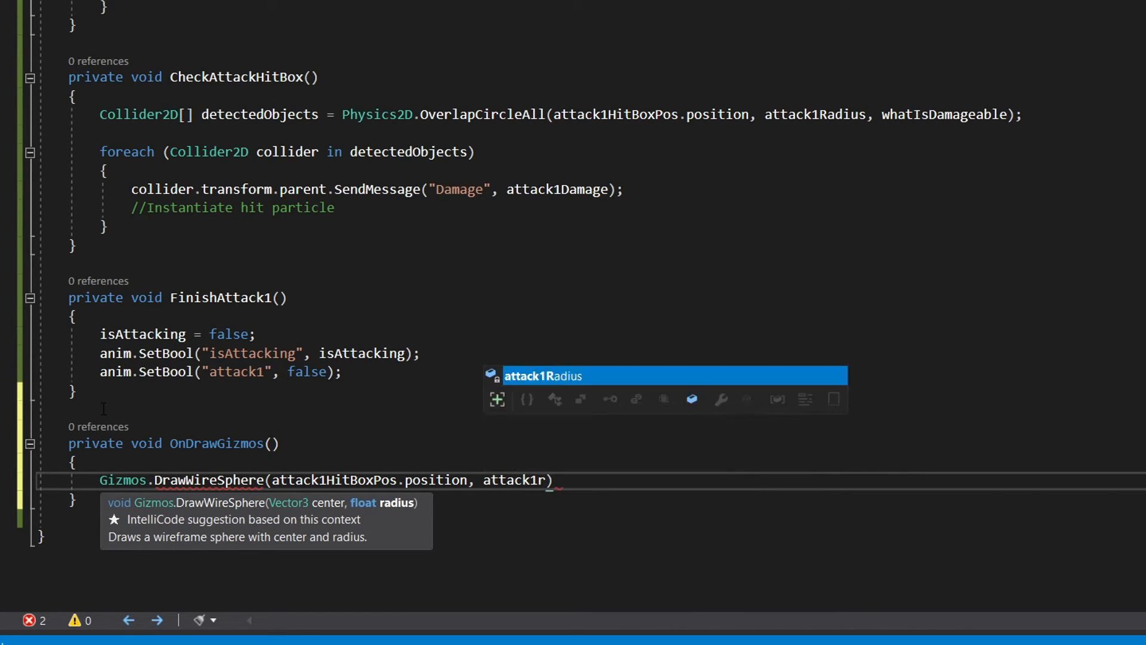
key("Tab")
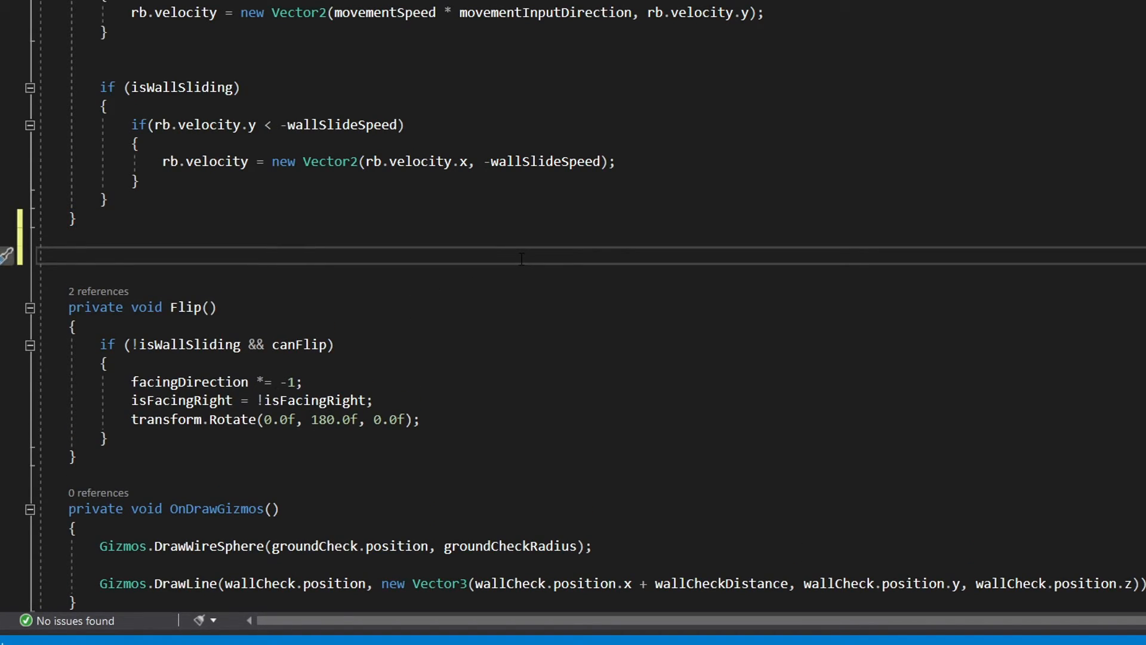
Write public DisableFlip() setting canFlip = false and EnableFlip() setting canFlip = true.
type("publi")
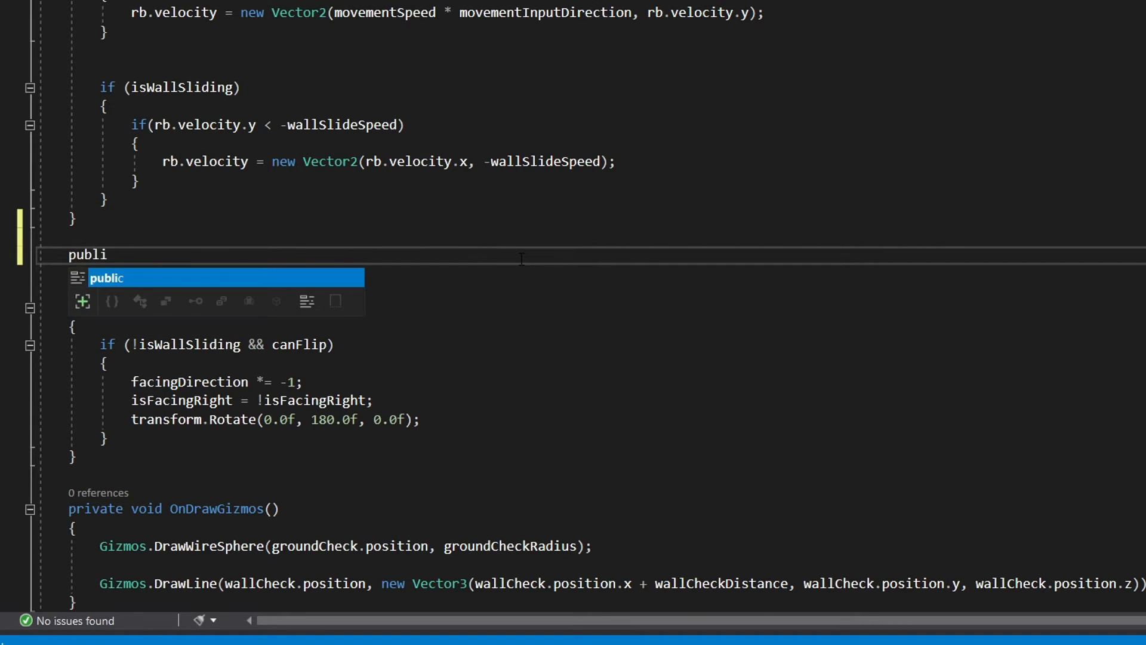
type("void")
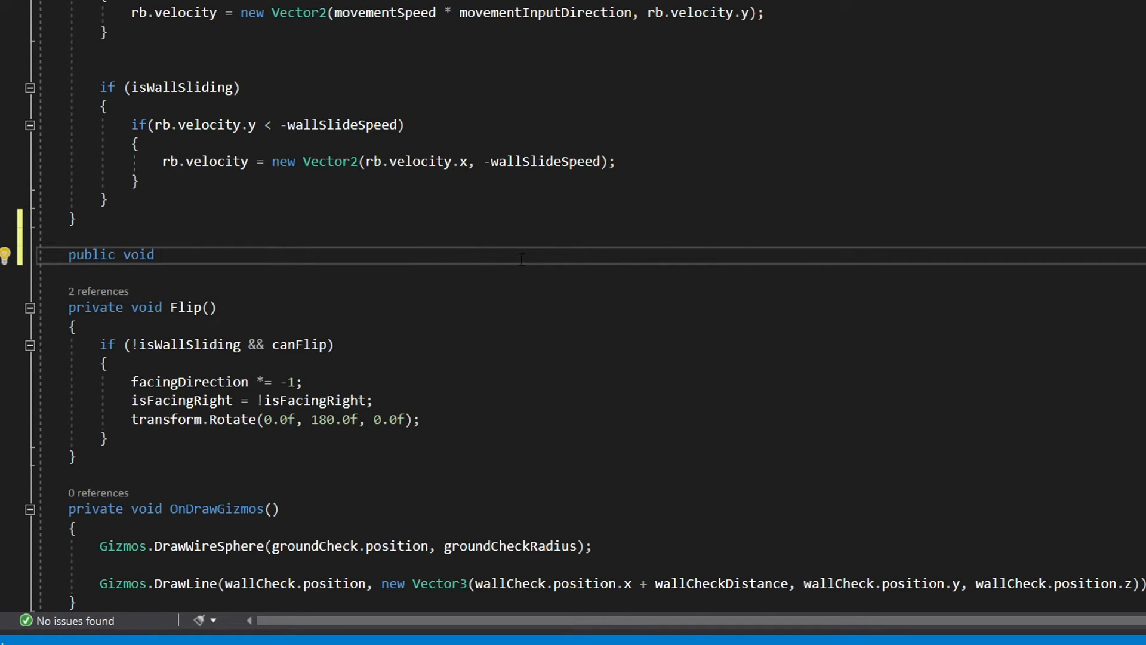
type("DisableFlip() { }")
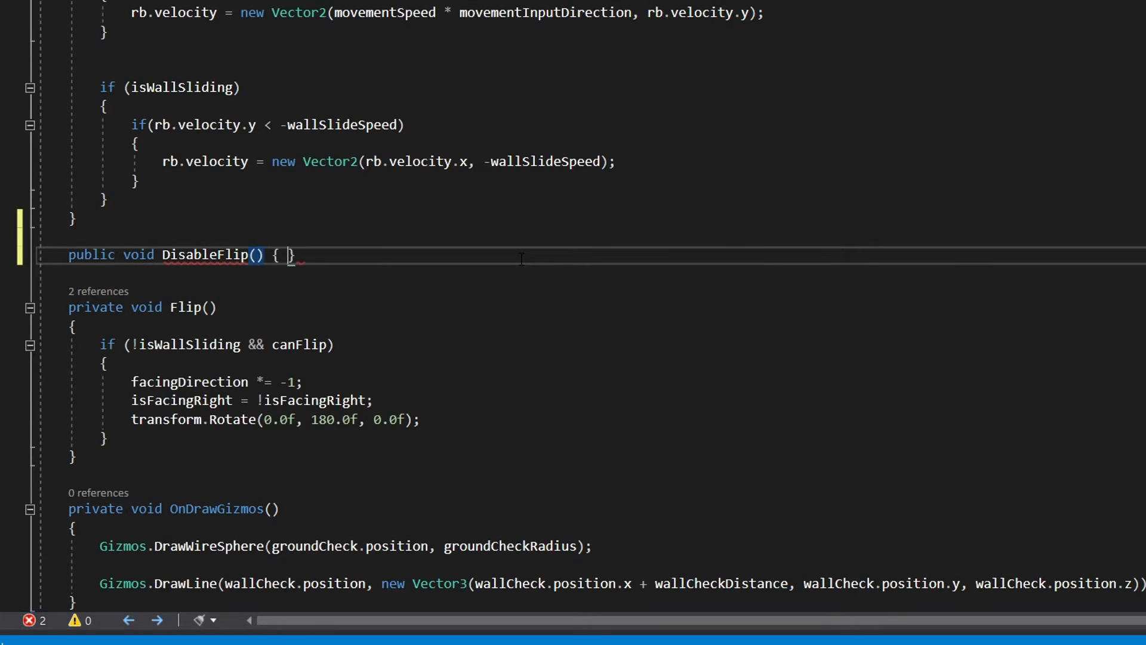
type("canFlip = false;")
type("public void EnableFlip")
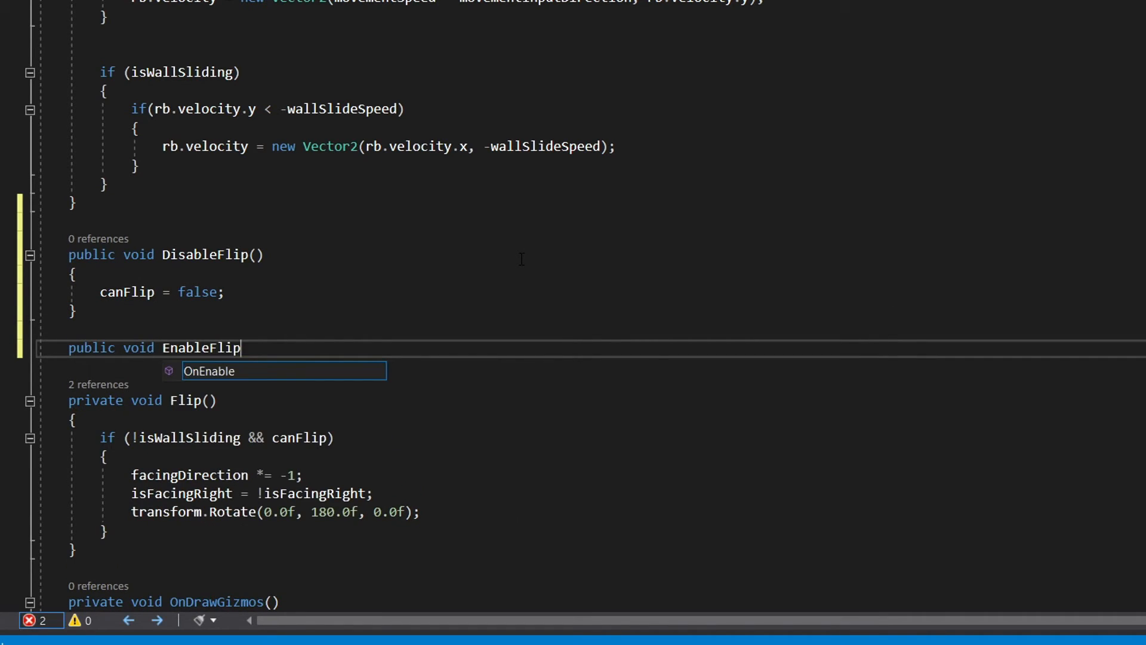
type("canFlip = tru")
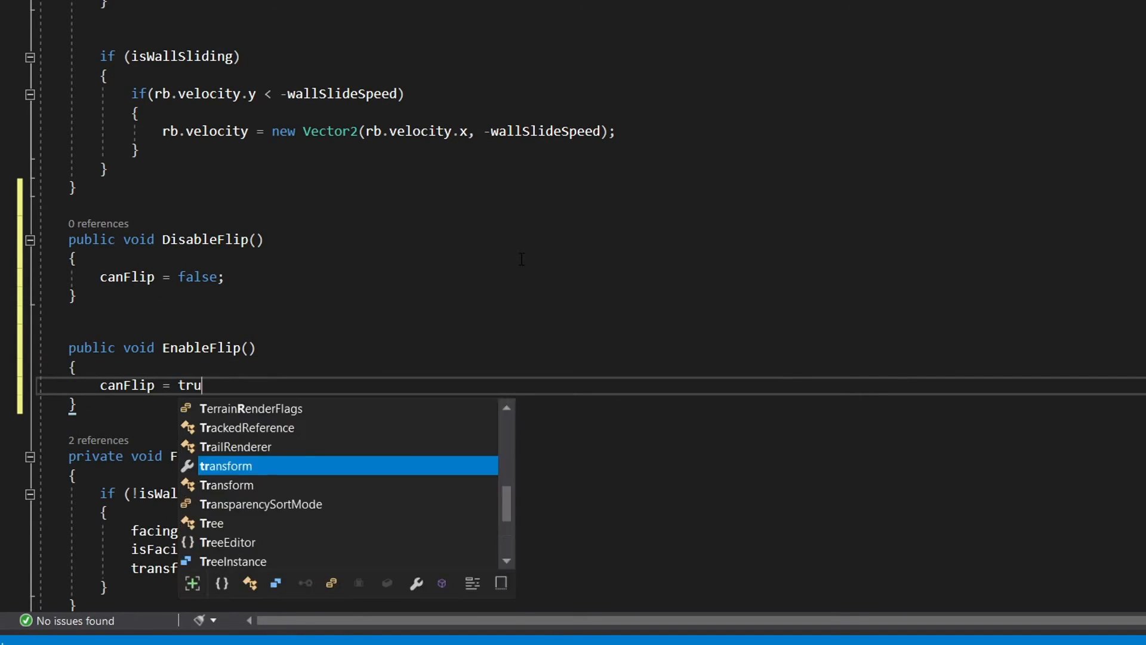
type("e;")
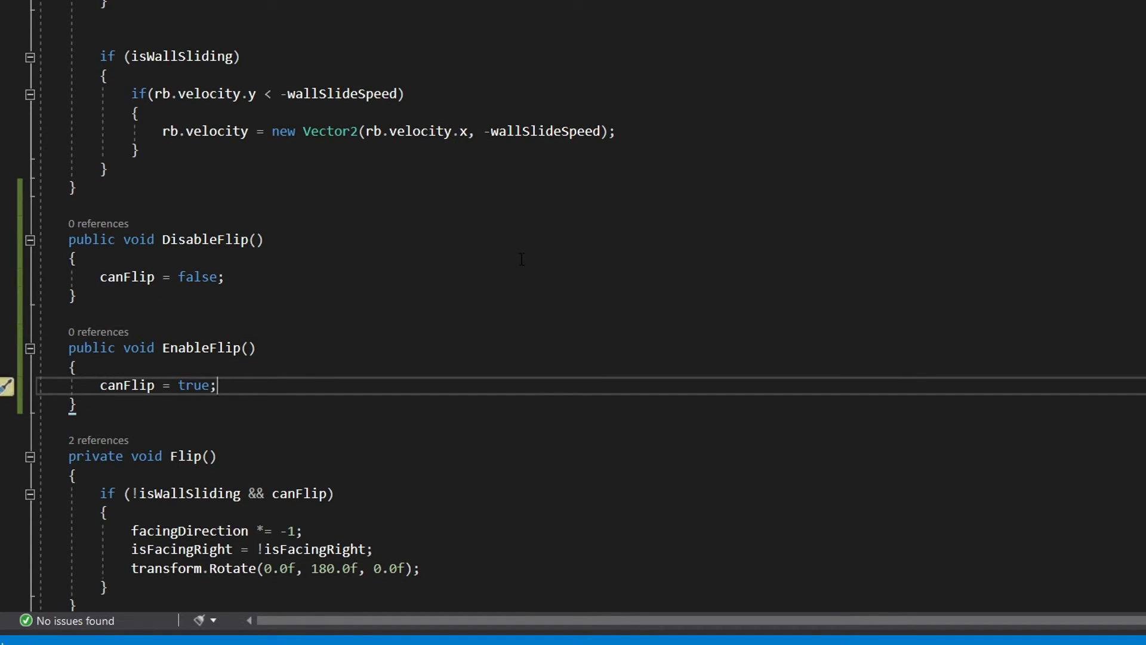
scroll("down", 3)
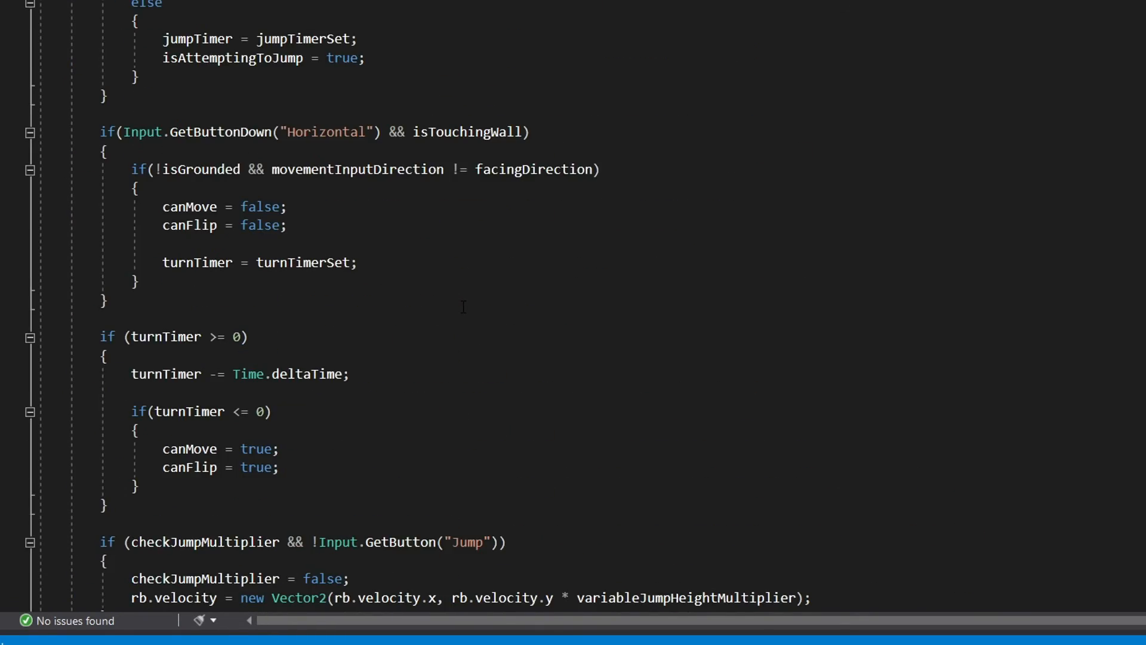
Change CheckMovementDirection's walking condition to Mathf.Abs(rb.velocity.x) >= 0.01f.
scroll("down", 3)
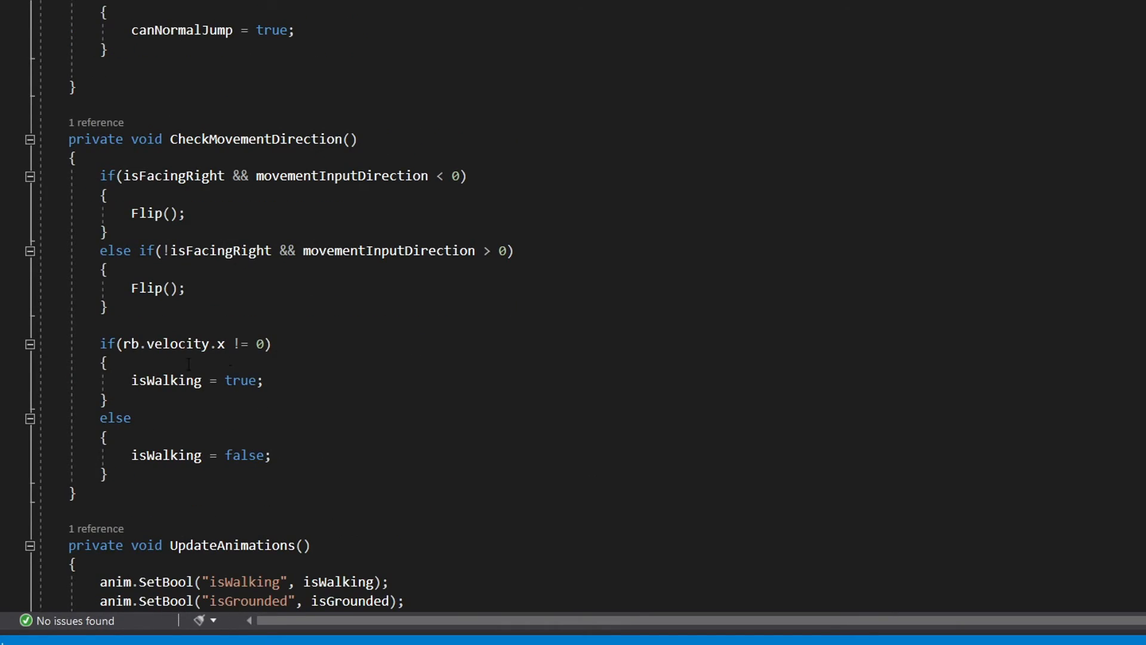
type("M)")
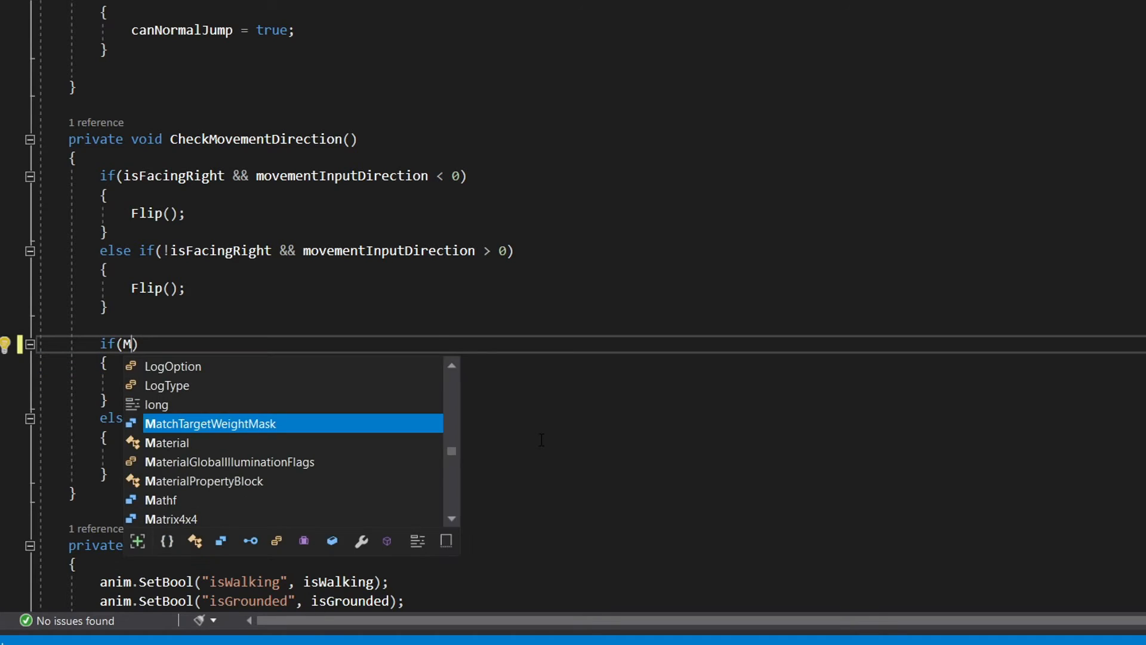
type("athf.Abs(rb.v")
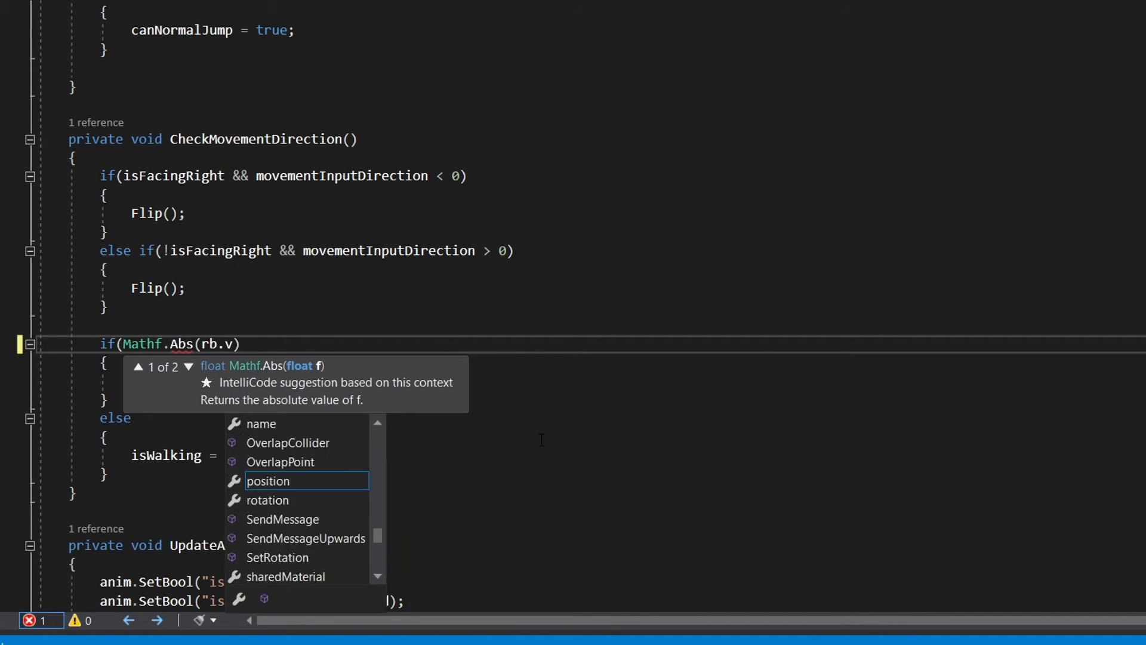
type("elocity.x) >)")
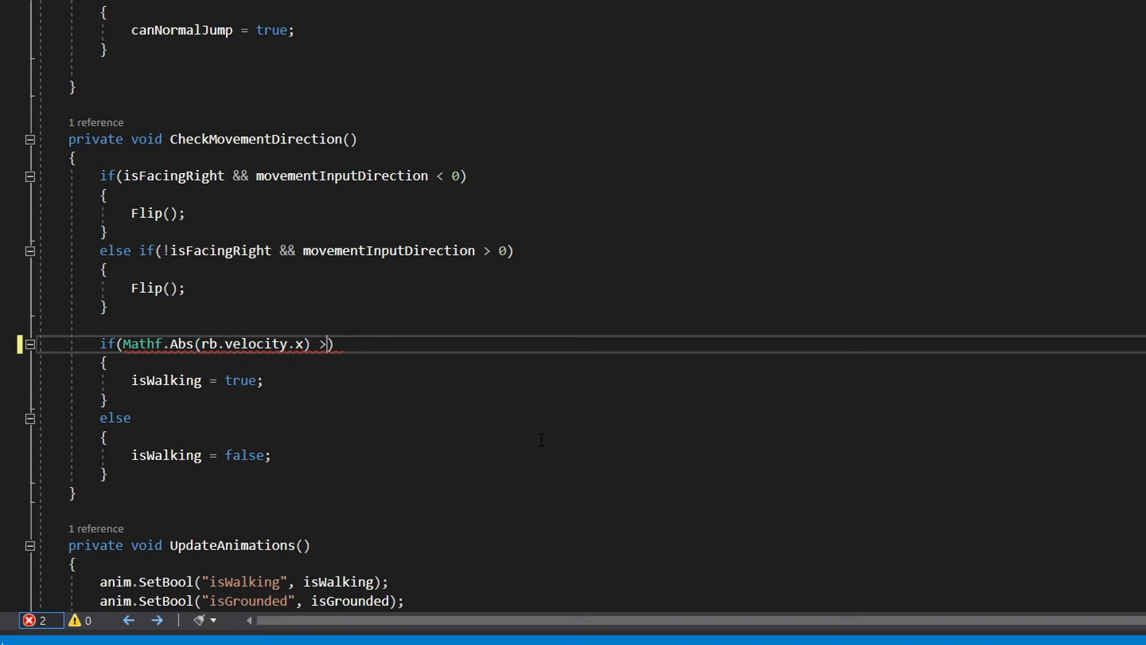
type("= 0.01f")
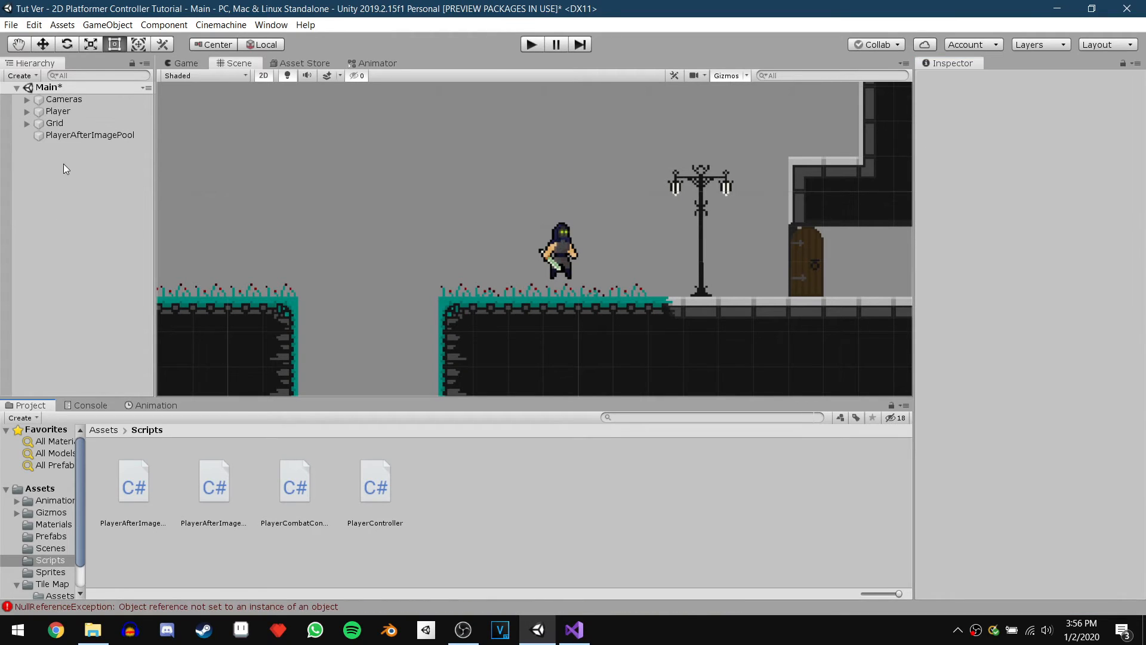
Add Attack1_1 animation events calling DisableFlip and CheckAttackHitBox.
left_click(57, 111)
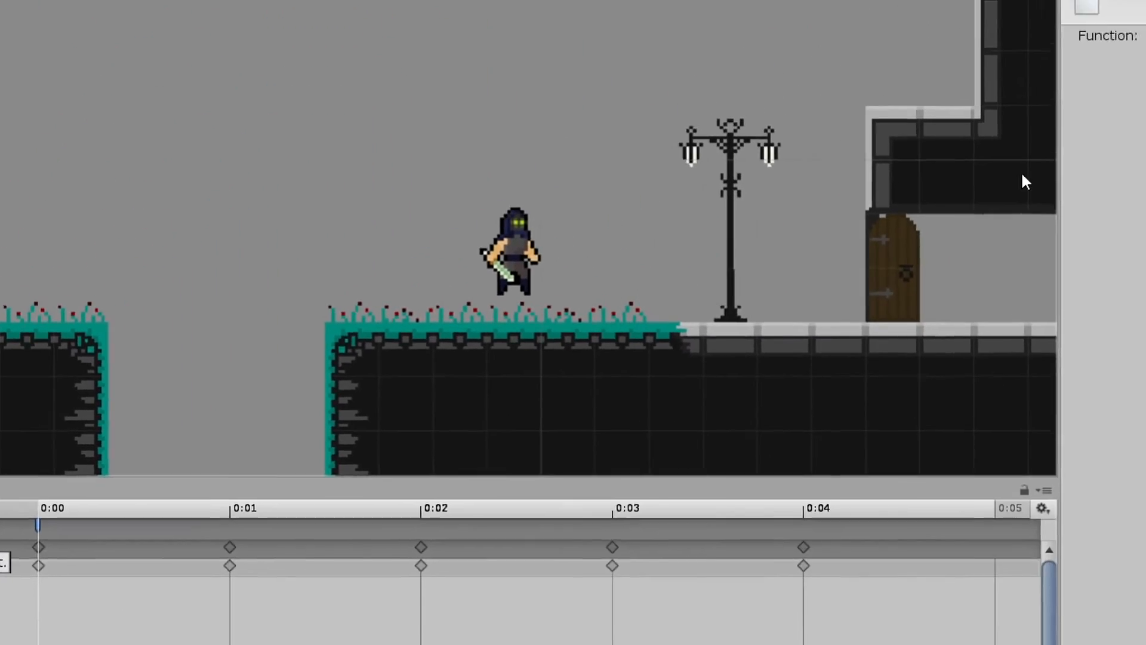
left_click(1059, 148)
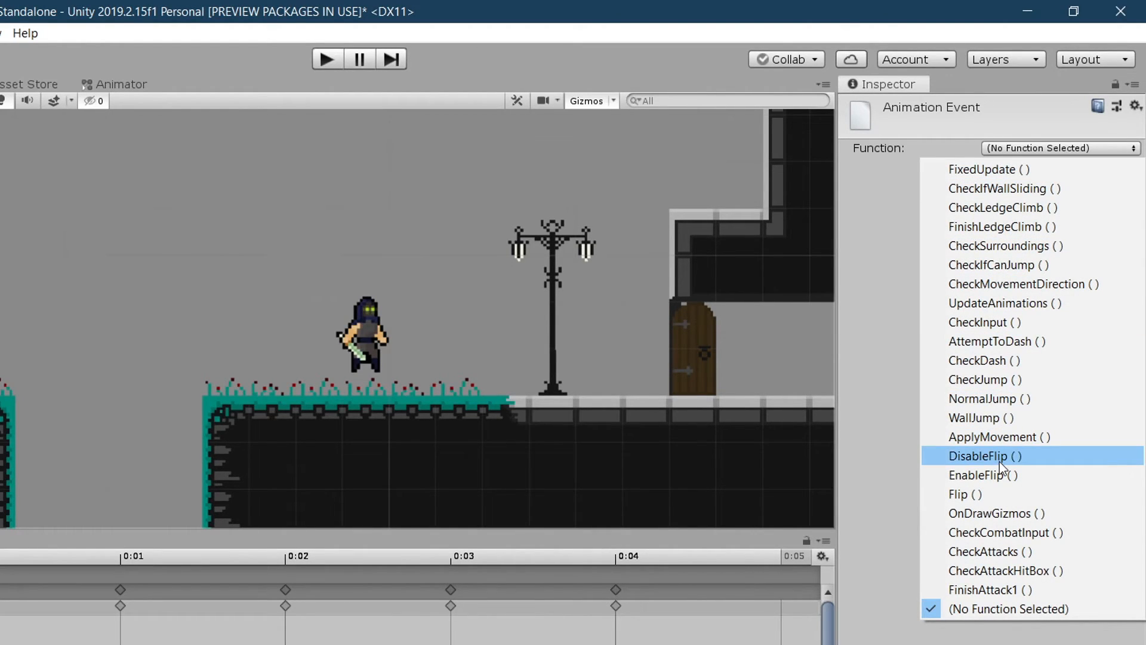
left_click(986, 455)
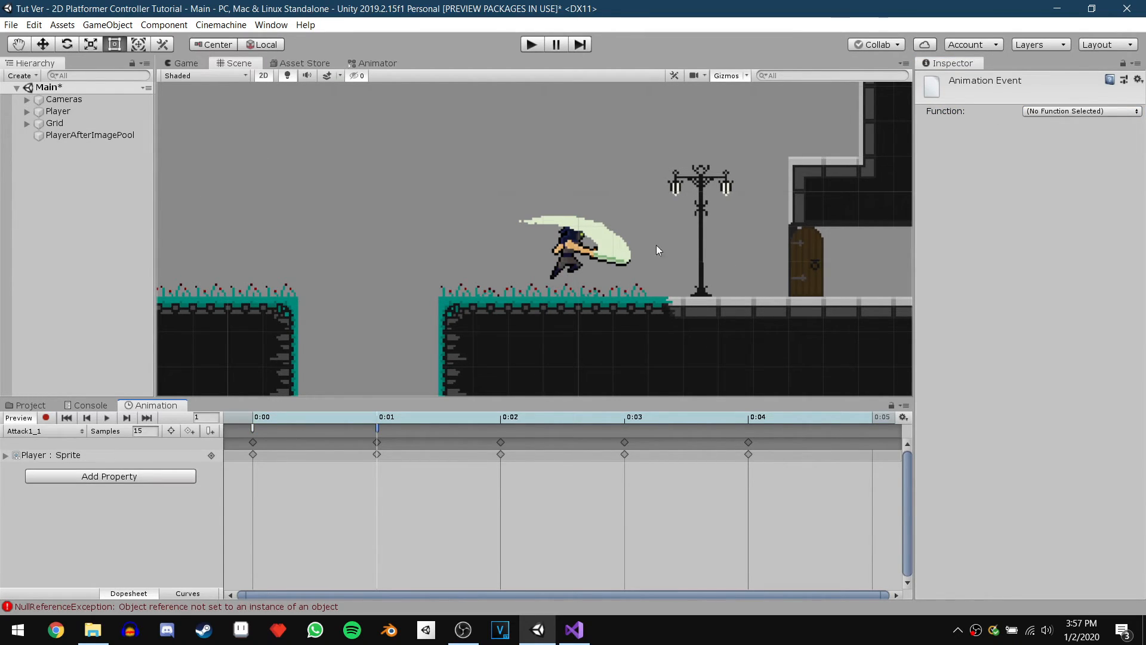
left_click(1081, 110)
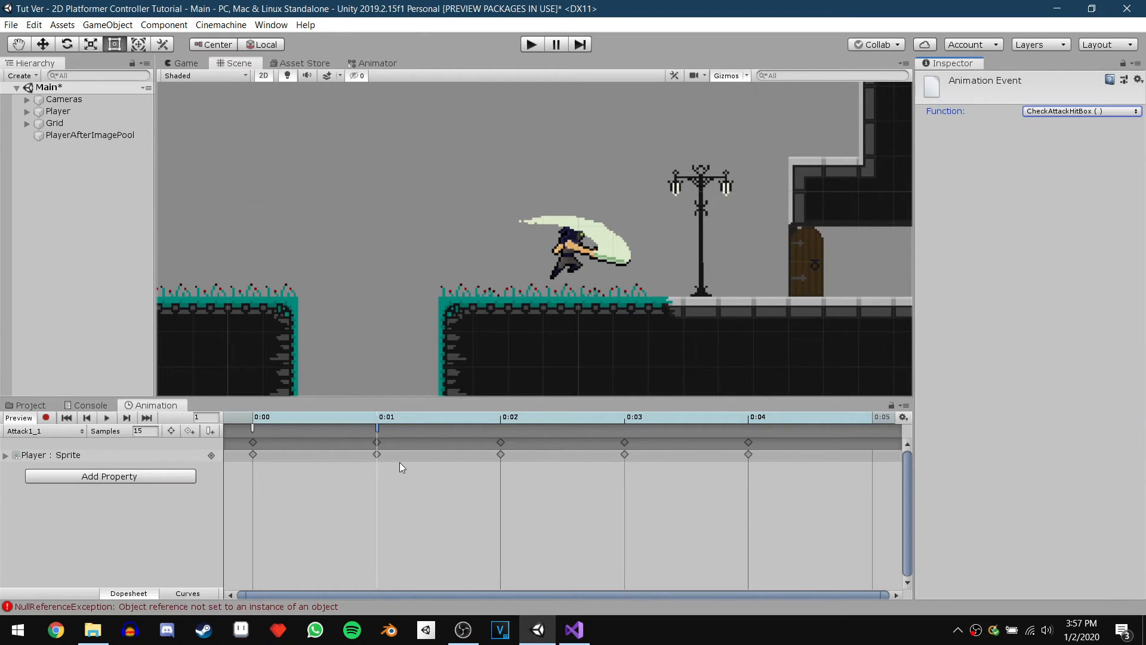
mouse_move(641, 436)
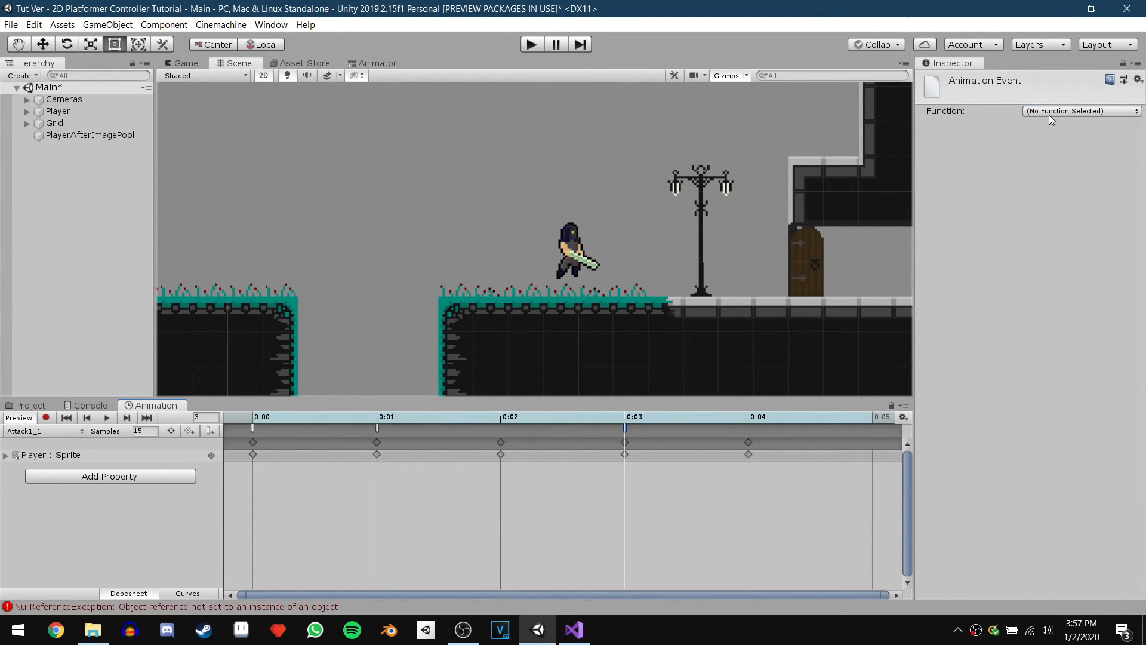
Add EnableFlip and final-frame FinishAttack1 events to Attack1_1, then start Attack1_2's event.
left_click(1080, 111)
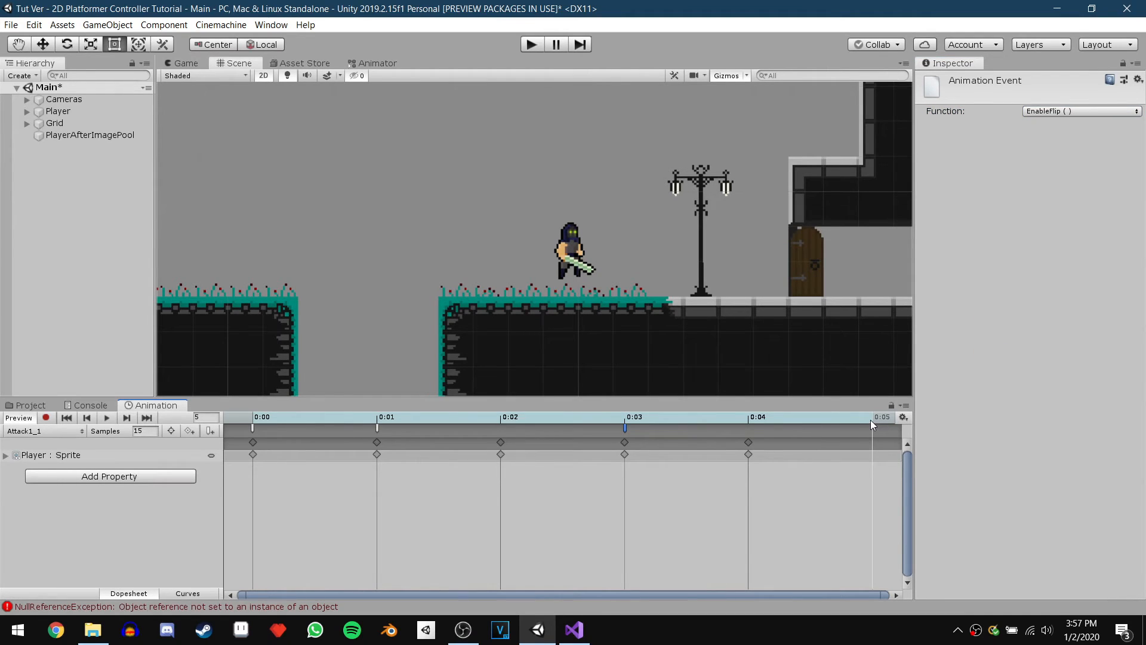
left_click(252, 428)
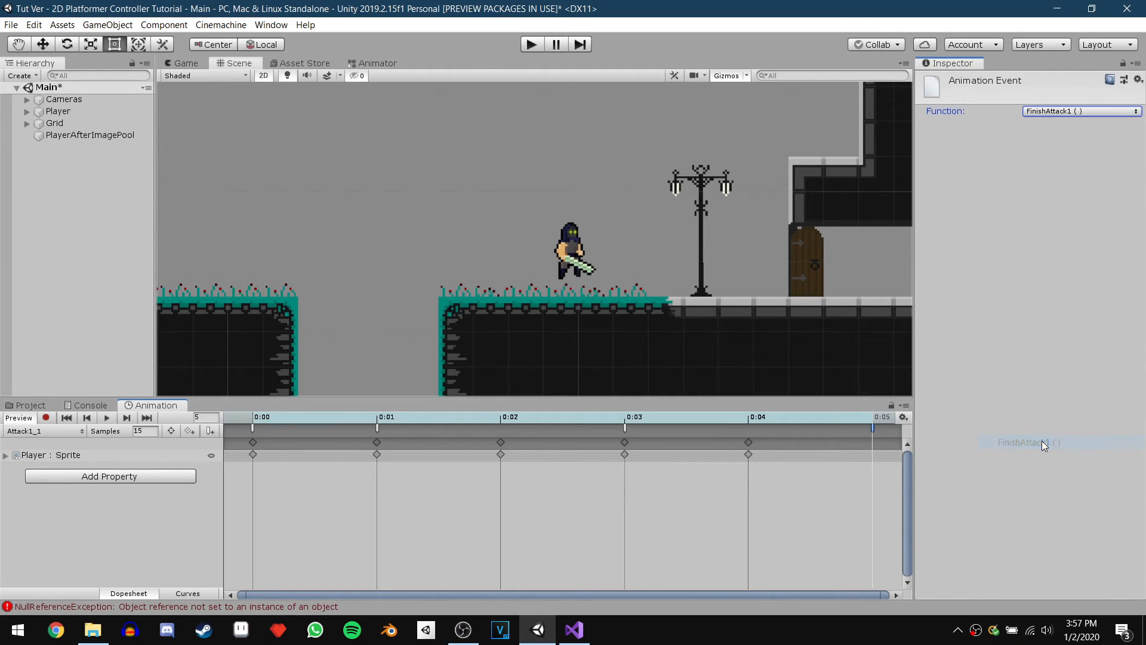
left_click(1080, 111)
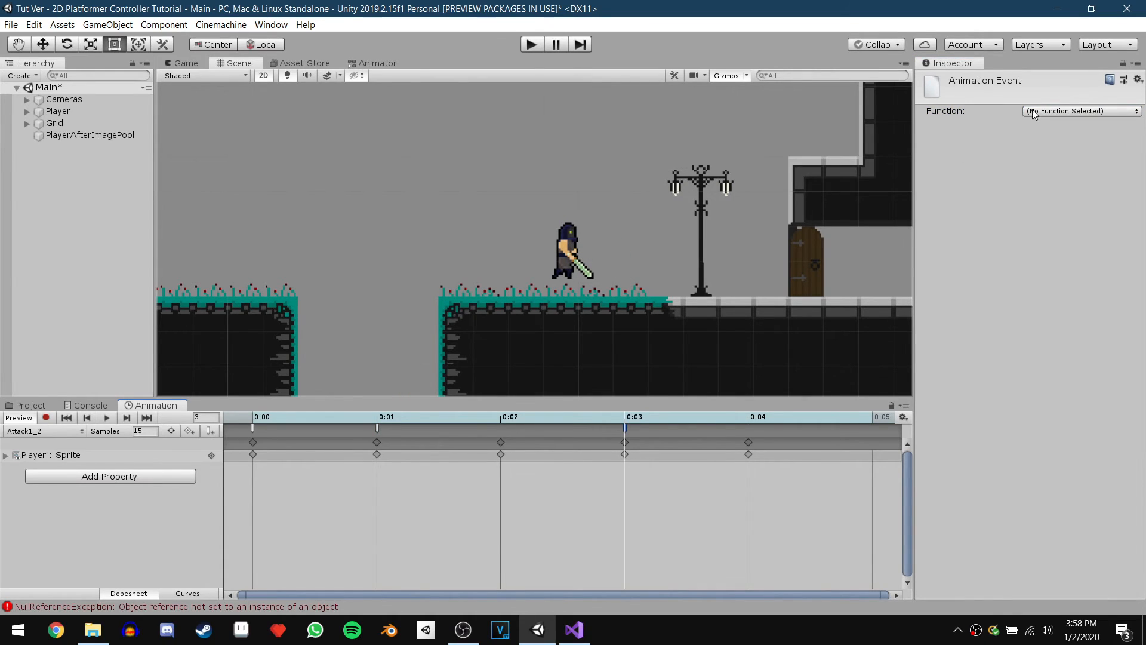
left_click(1080, 111)
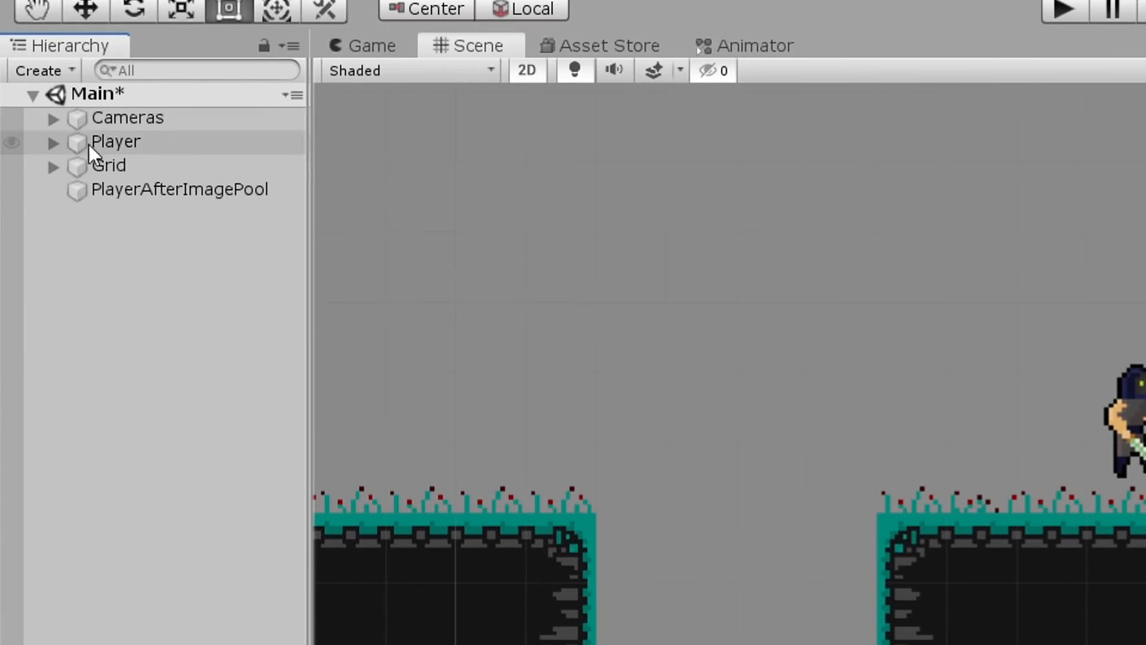
Create an empty Attack1Position child under Player and edit the combat controller's input timer.
right_click(115, 140)
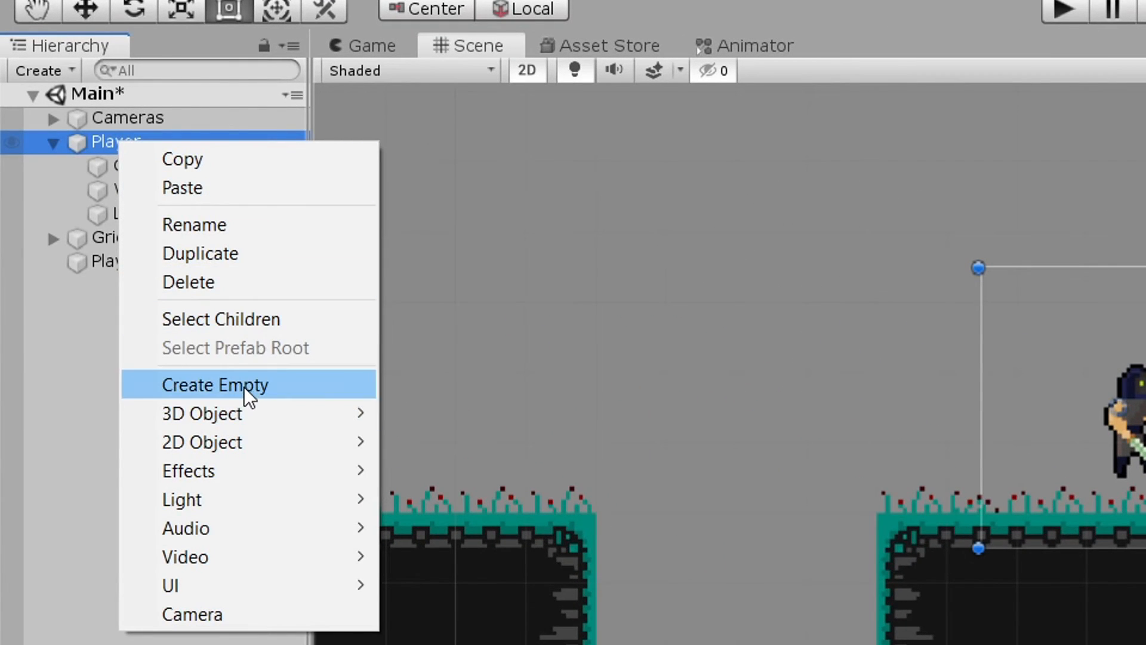
left_click(215, 384)
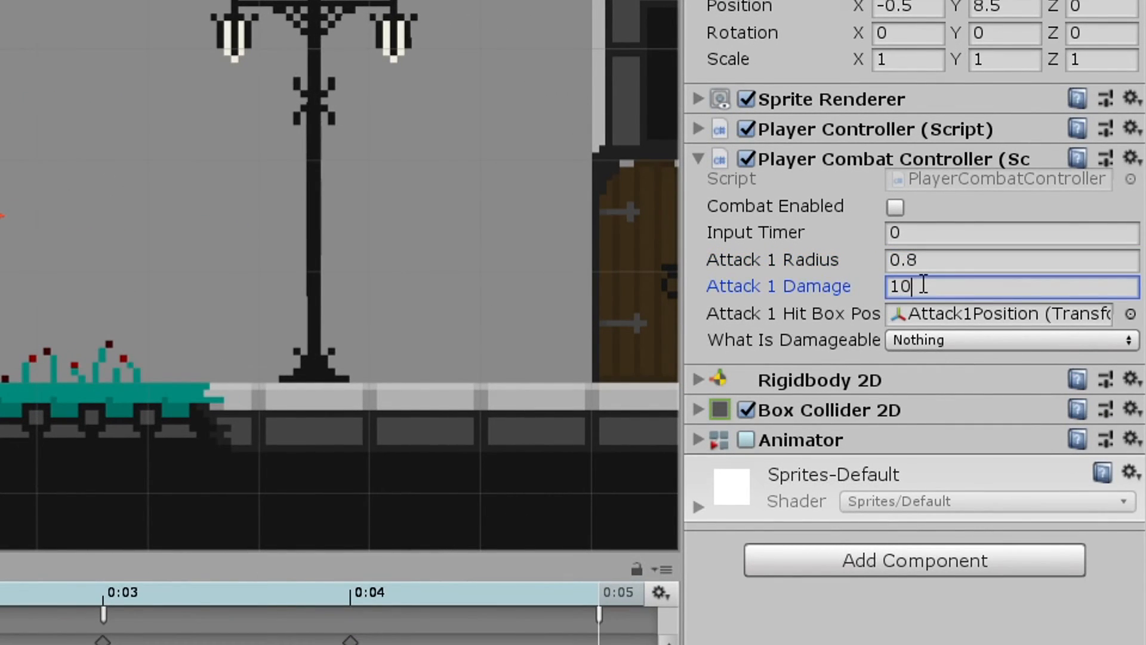
left_click(1011, 232)
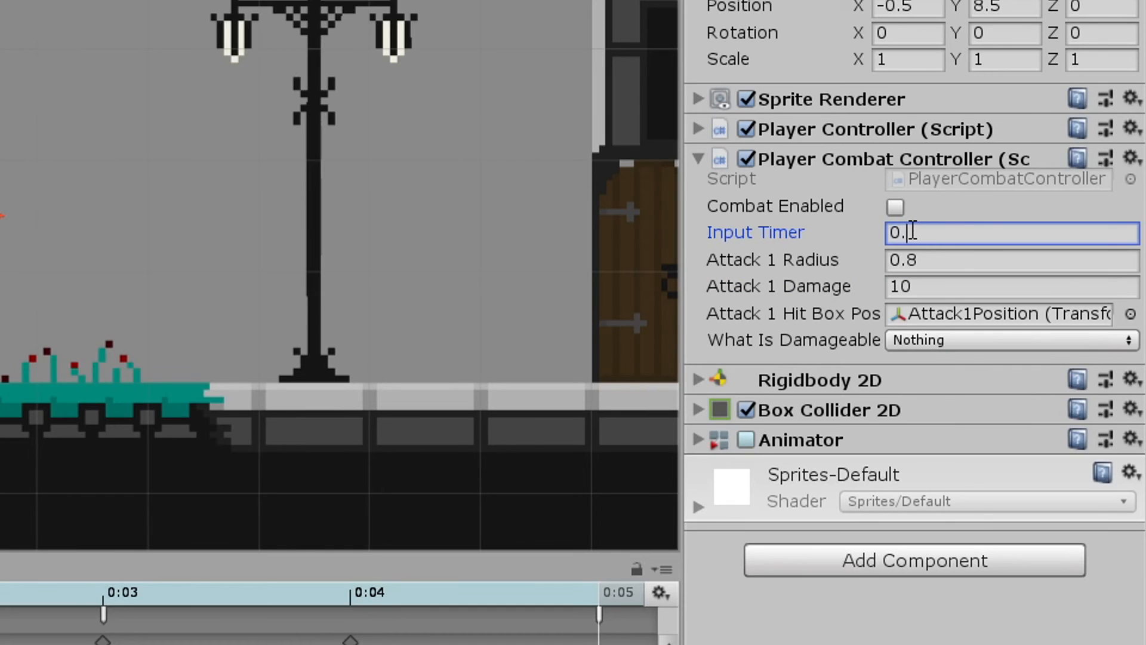
left_click(893, 207)
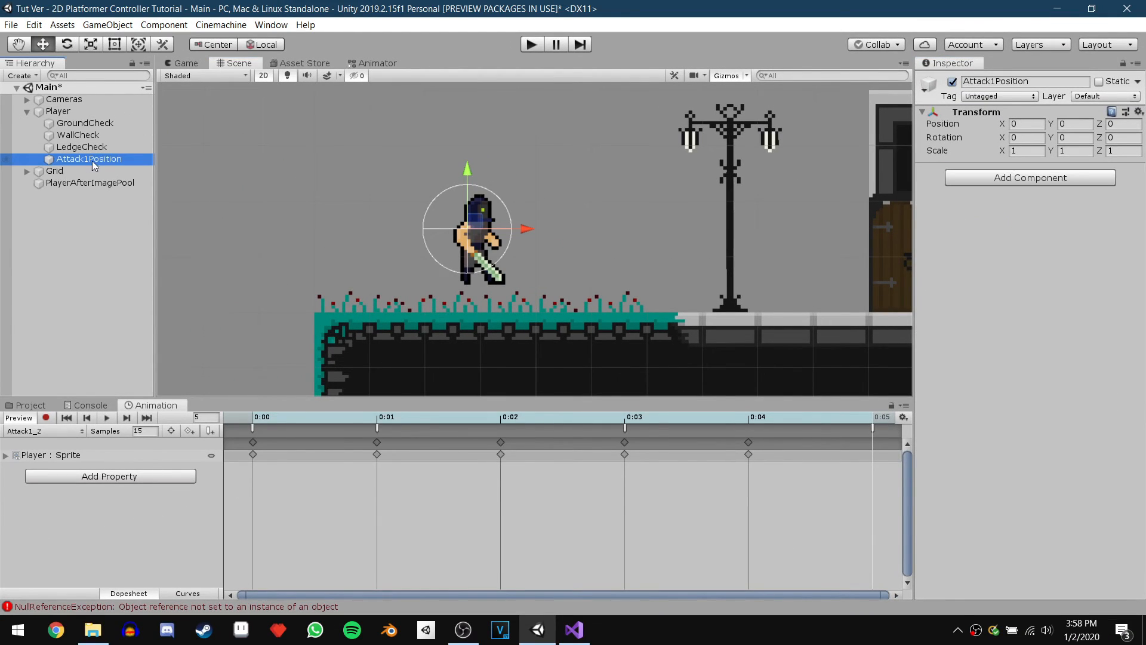
Move Attack1Position in front of the player, check Player's combat settings, and test-run the game.
left_click_drag(468, 228, 544, 238)
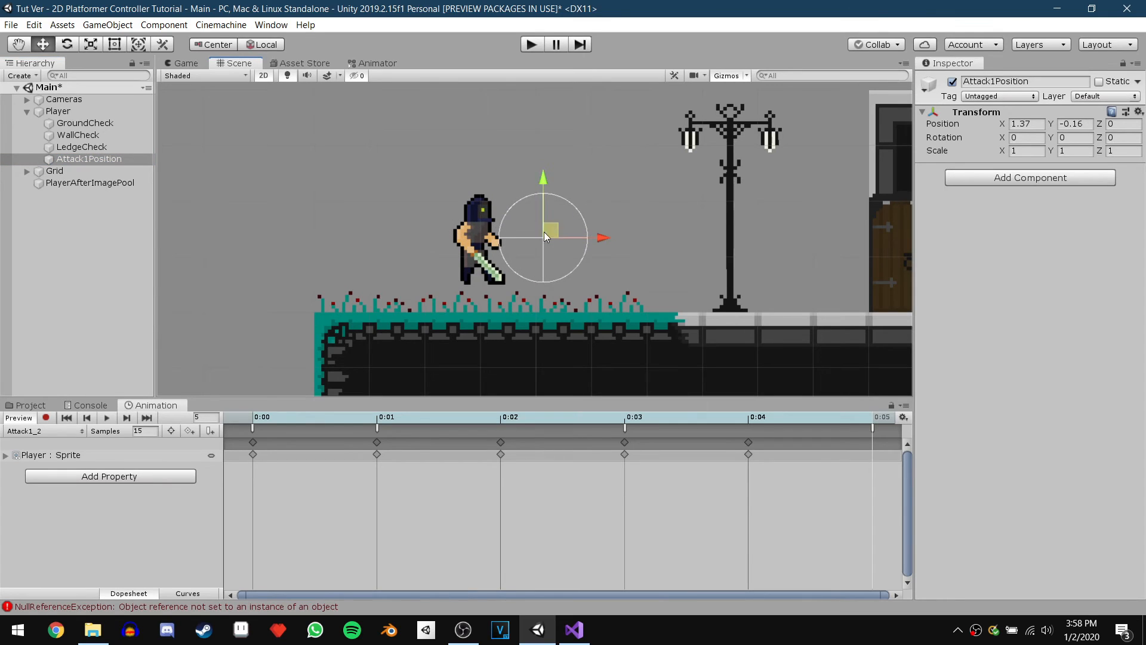
left_click(58, 110)
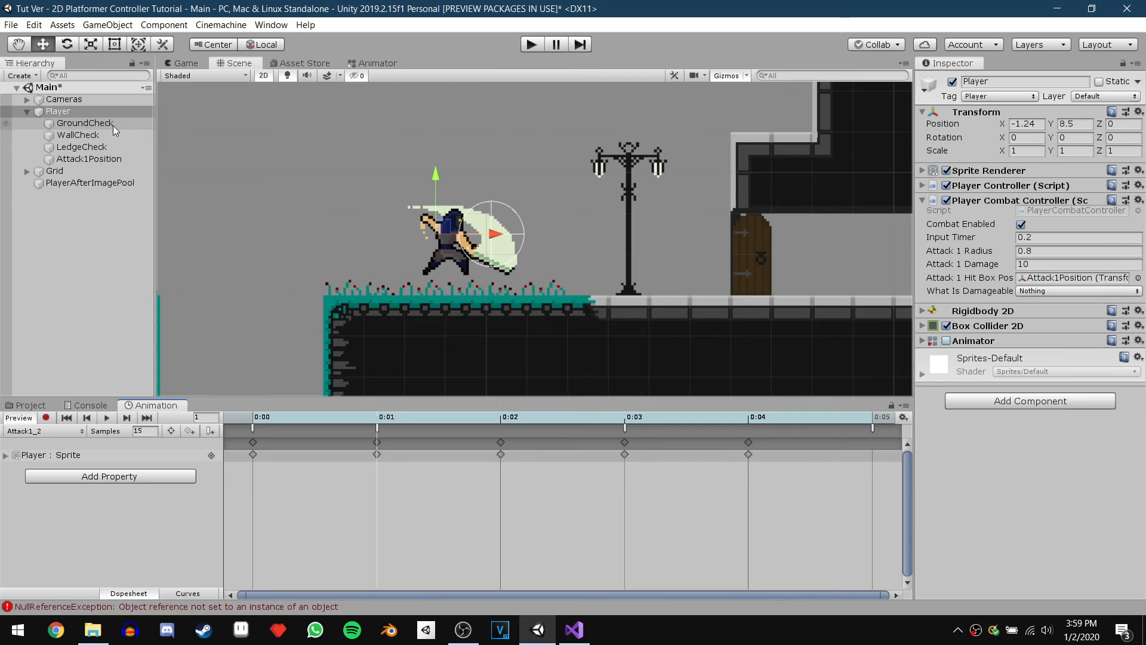
left_click(89, 159)
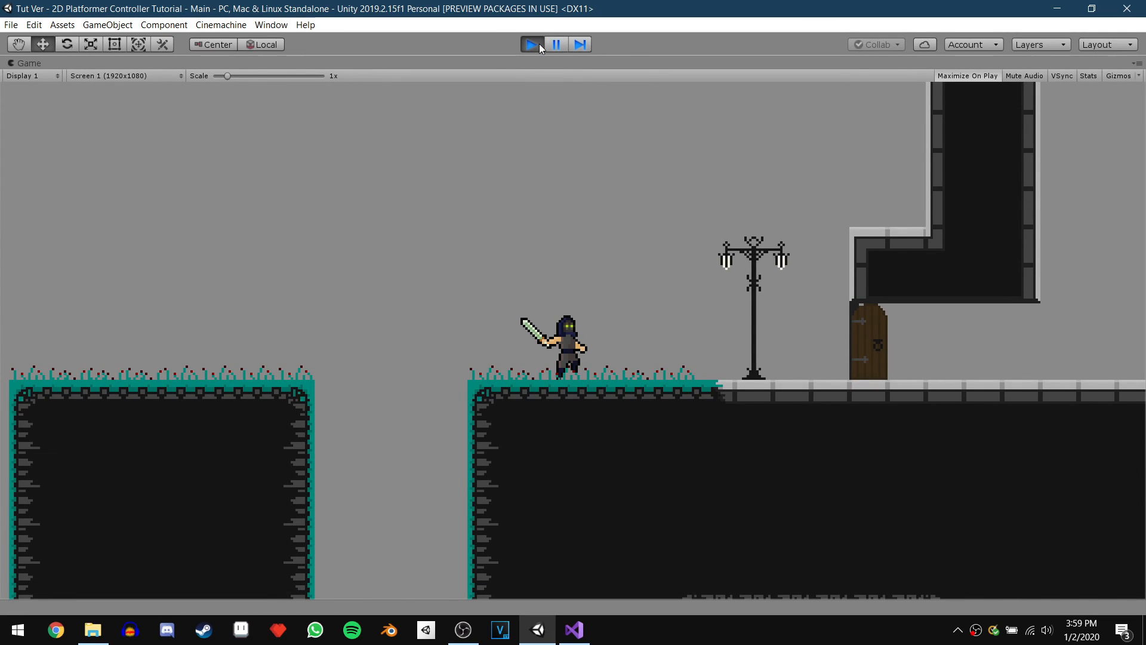
left_click(531, 44)
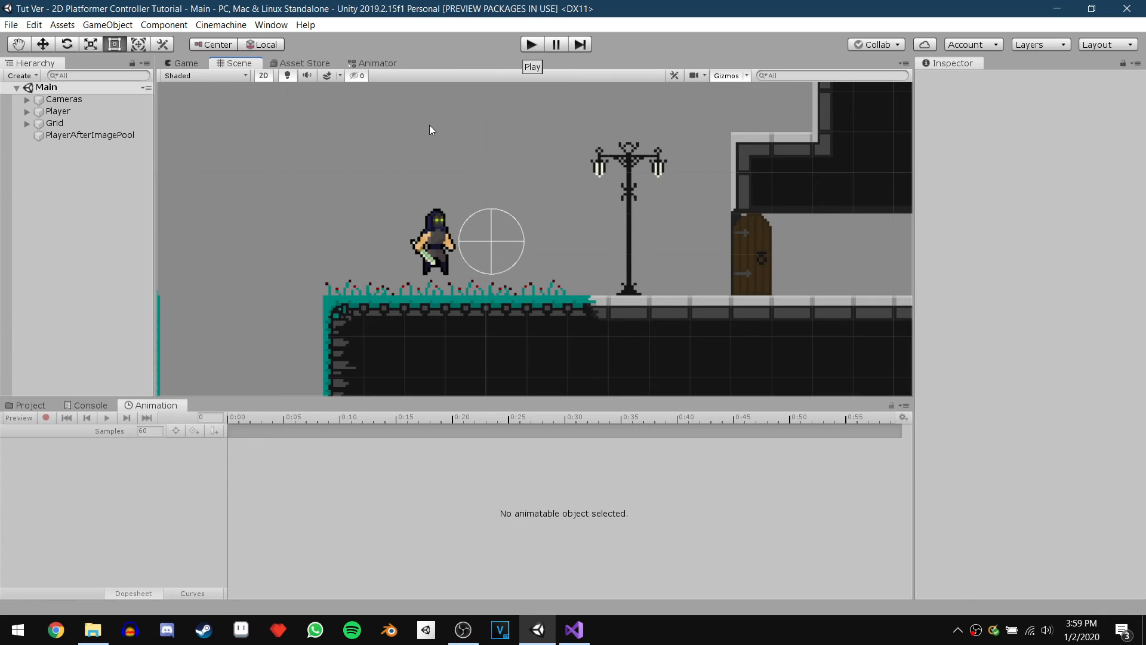
Turn off Can Transition To Self and add an Attack1_2-to-Idle transition with exit time.
left_click(376, 63)
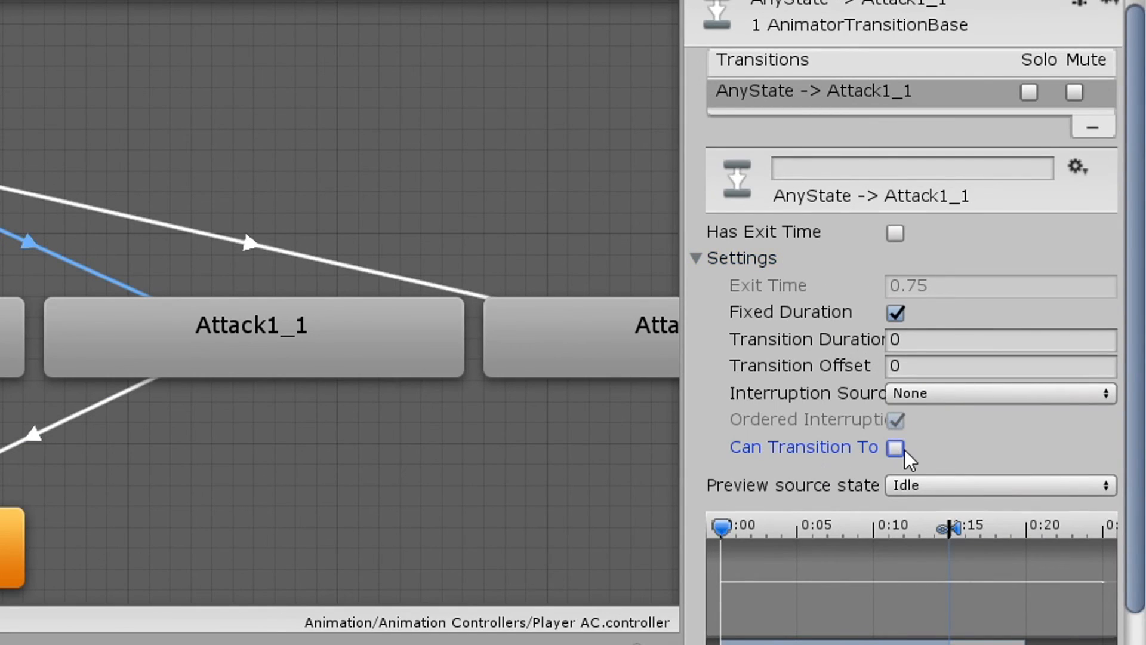
left_click(894, 448)
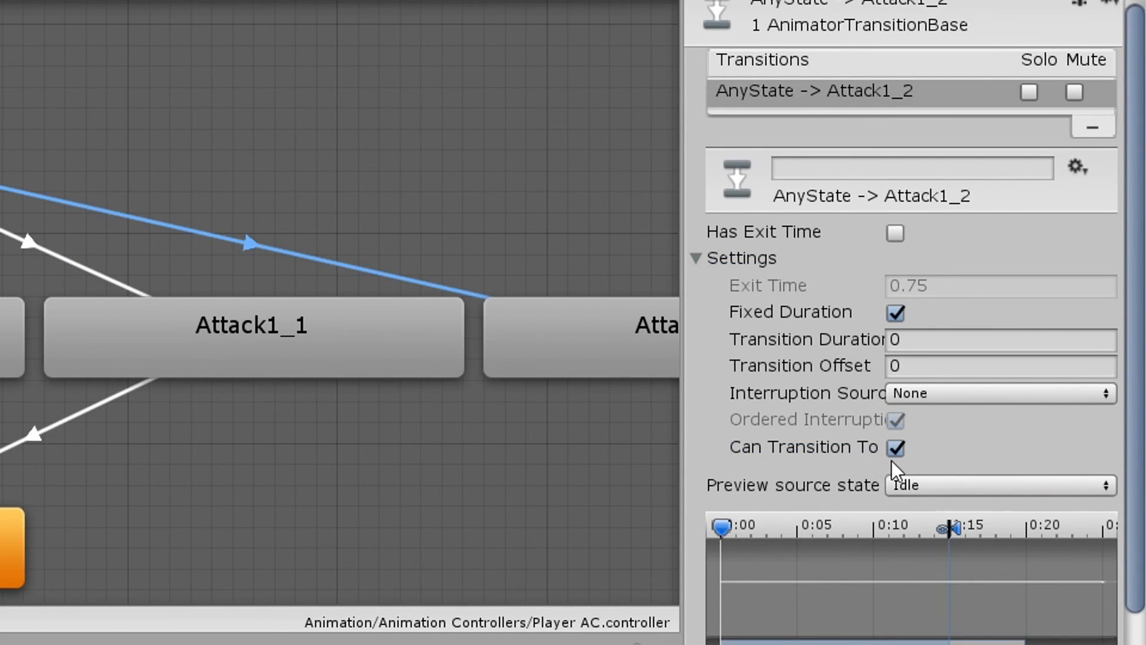
right_click(796, 149)
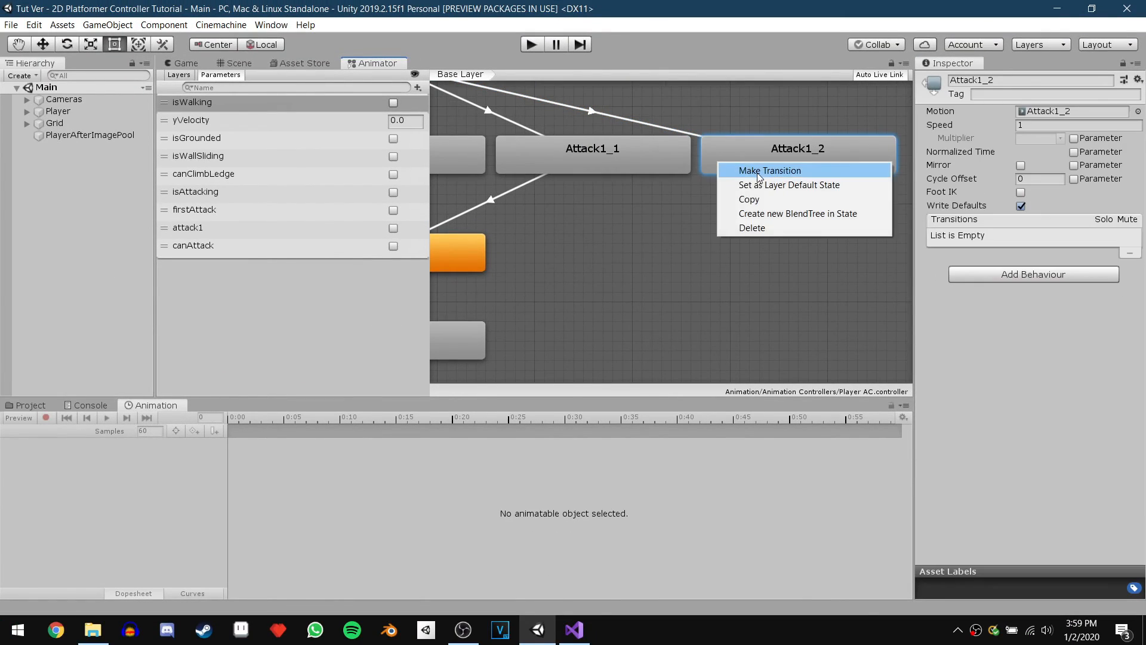
left_click(768, 170)
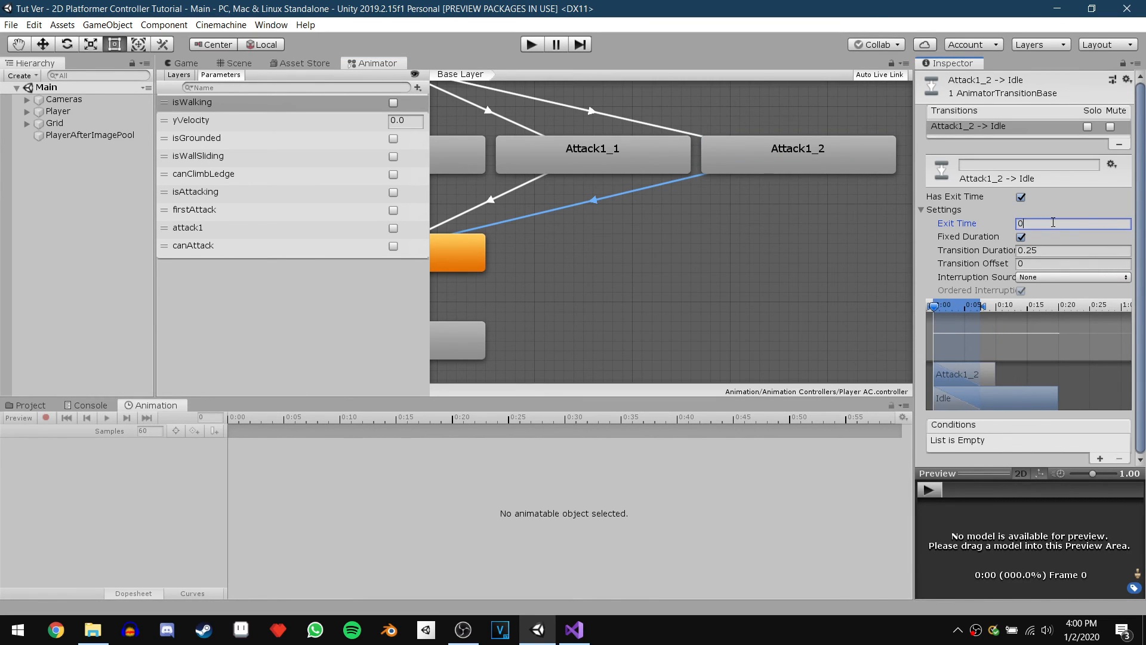
left_click(183, 63)
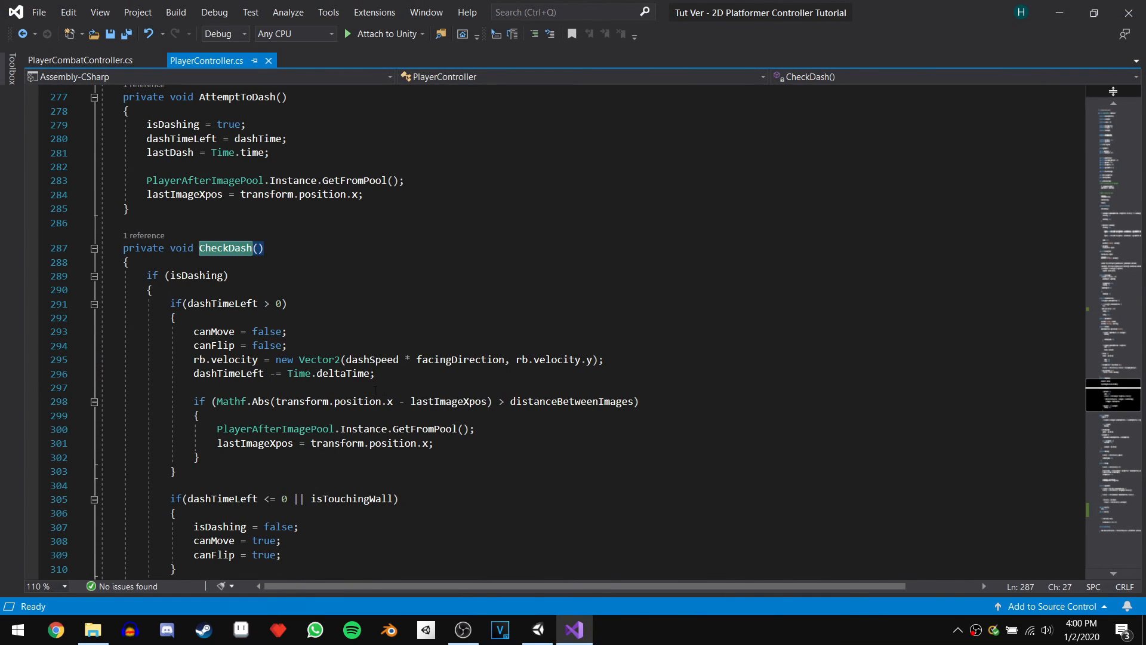
mouse_move(491, 491)
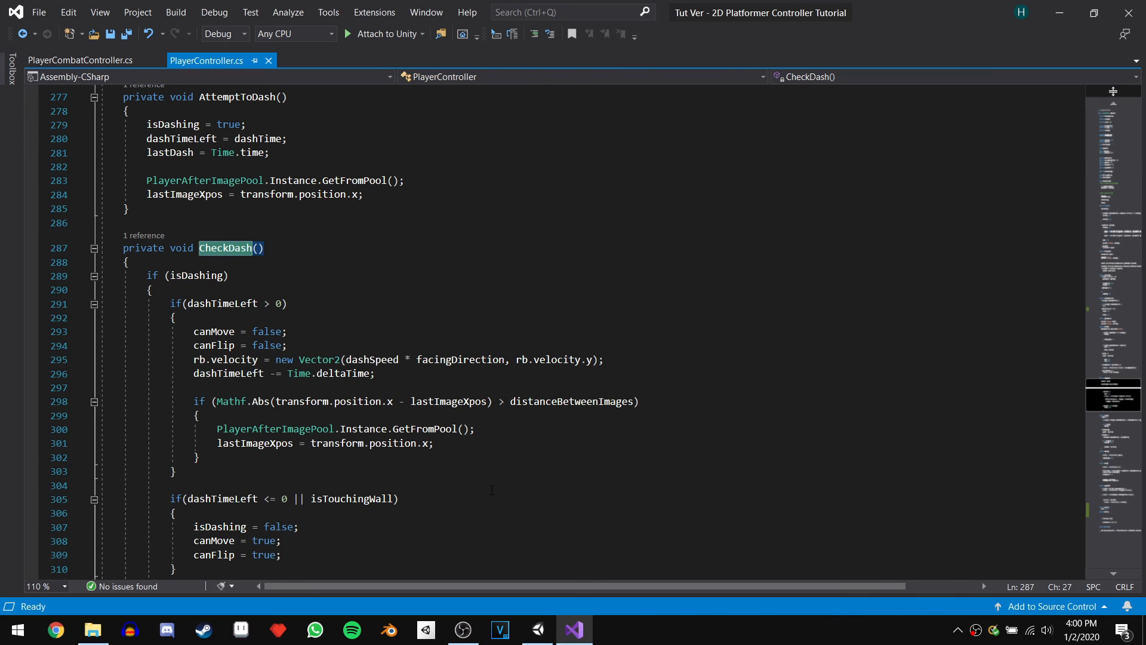